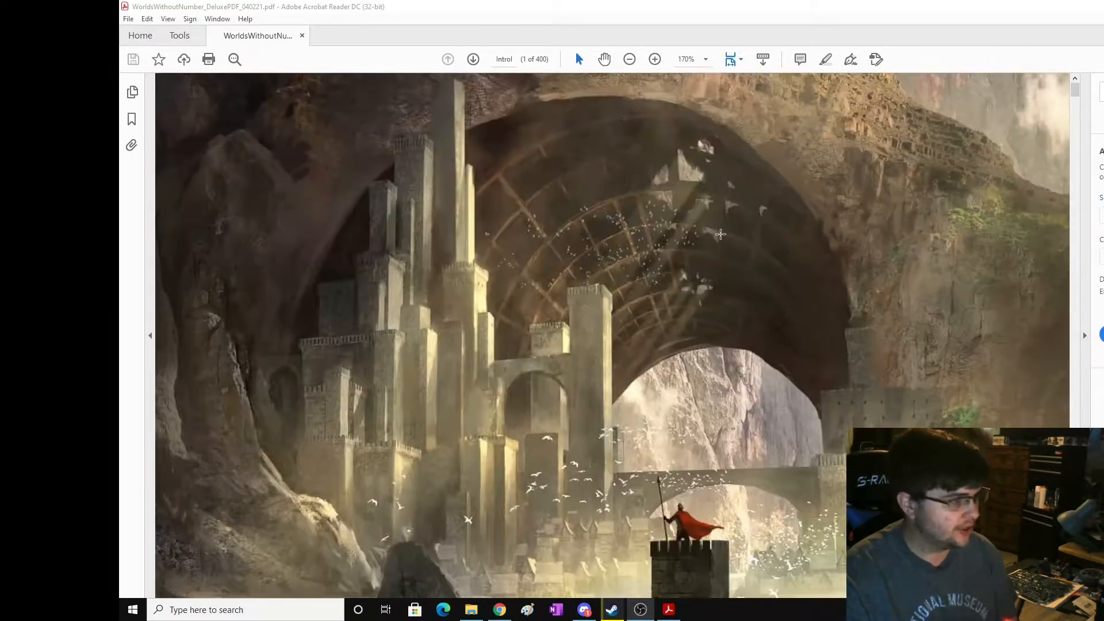
# Scroll through the rulebook's table of contents on page 3.
pyautogui.scroll(-3)
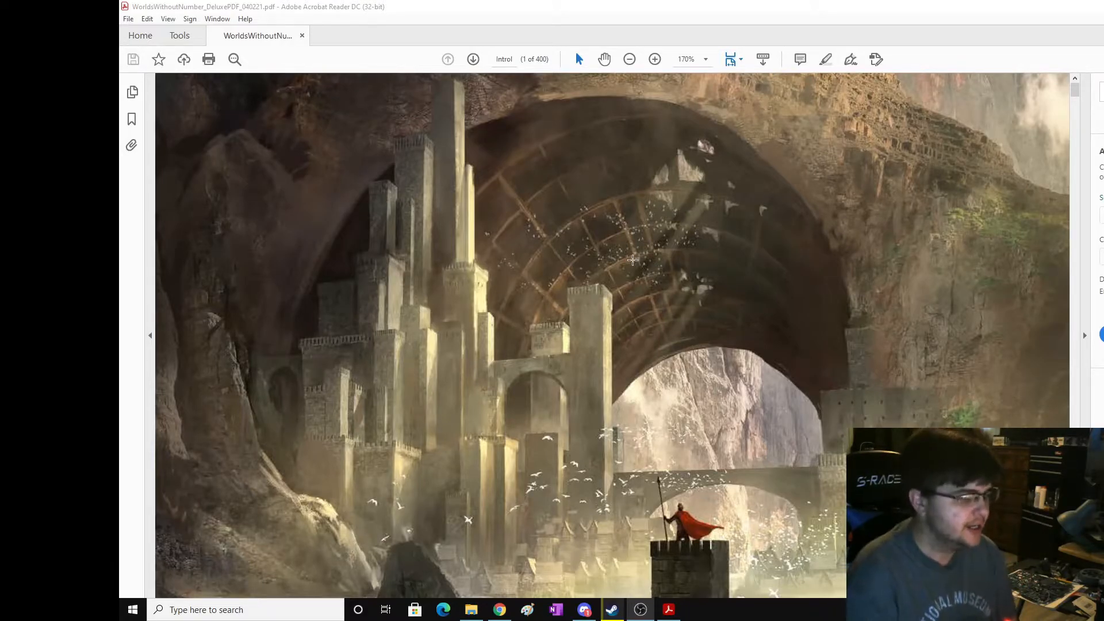
pyautogui.scroll(-3)
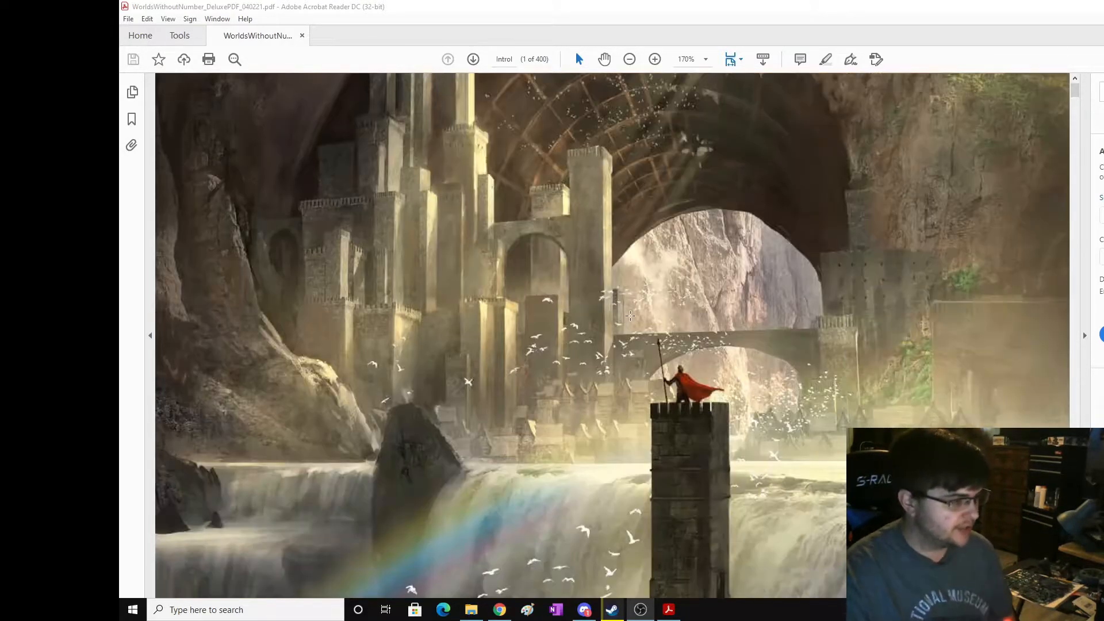
pyautogui.scroll(-3)
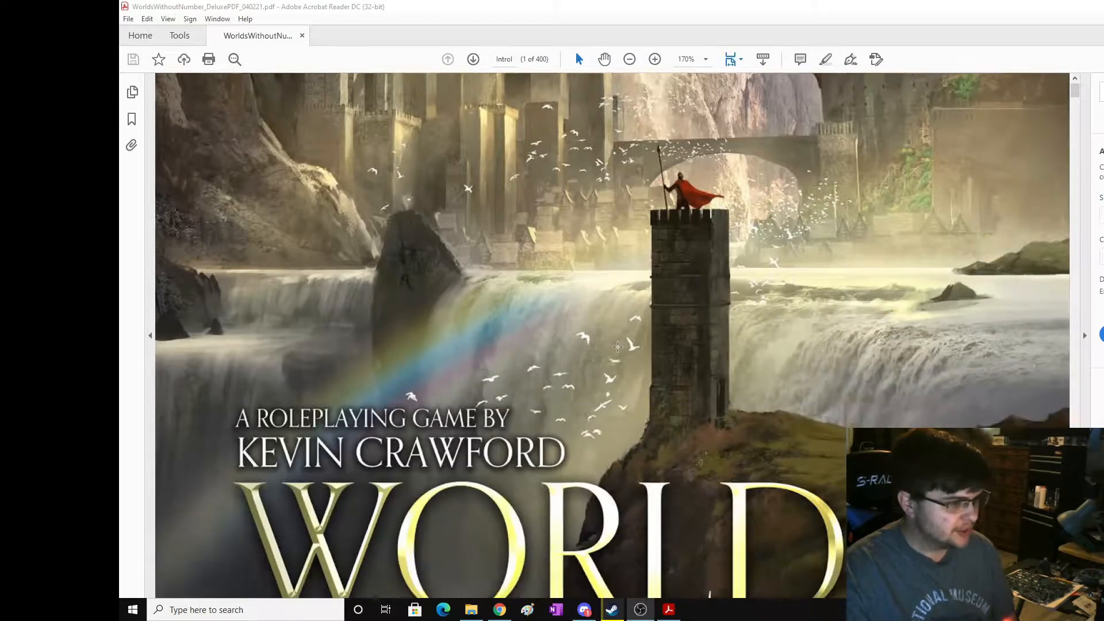
pyautogui.scroll(3)
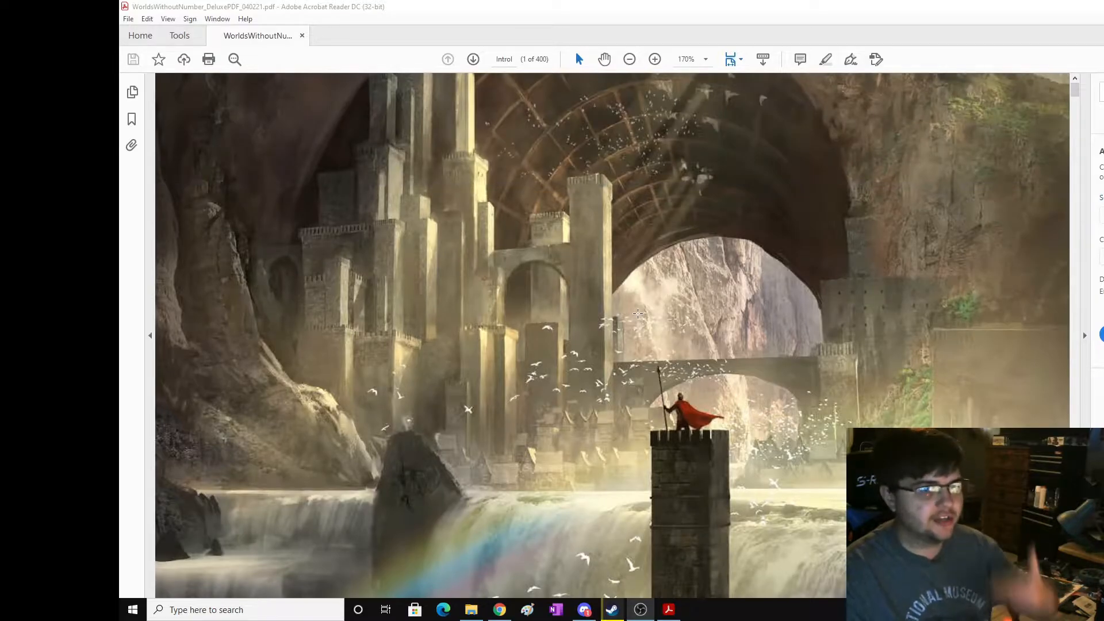
pyautogui.scroll(-3)
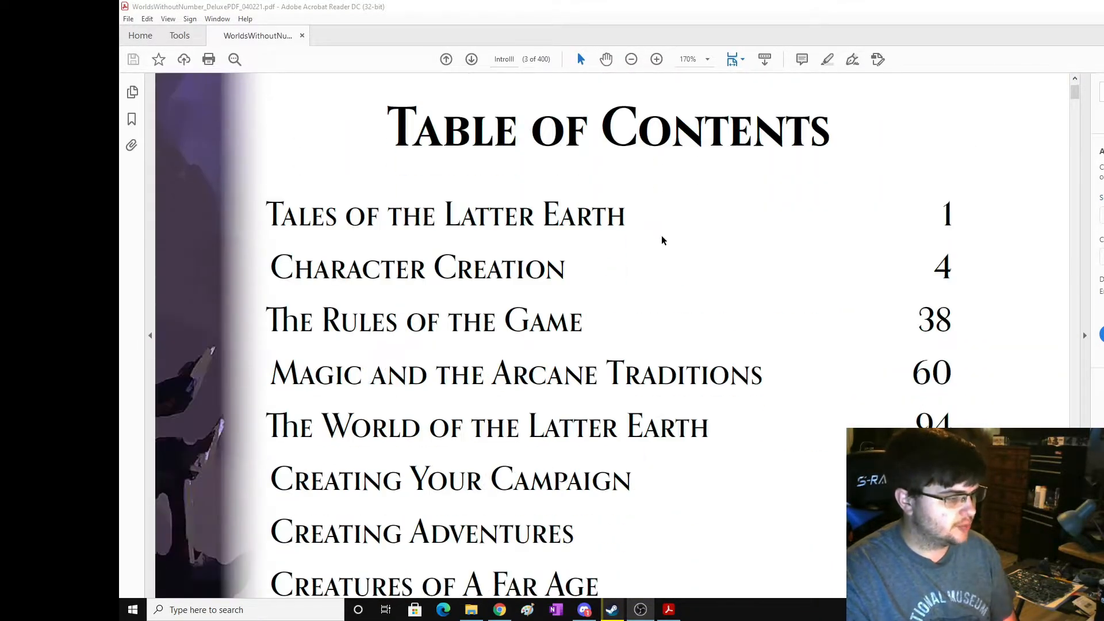
pyautogui.scroll(-3)
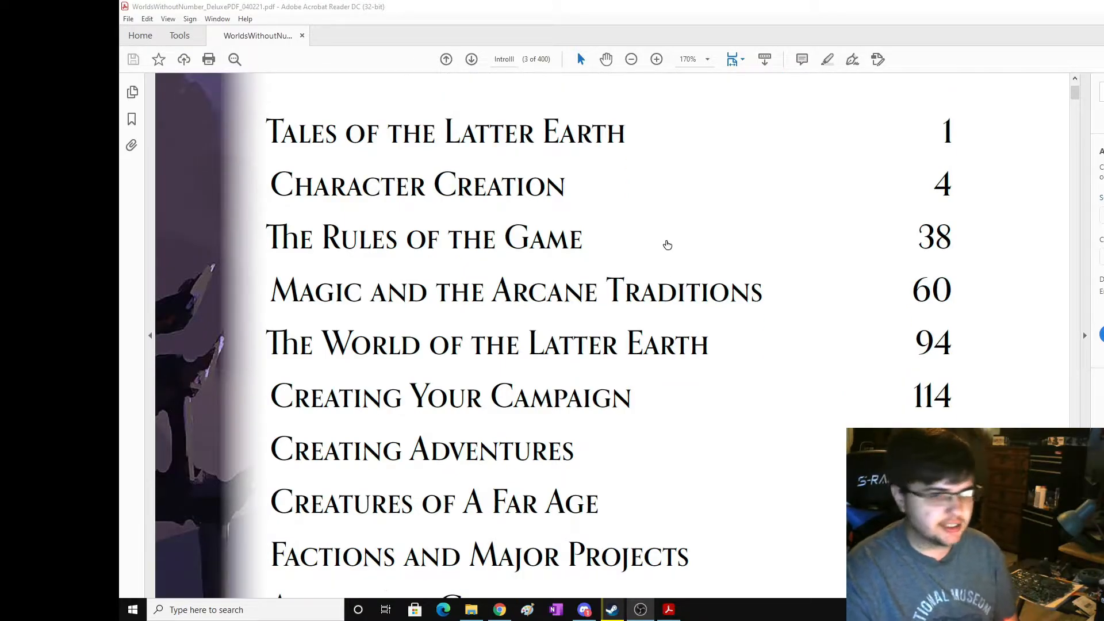
pyautogui.scroll(-3)
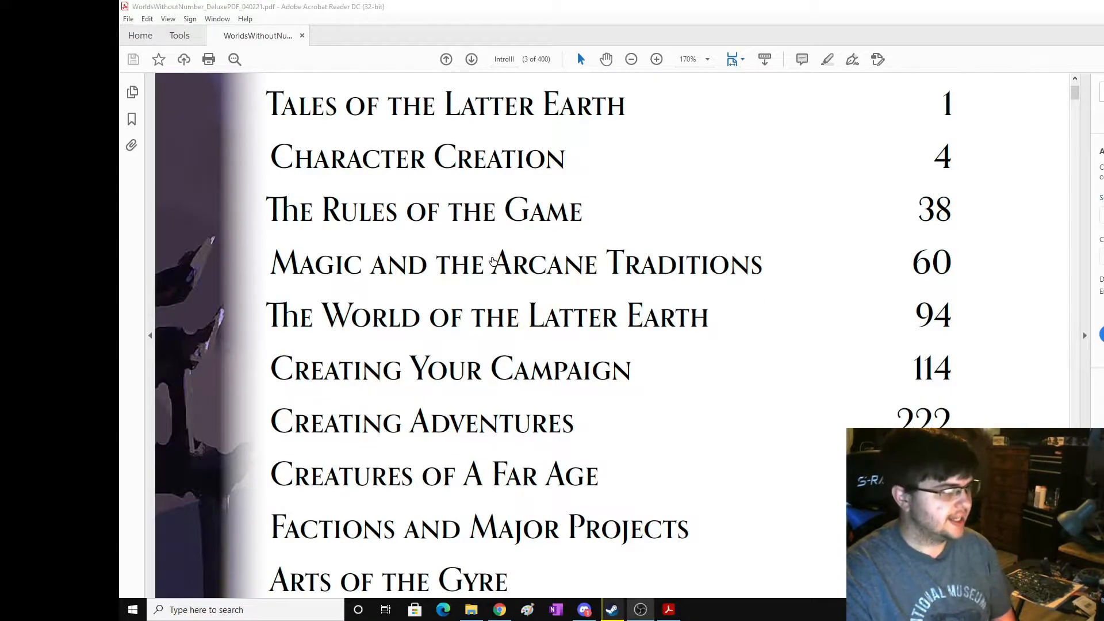
pyautogui.scroll(-3)
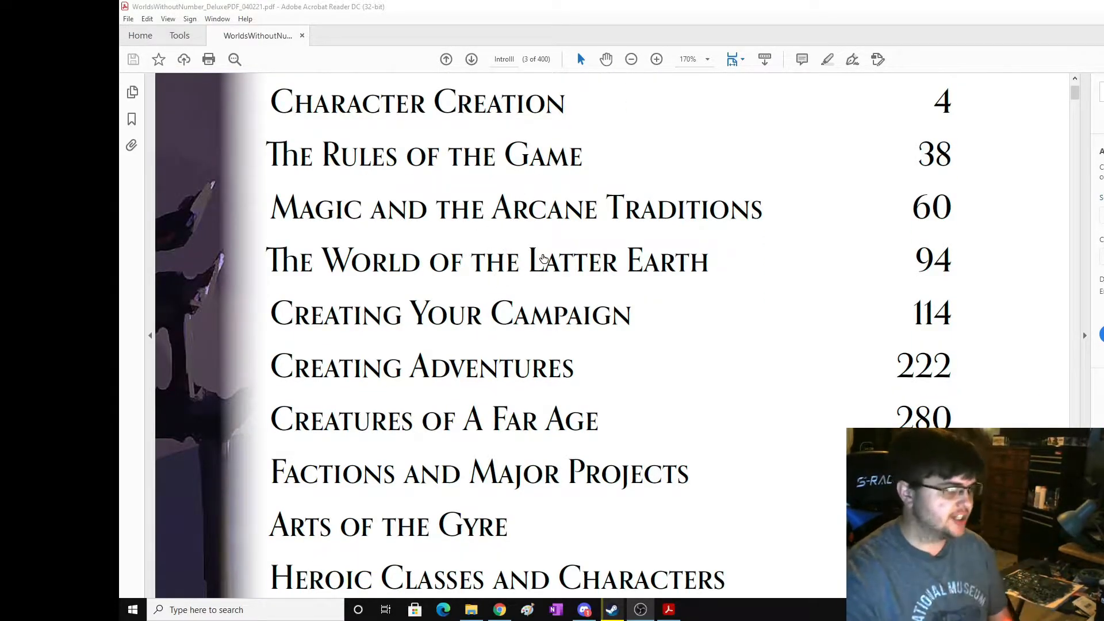
pyautogui.scroll(-3)
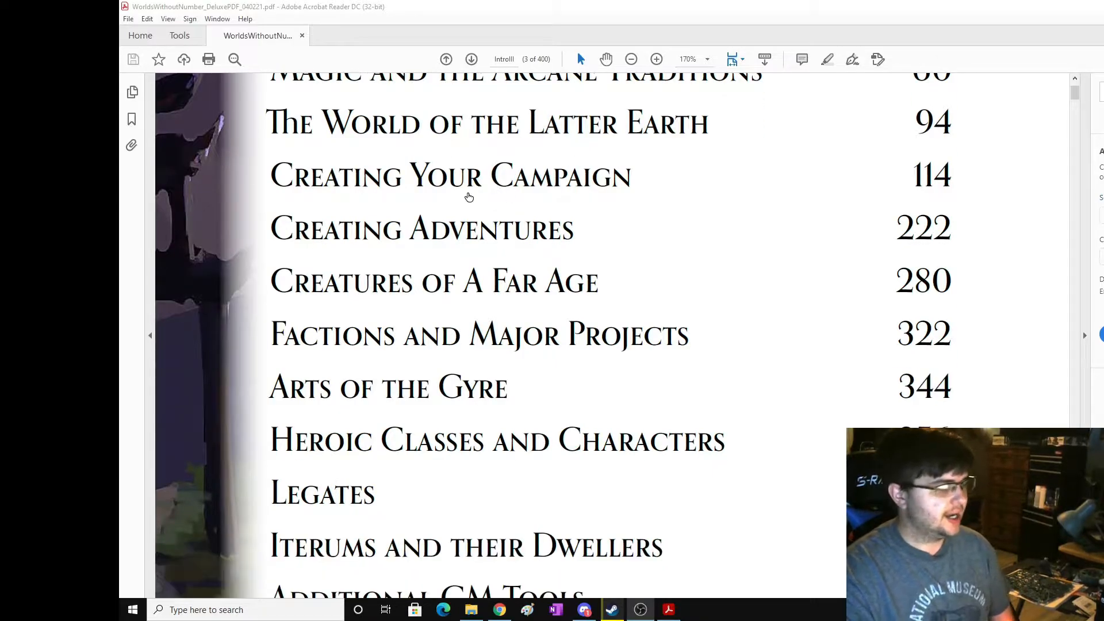
pyautogui.scroll(-3)
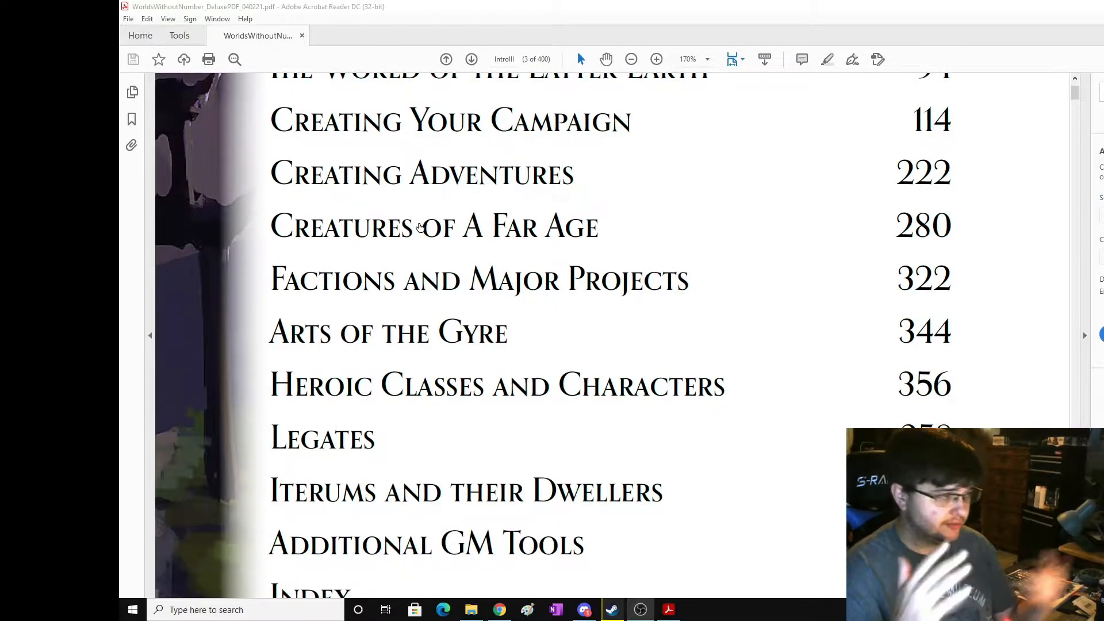
pyautogui.scroll(-3)
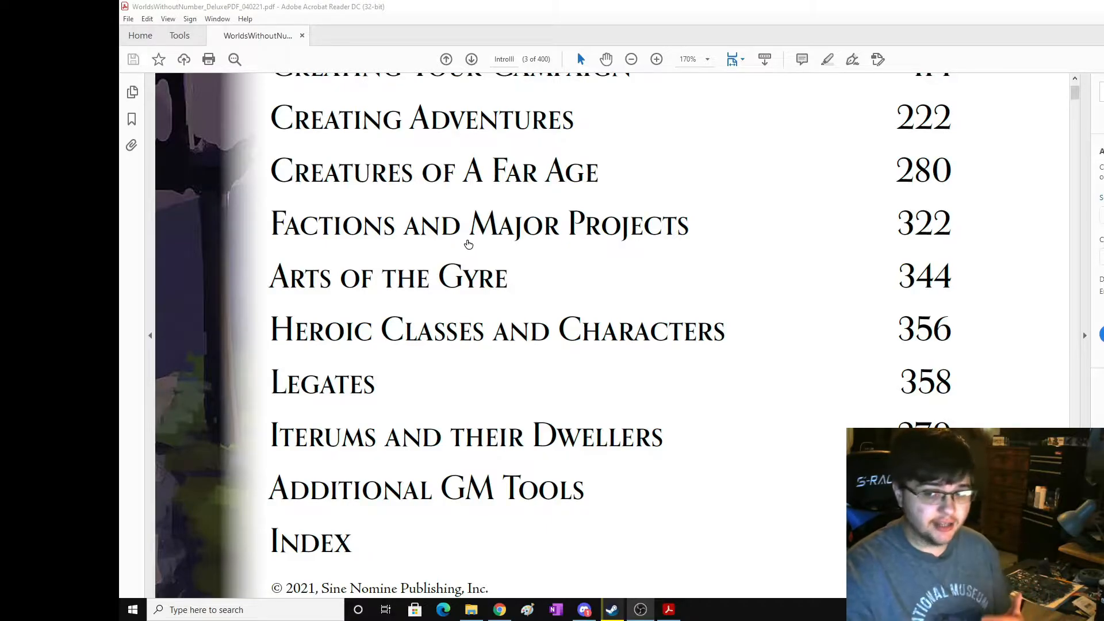
# Advance to page 4, the 'Tales of the Latter Earth' chapter.
pyautogui.scroll(3)
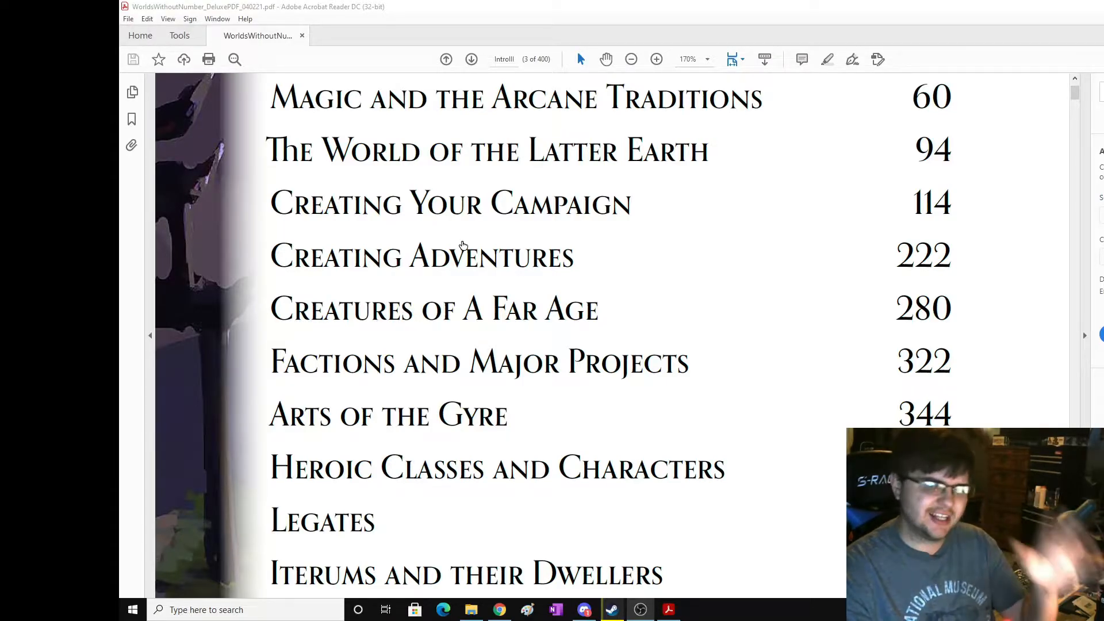
pyautogui.scroll(-3)
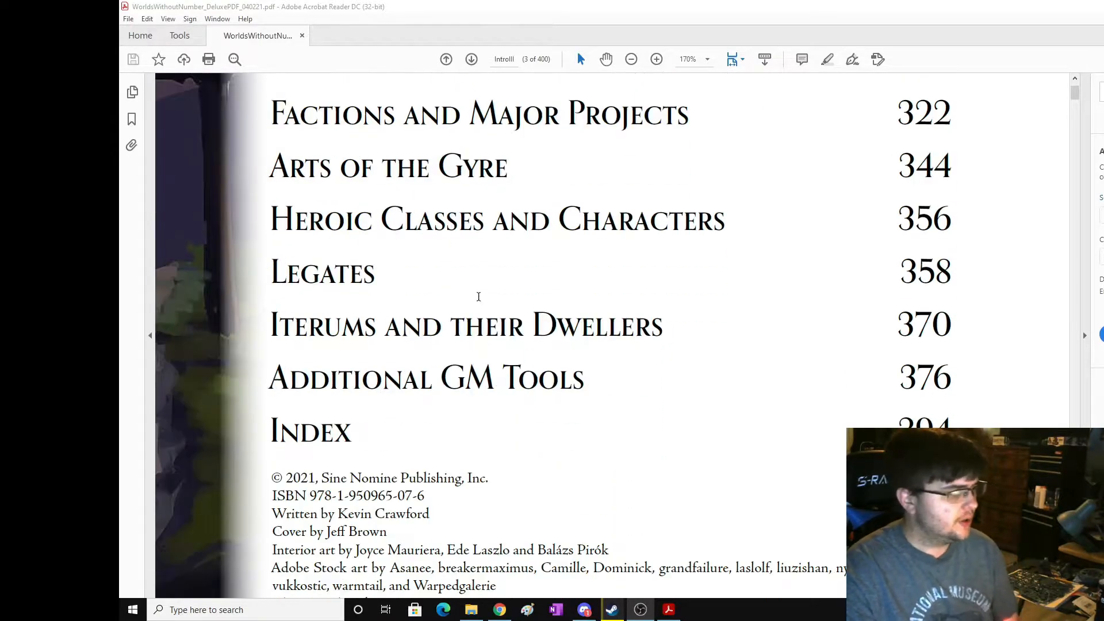
pyautogui.click(471, 59)
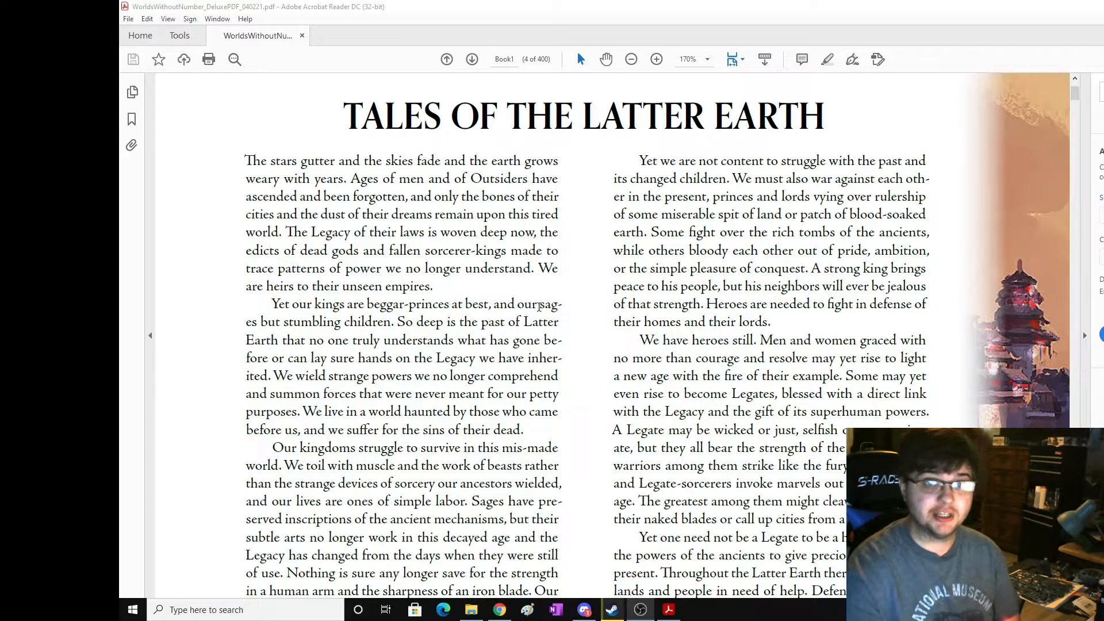
# Scroll past the end of page 4 to page 5, 'Heroes of a Twilight Age'.
pyautogui.scroll(-3)
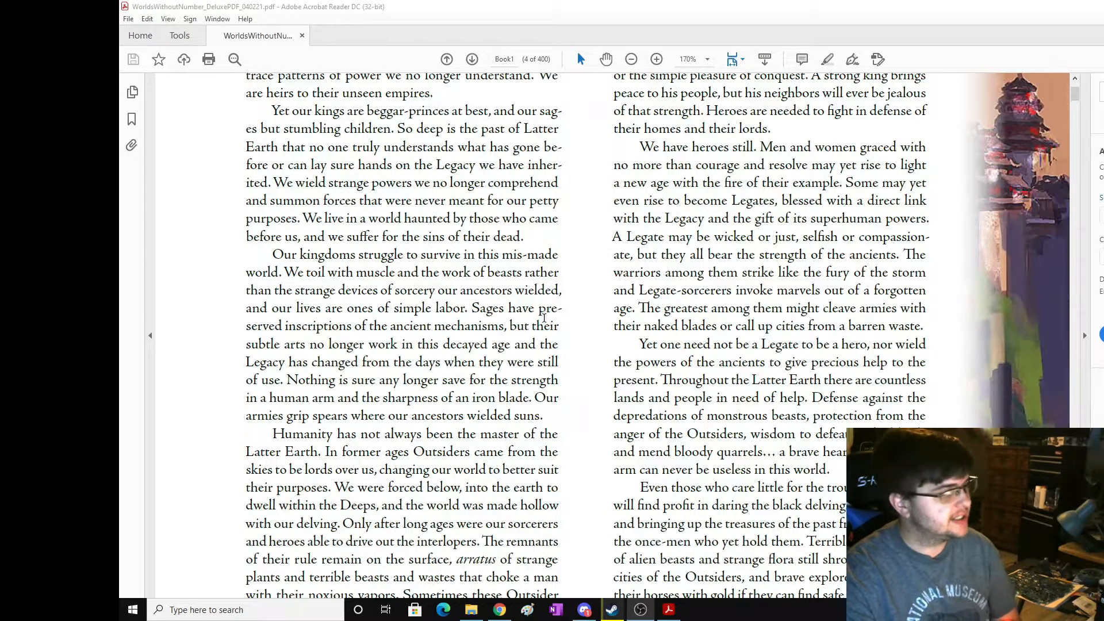
pyautogui.scroll(-3)
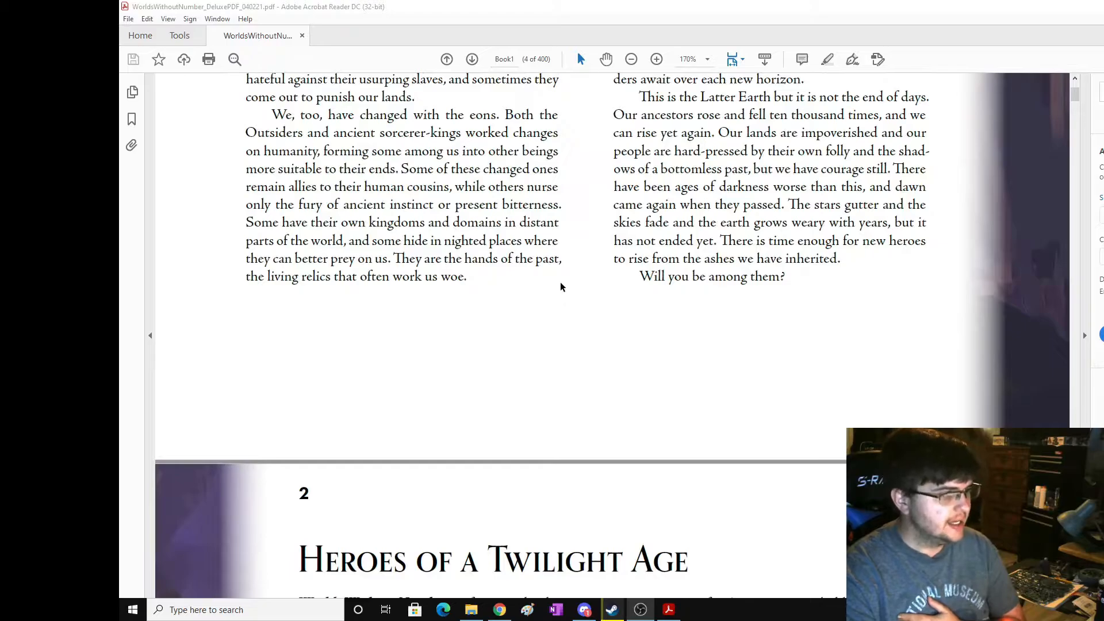
pyautogui.scroll(3)
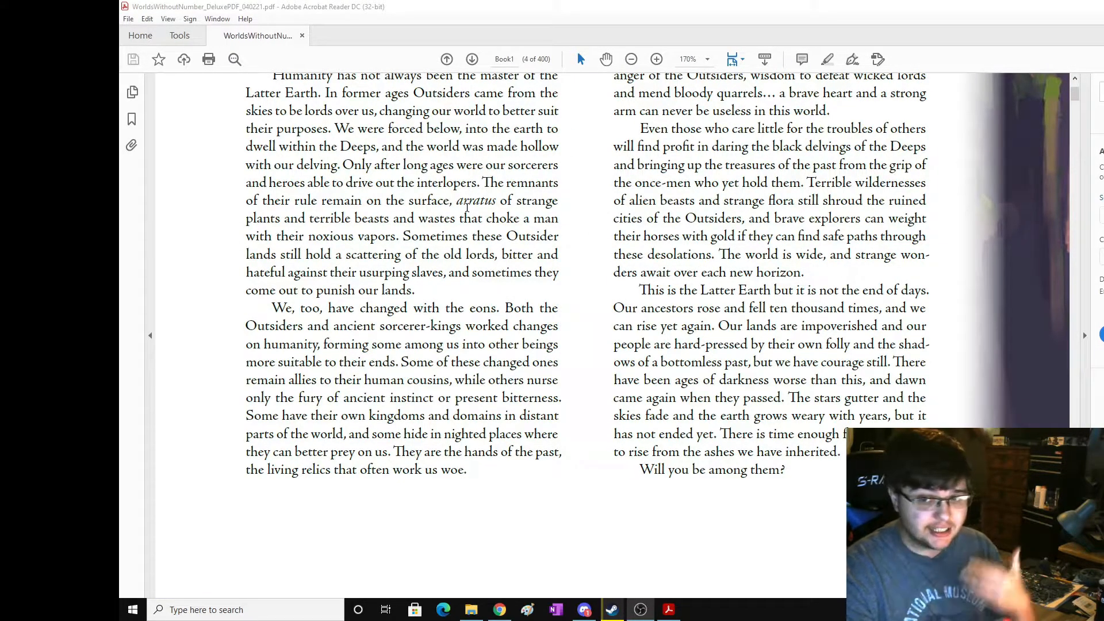
pyautogui.scroll(-3)
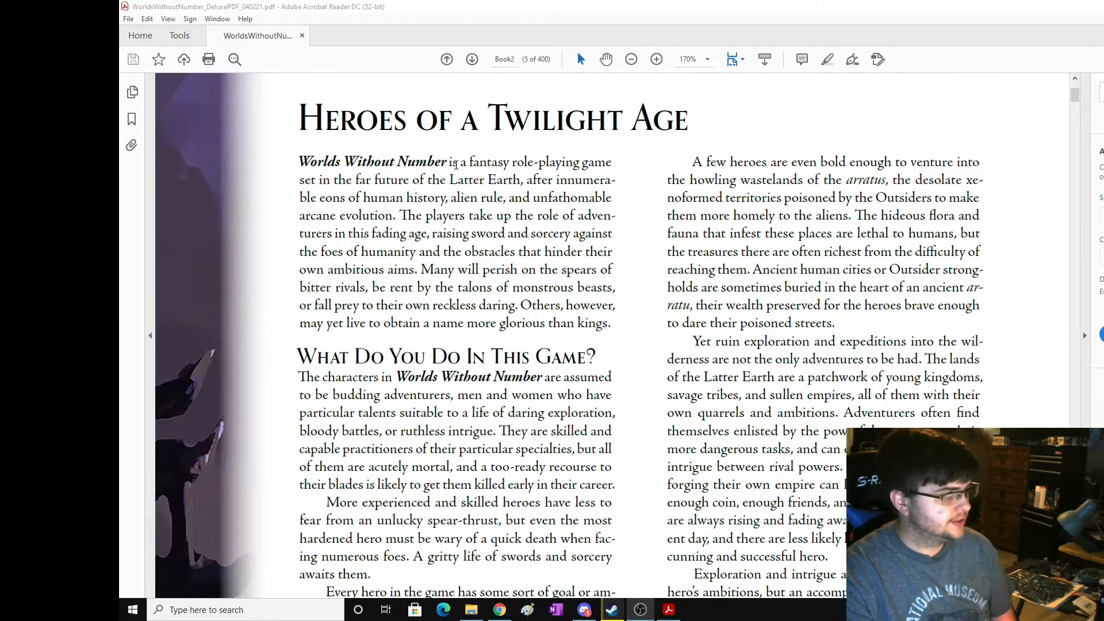
# Read down page 5 to the 'How Does This Game Play?' heading.
pyautogui.scroll(-3)
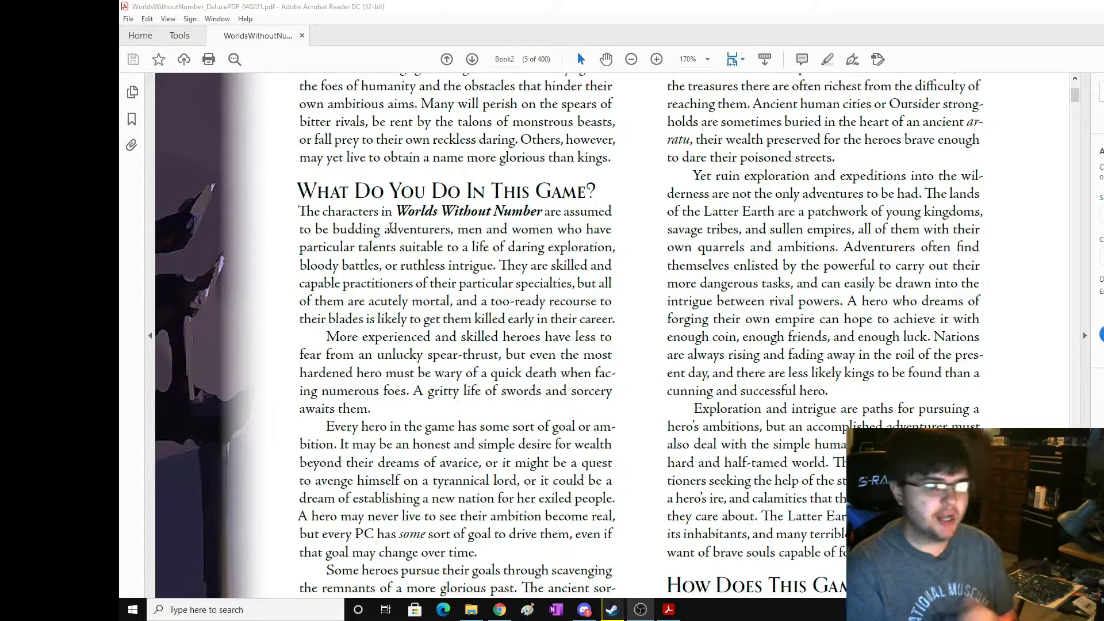
pyautogui.scroll(-3)
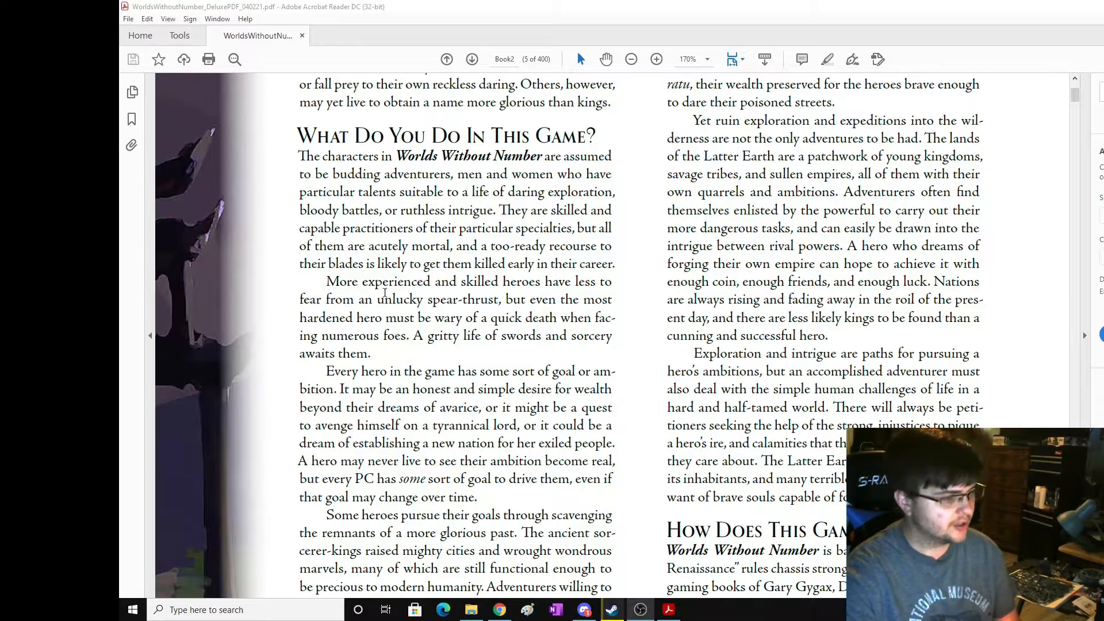
pyautogui.scroll(-3)
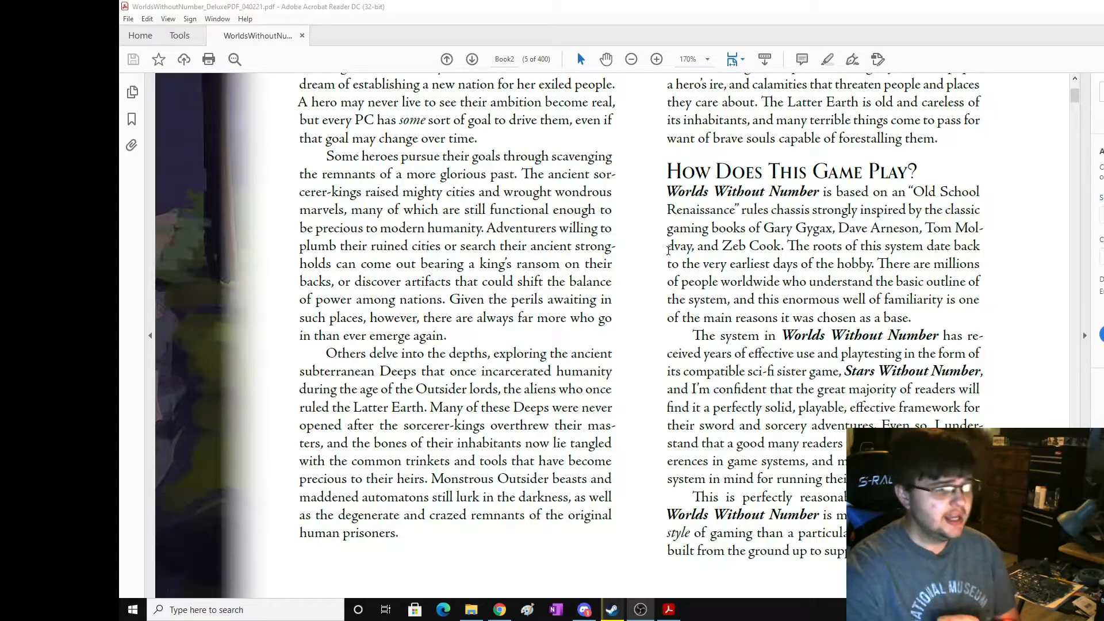
# Scroll through pages 5 and 6 to page 7, the Character Creation title.
pyautogui.scroll(-3)
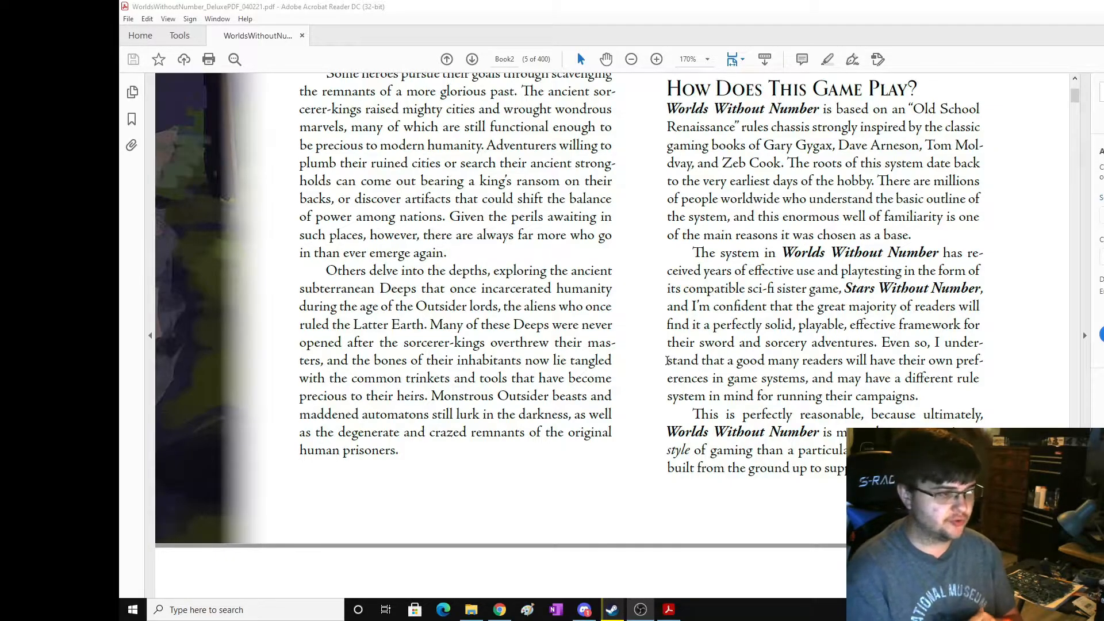
pyautogui.scroll(-3)
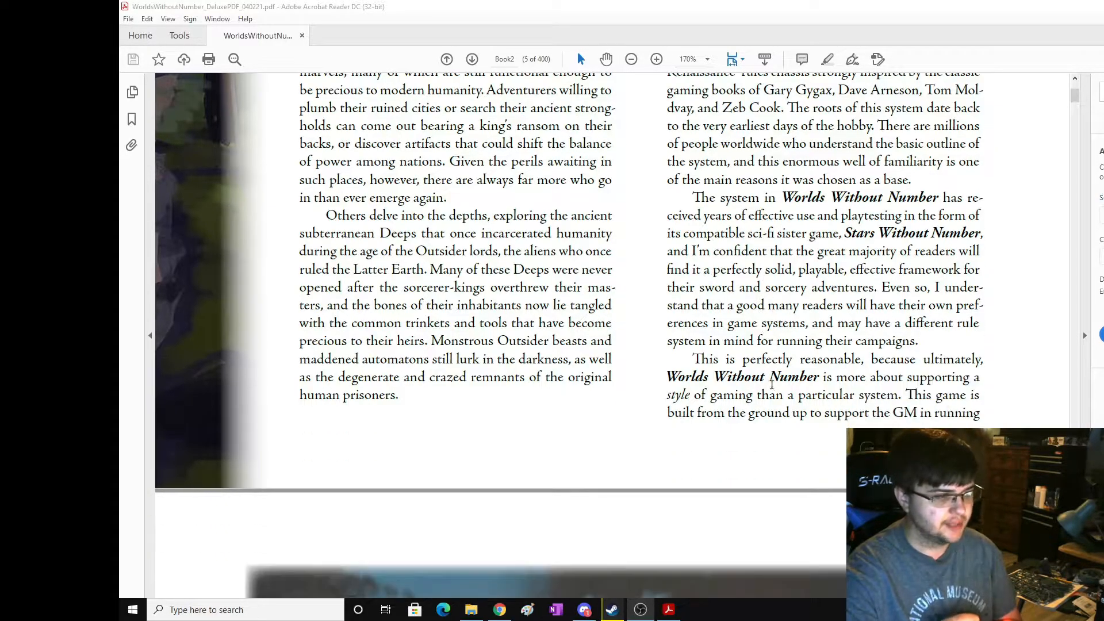
pyautogui.scroll(-3)
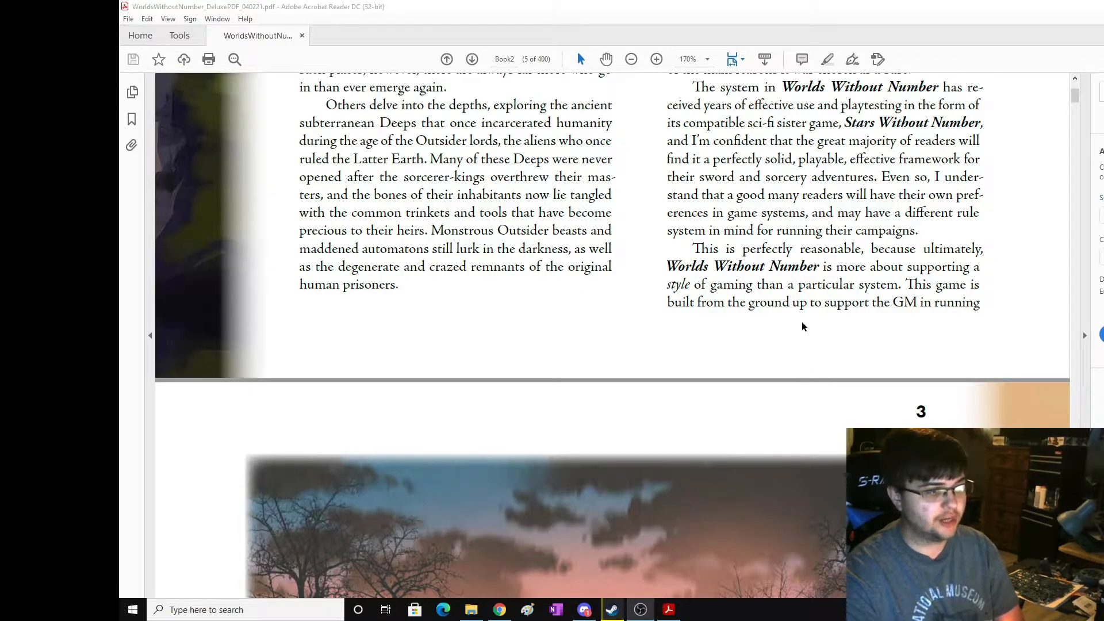
pyautogui.scroll(-3)
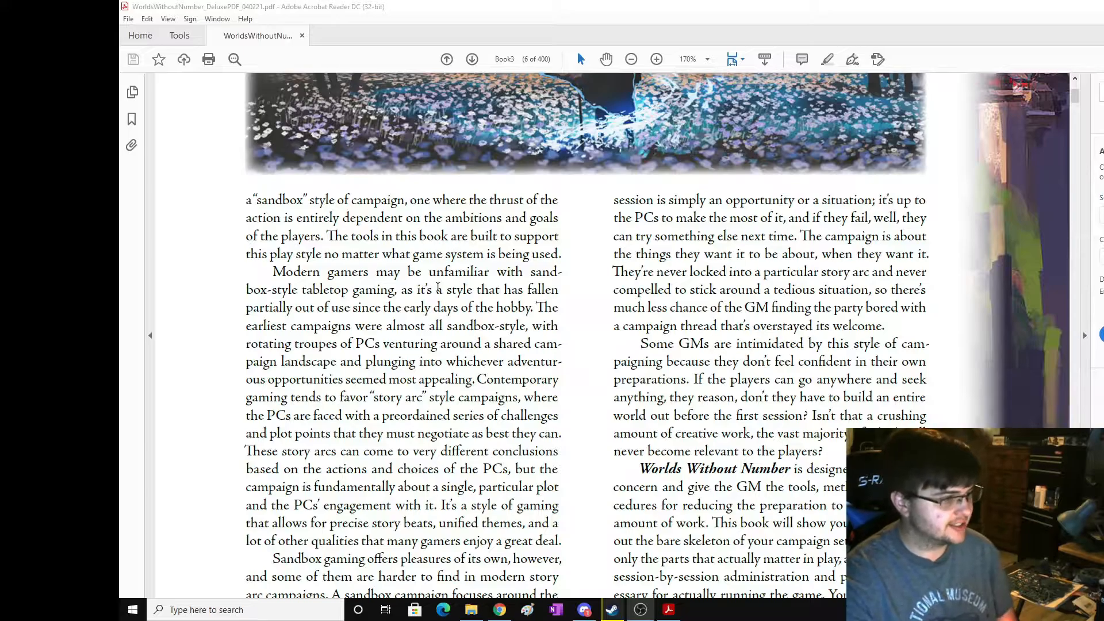
pyautogui.scroll(-3)
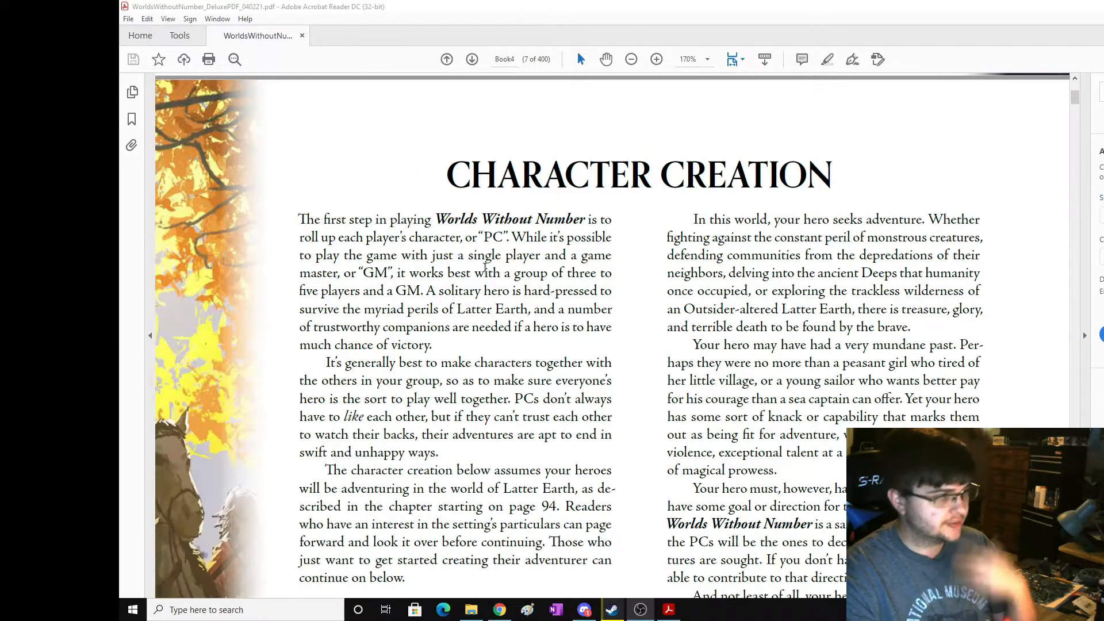
# Scroll page 7 down to 'What Players Need To Know' and the Legates box top.
pyautogui.scroll(-3)
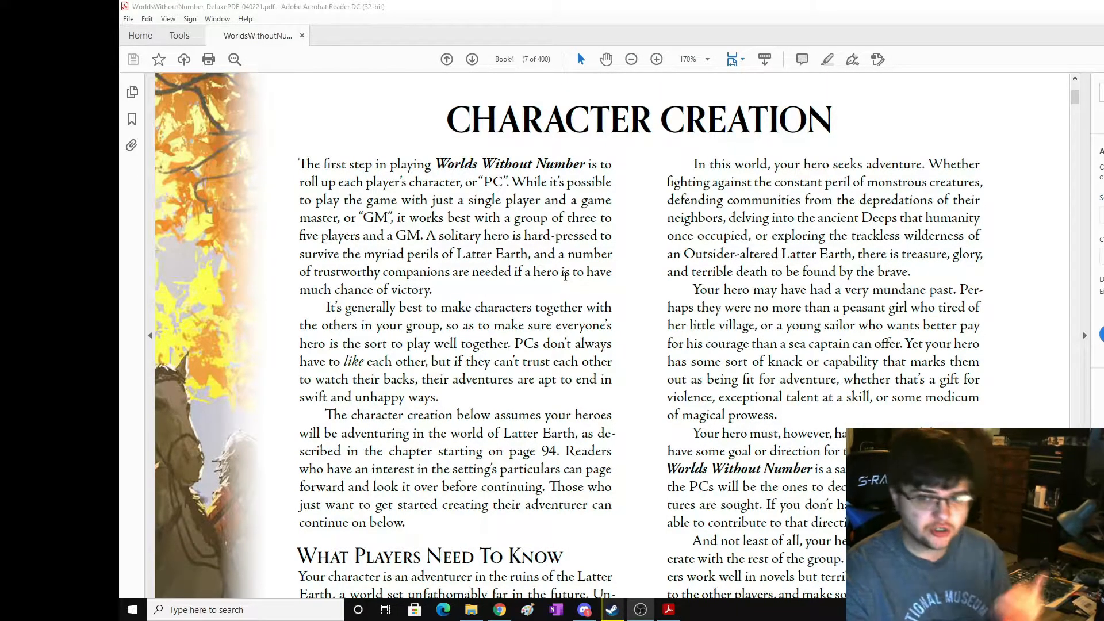
pyautogui.scroll(-3)
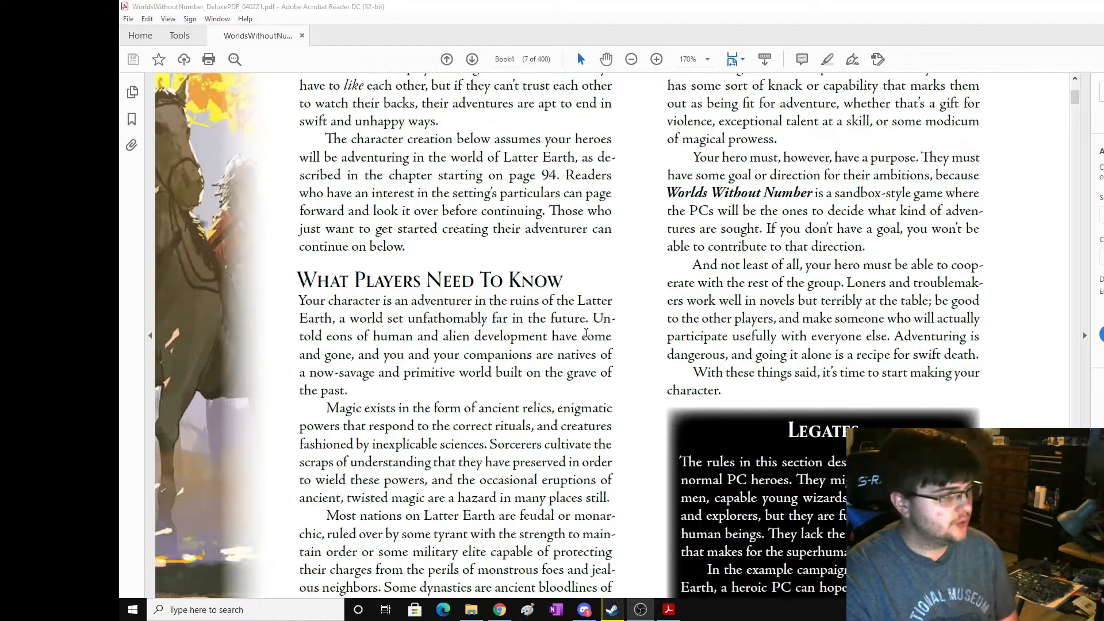
pyautogui.scroll(3)
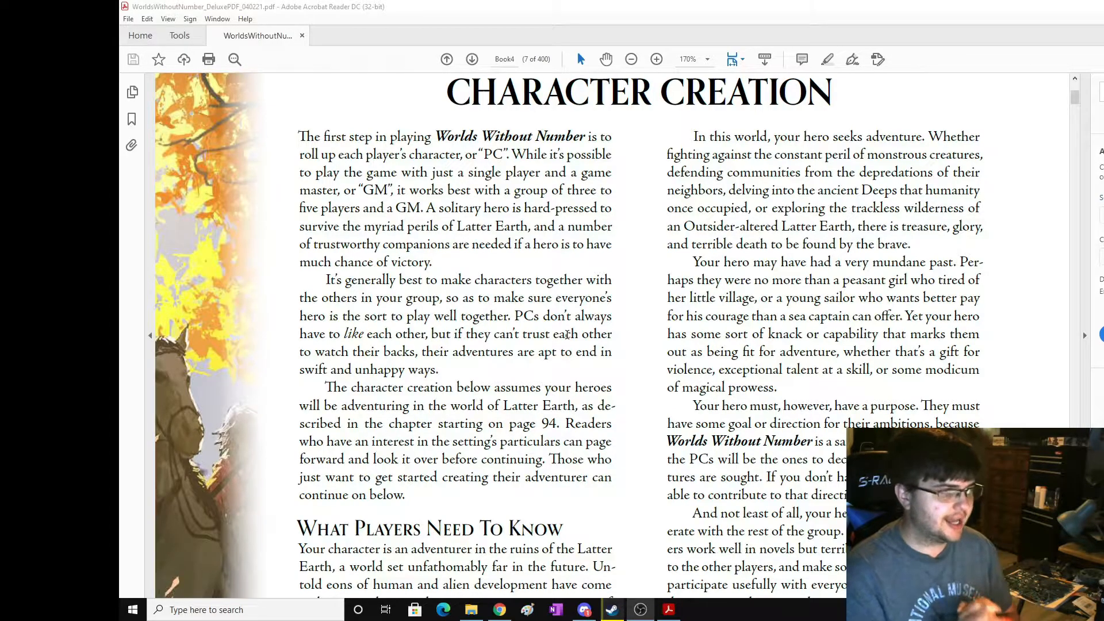
pyautogui.scroll(-3)
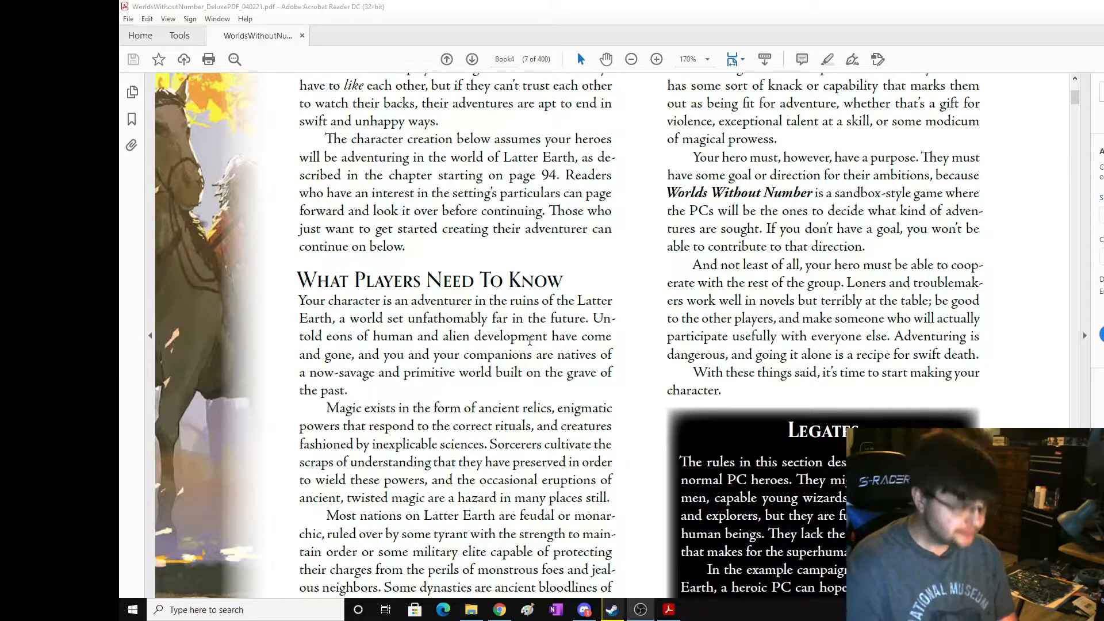
# Scroll page 7 until the Legates sidebar and Latter Earth paragraphs are fully visible.
pyautogui.scroll(-3)
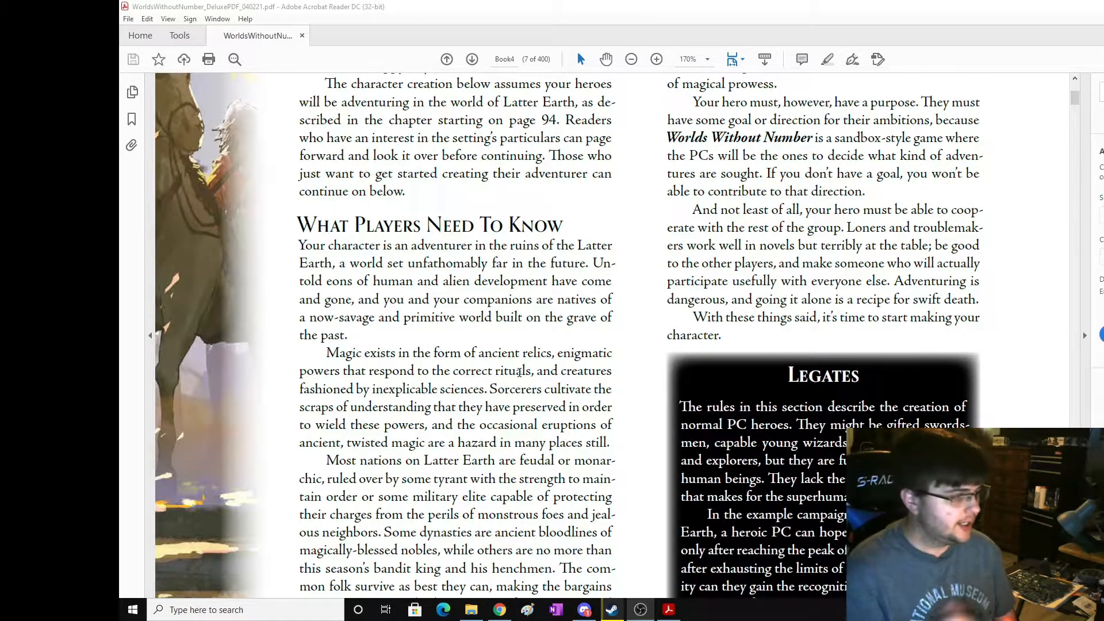
pyautogui.scroll(-3)
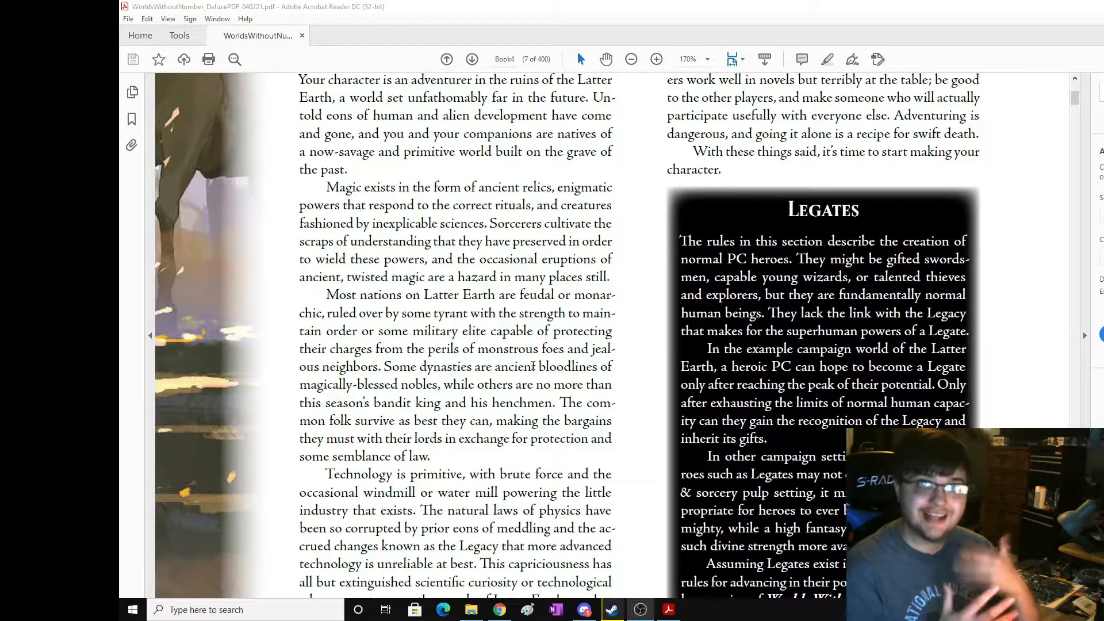
# Read to the end of page 7, then scroll back to its opening paragraphs.
pyautogui.scroll(-3)
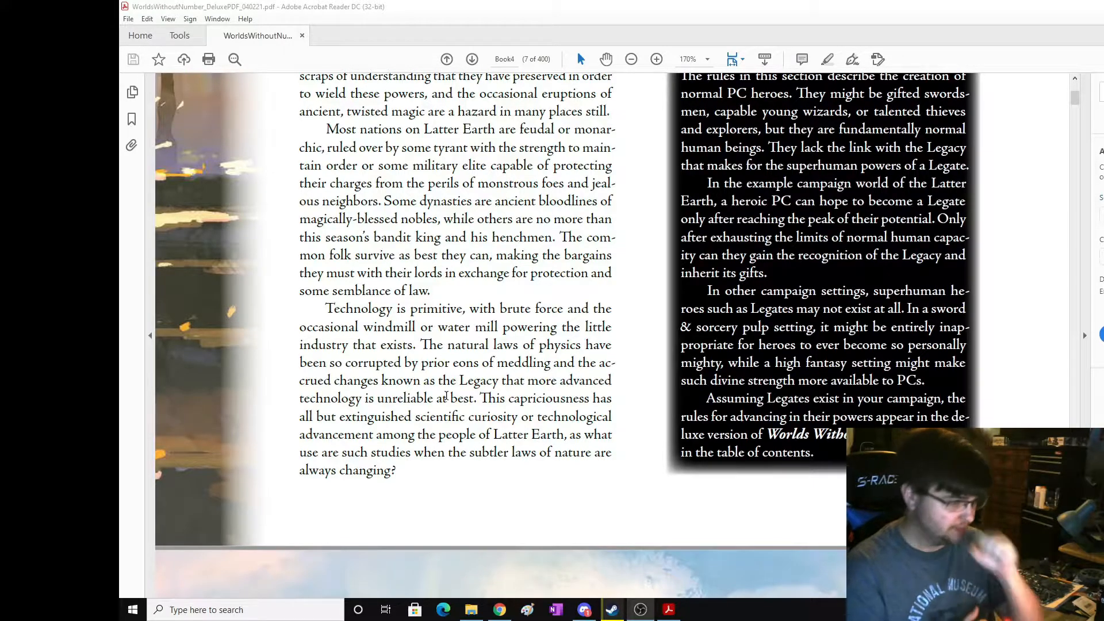
pyautogui.scroll(3)
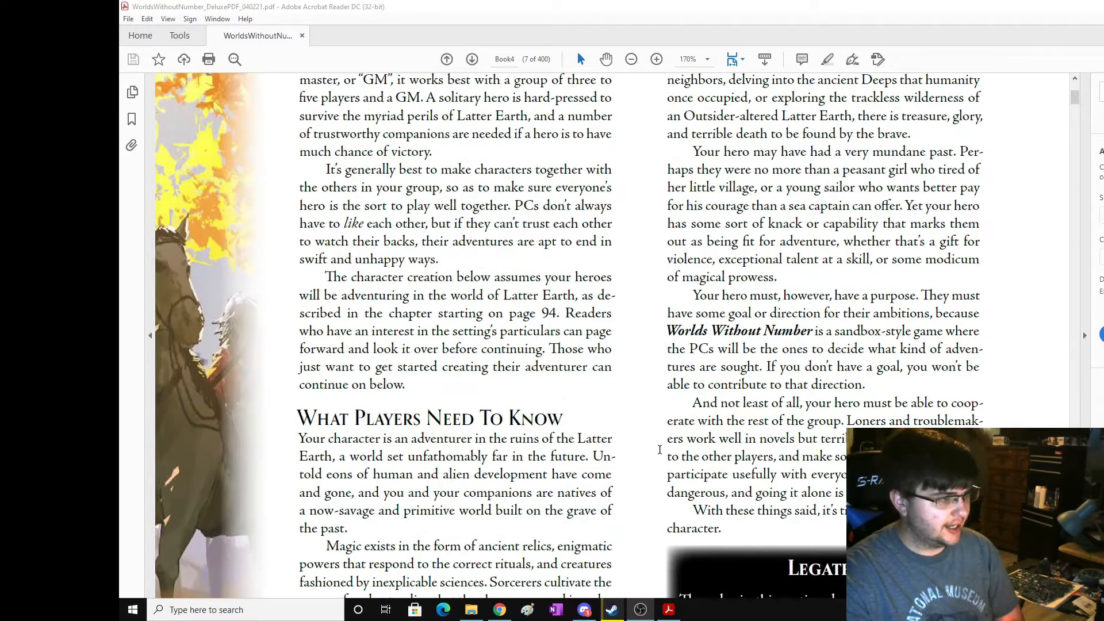
# Scroll up to the chapter title, then down onto page 8's castle artwork.
pyautogui.scroll(3)
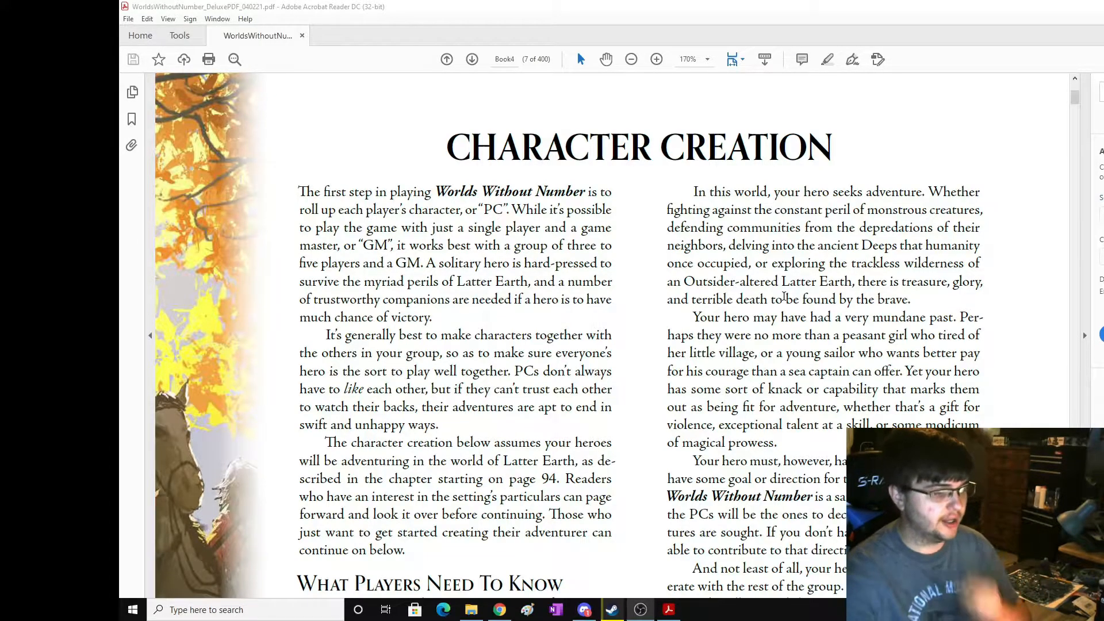
pyautogui.scroll(-3)
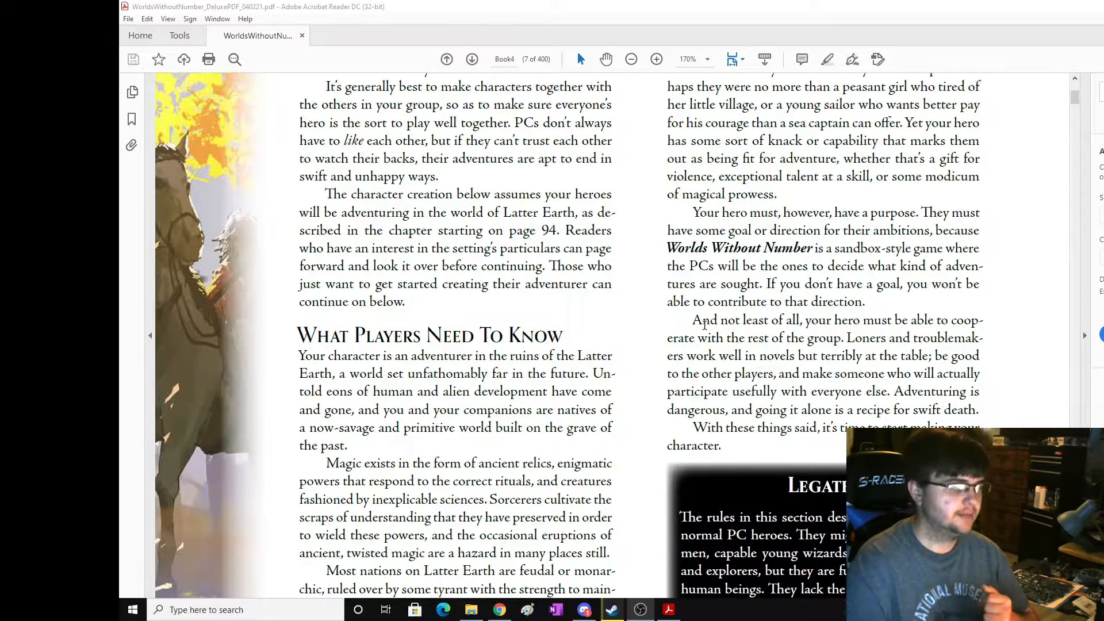
pyautogui.scroll(-3)
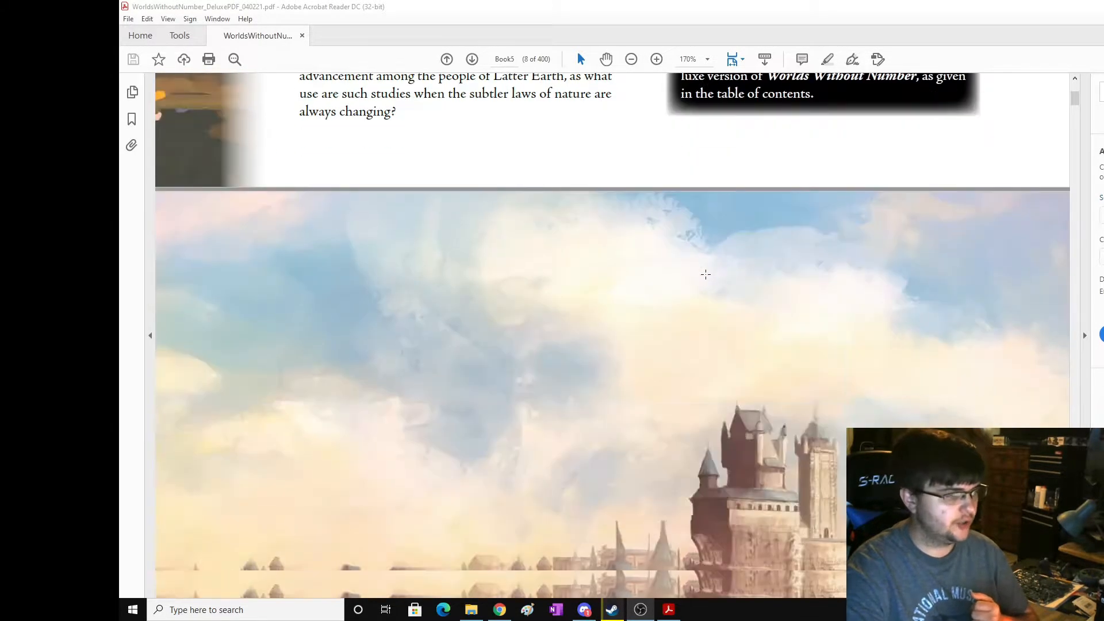
# Scroll to page 9's character creation summary, showing steps 1–4 and 8–11.
pyautogui.scroll(-3)
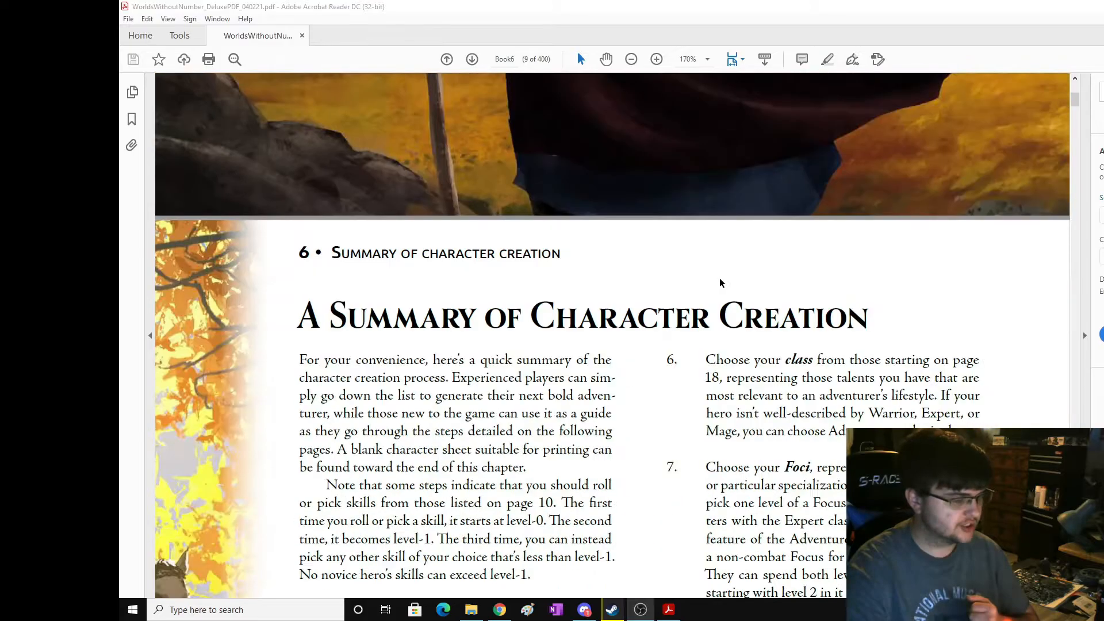
pyautogui.scroll(-3)
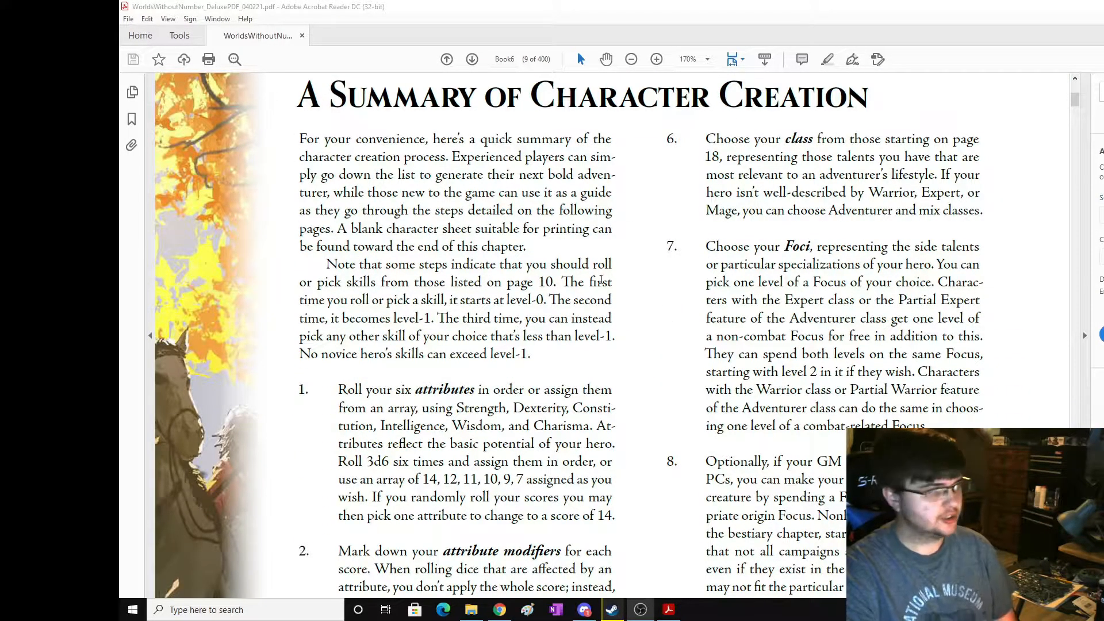
pyautogui.scroll(-3)
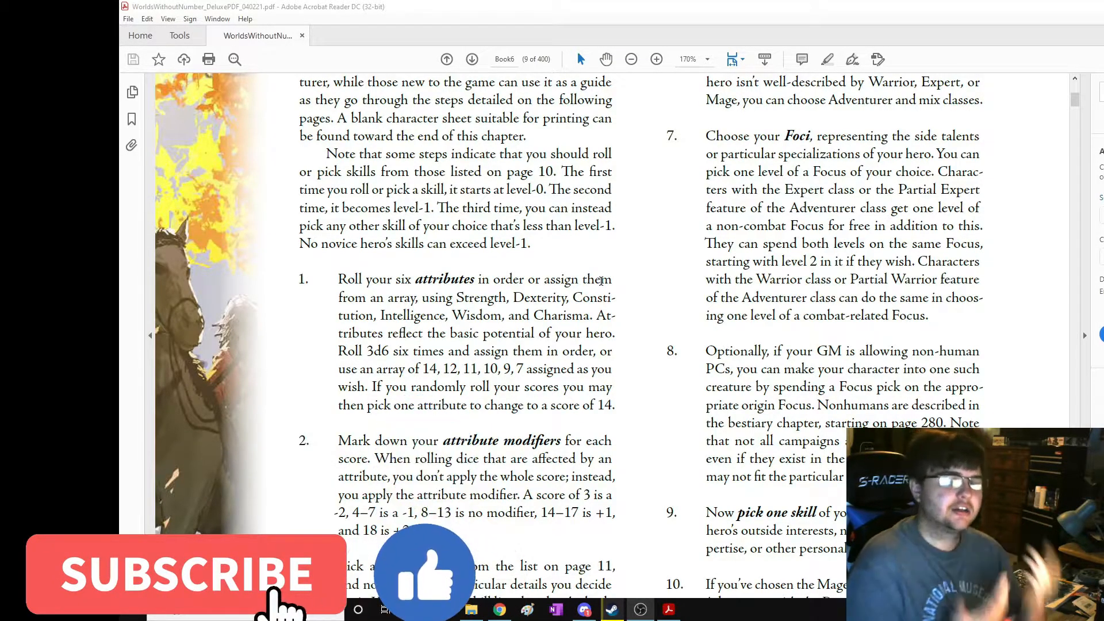
pyautogui.click(186, 574)
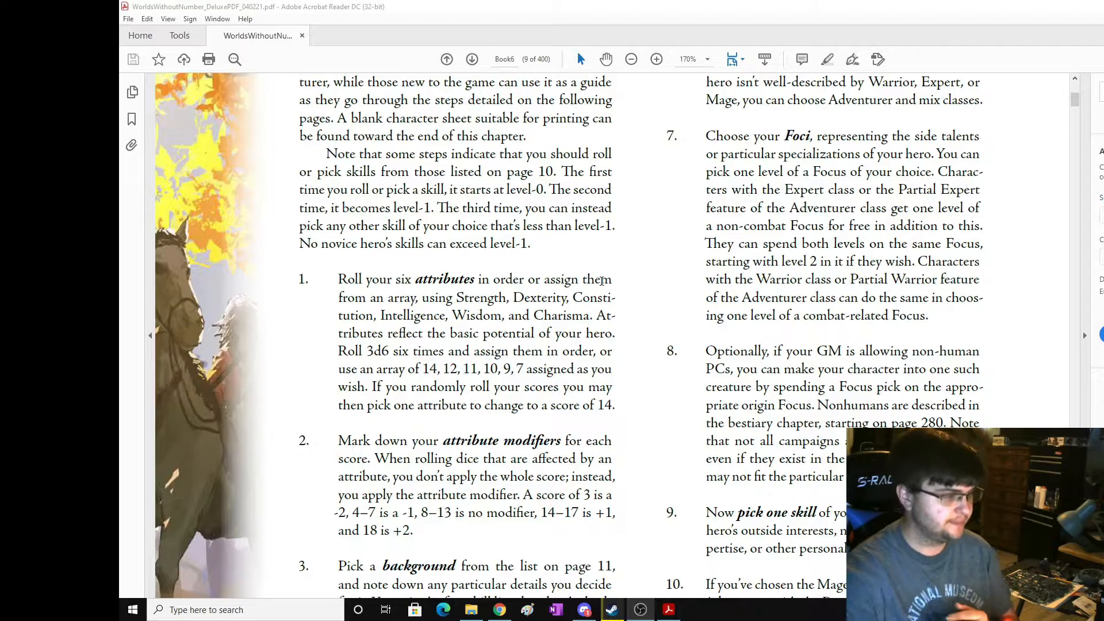
pyautogui.scroll(-3)
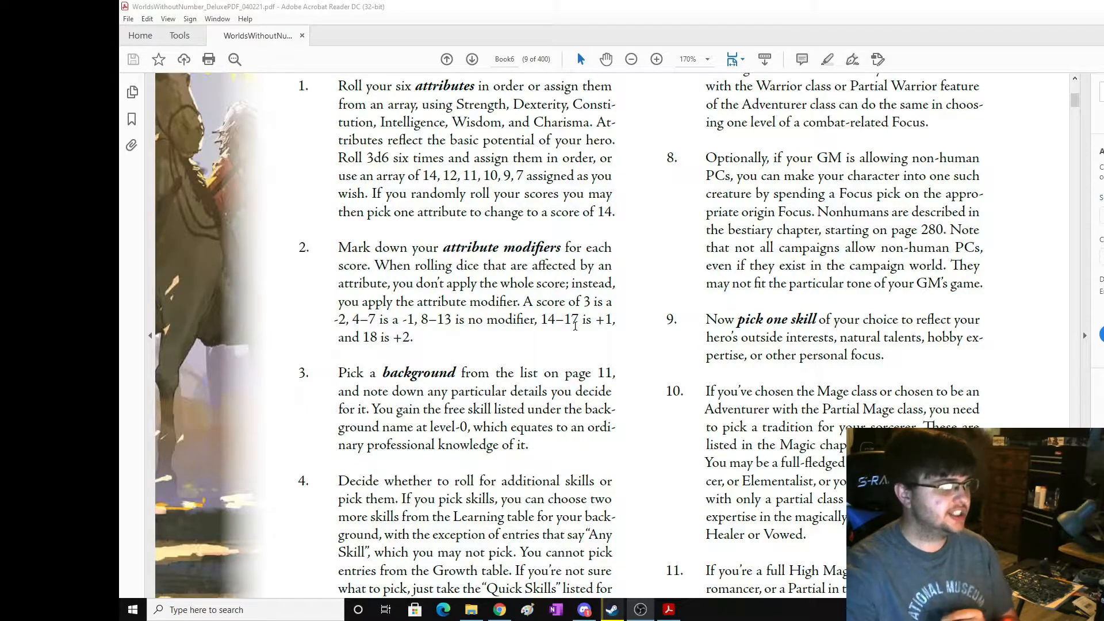
# Read down to steps 5 and 12 on hit points, then scroll back to the summary heading.
pyautogui.scroll(-3)
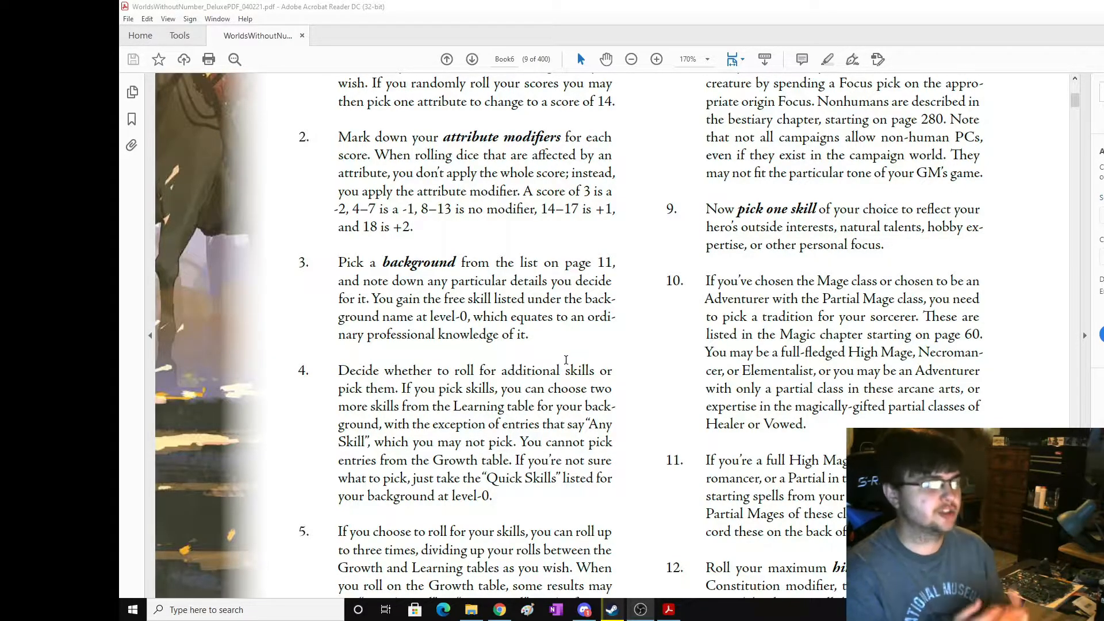
pyautogui.scroll(-3)
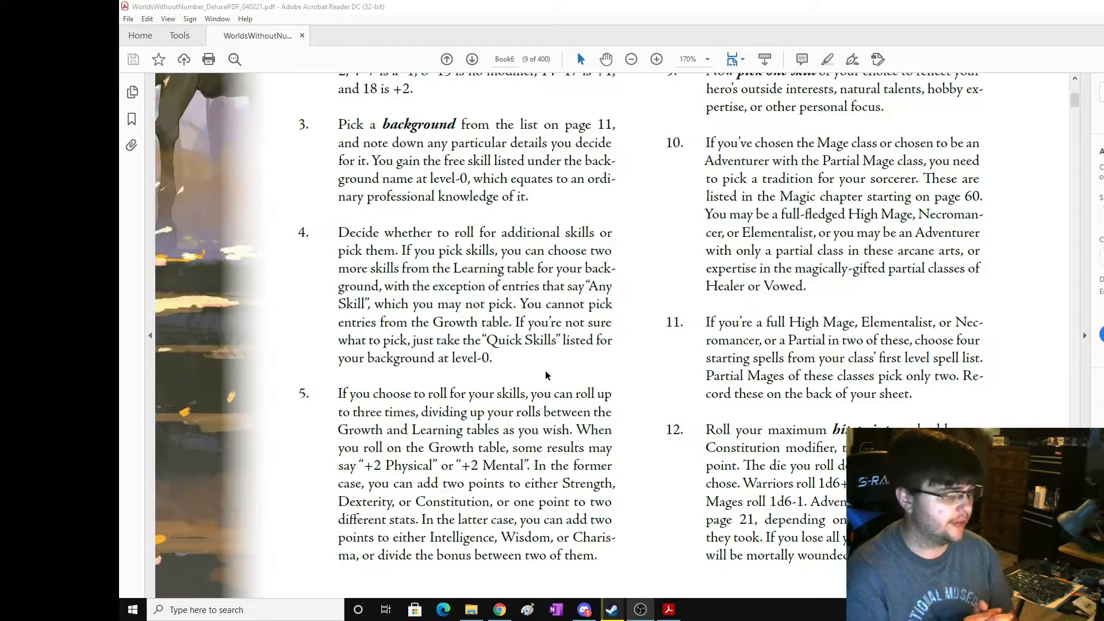
pyautogui.scroll(-3)
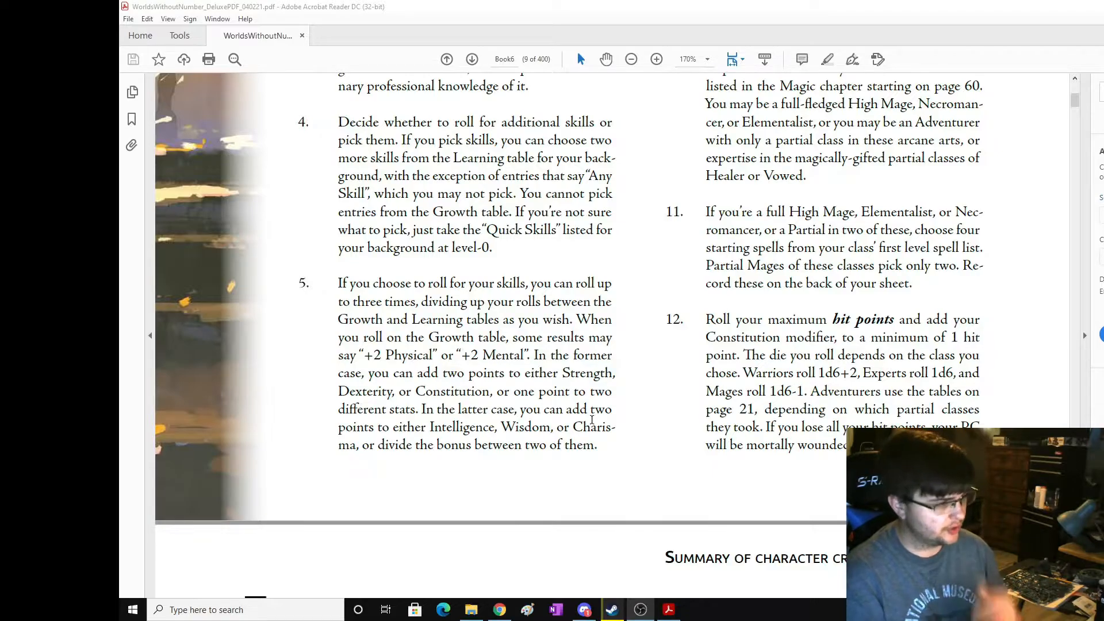
pyautogui.scroll(3)
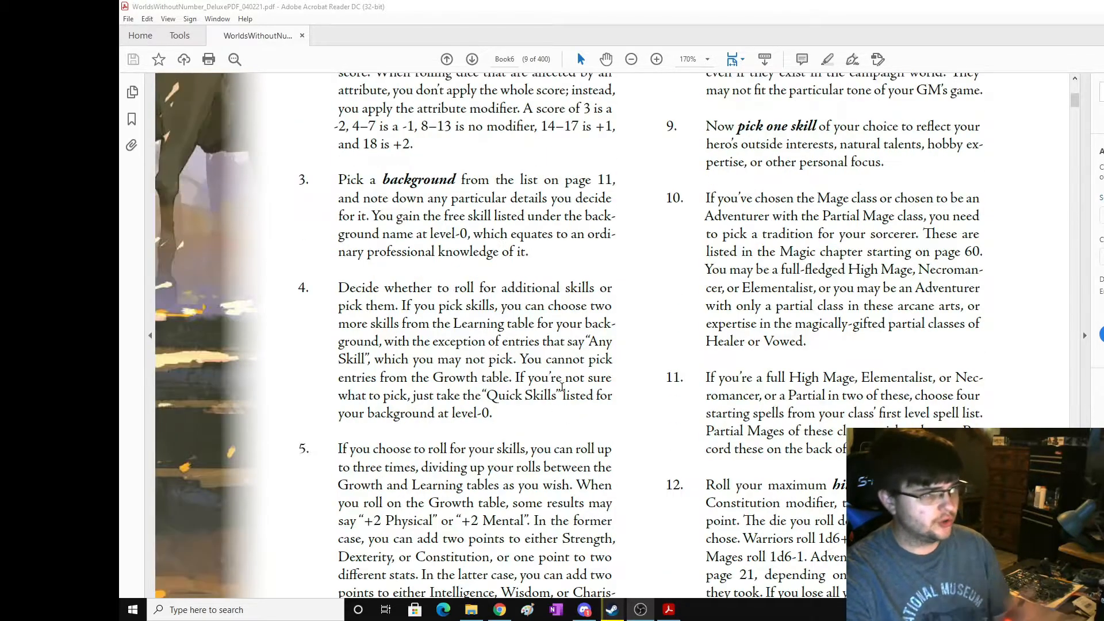
pyautogui.scroll(3)
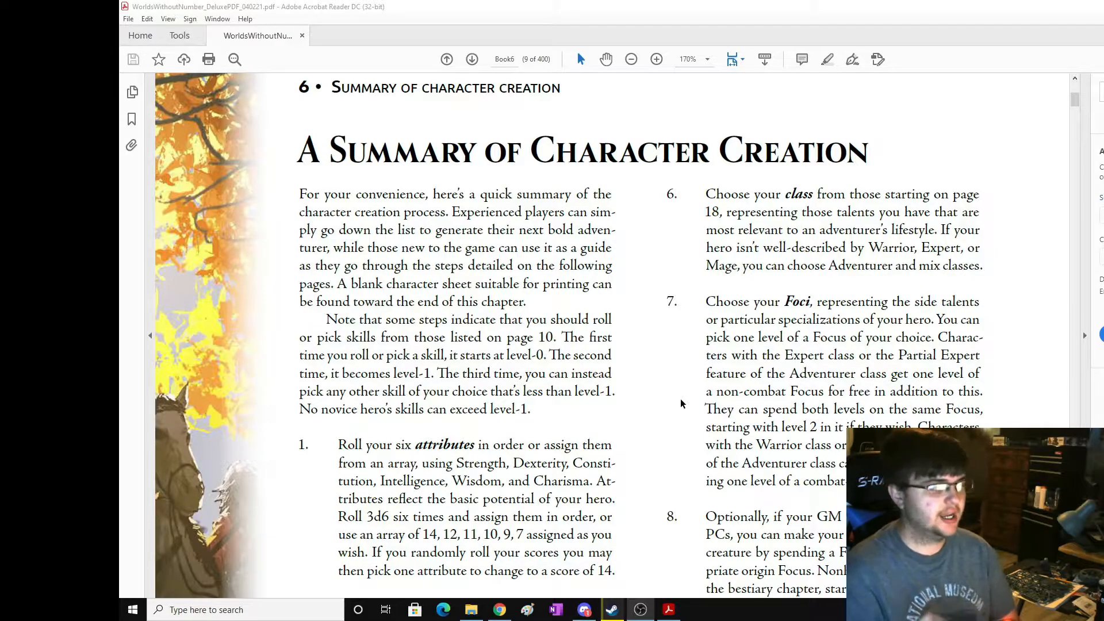
# Scroll page 9 through creation steps 2–12, from hit points to the character sheet summary.
pyautogui.scroll(-3)
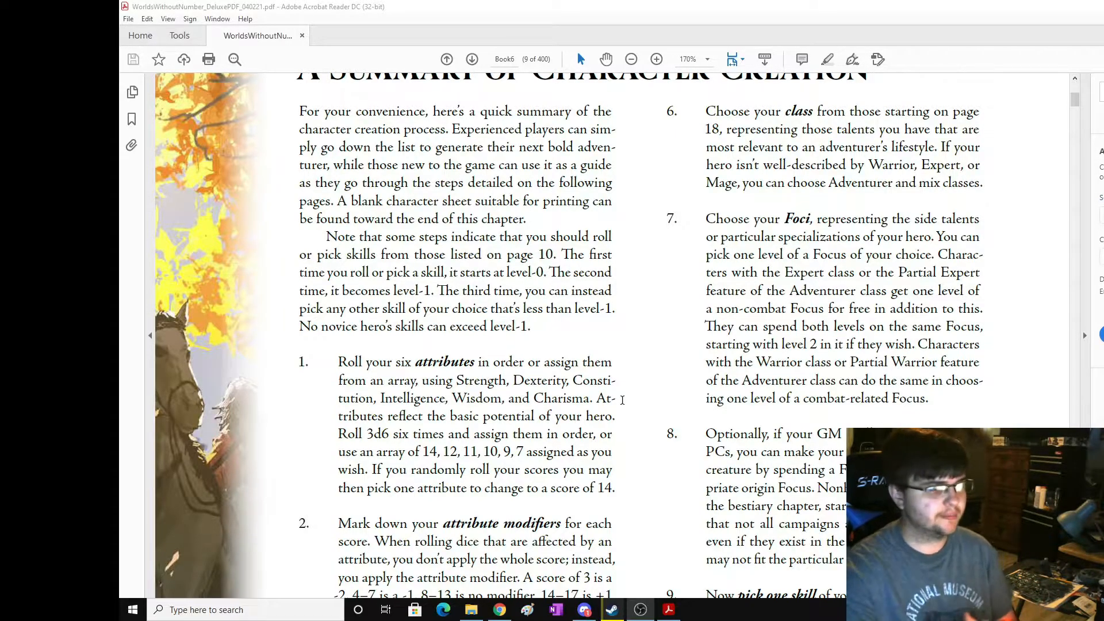
pyautogui.scroll(-3)
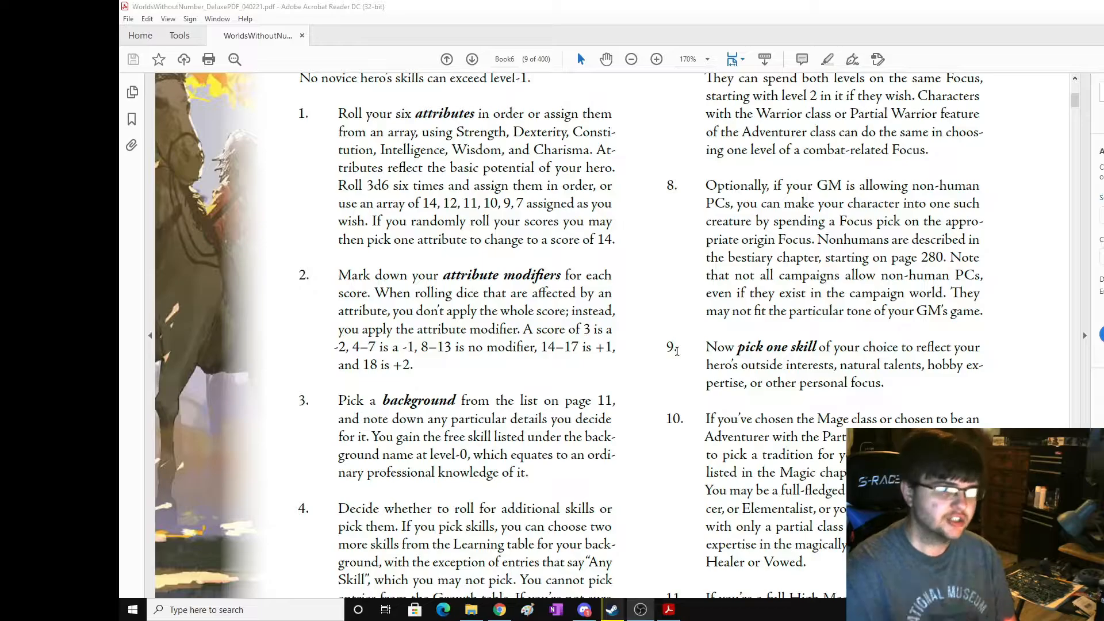
pyautogui.scroll(-3)
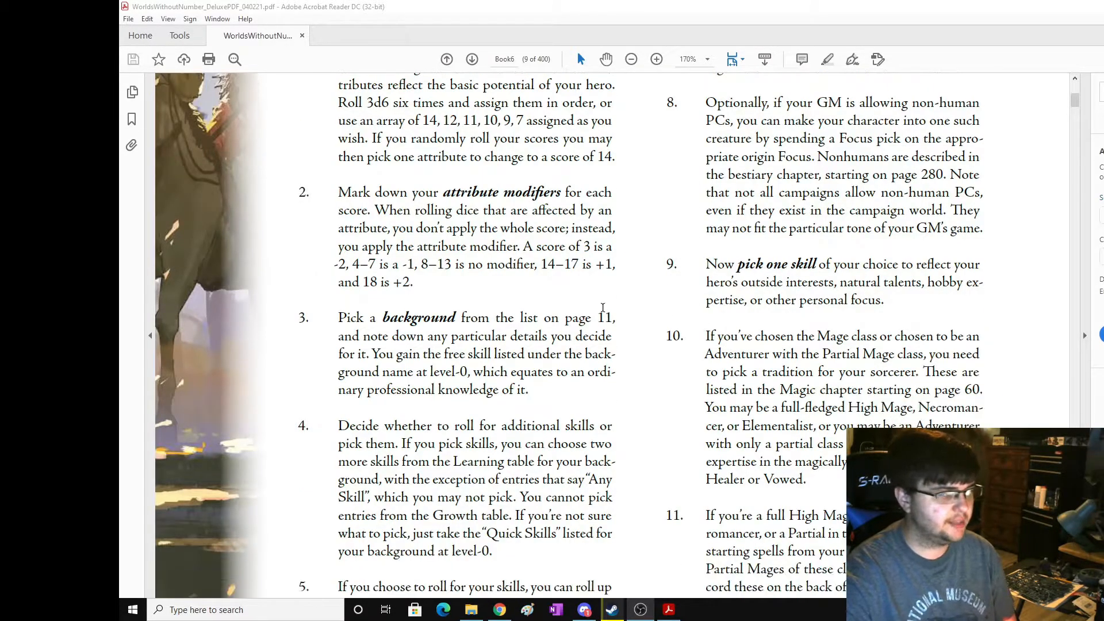
pyautogui.scroll(-3)
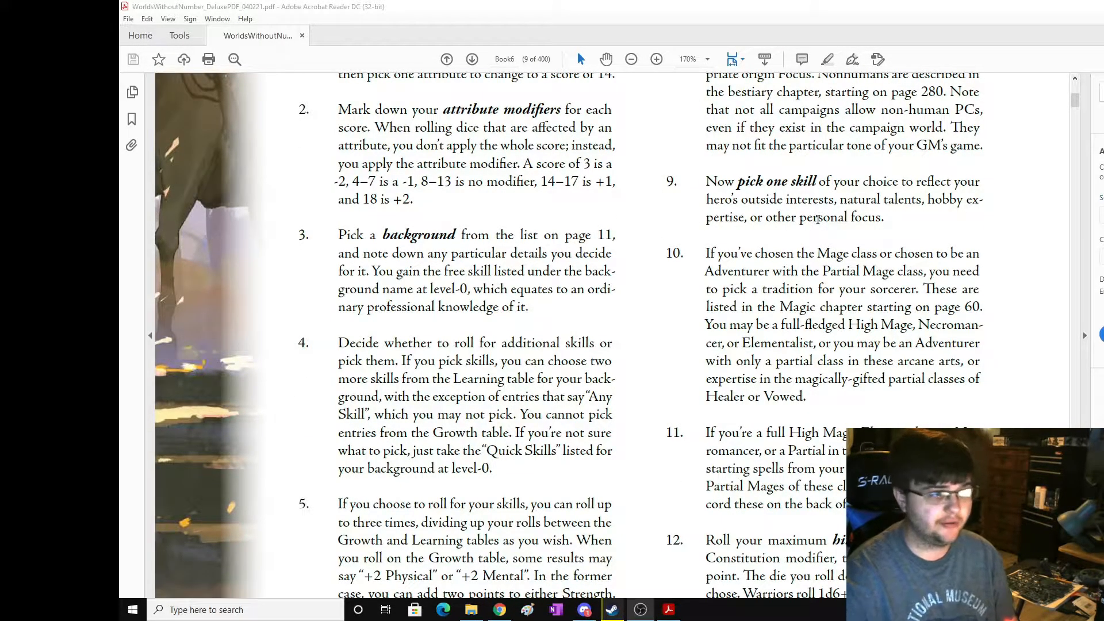
pyautogui.scroll(-3)
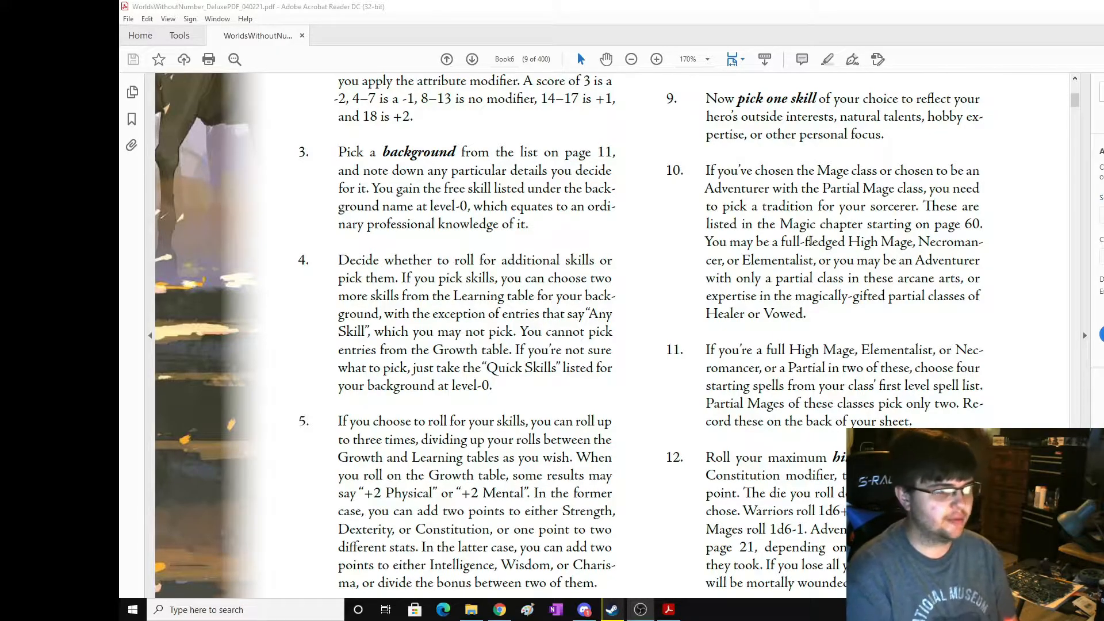
pyautogui.scroll(-3)
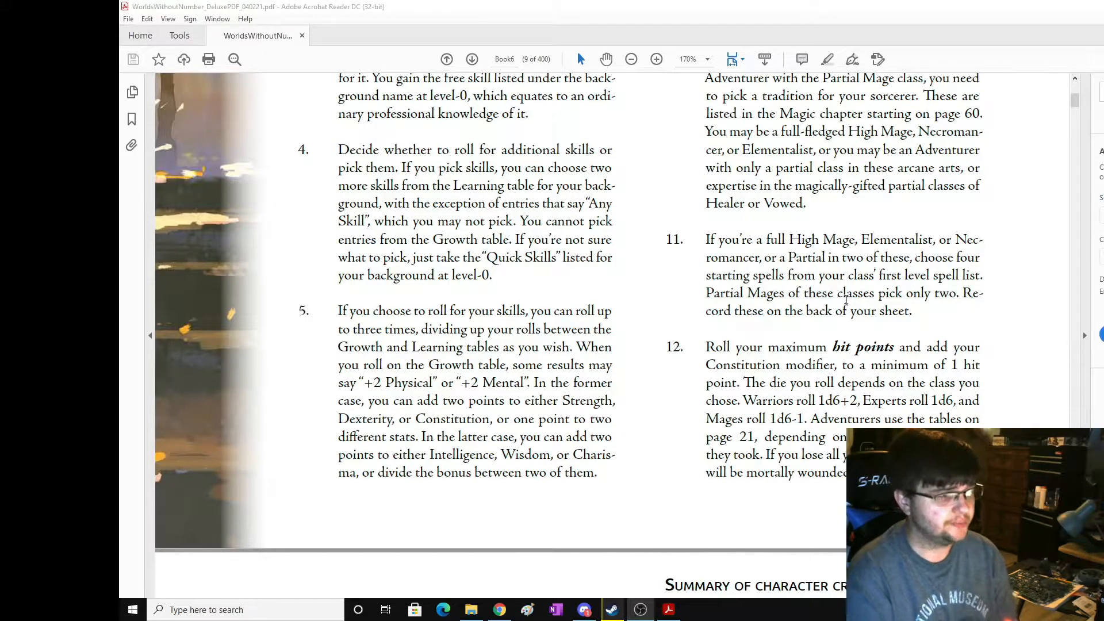
pyautogui.scroll(-3)
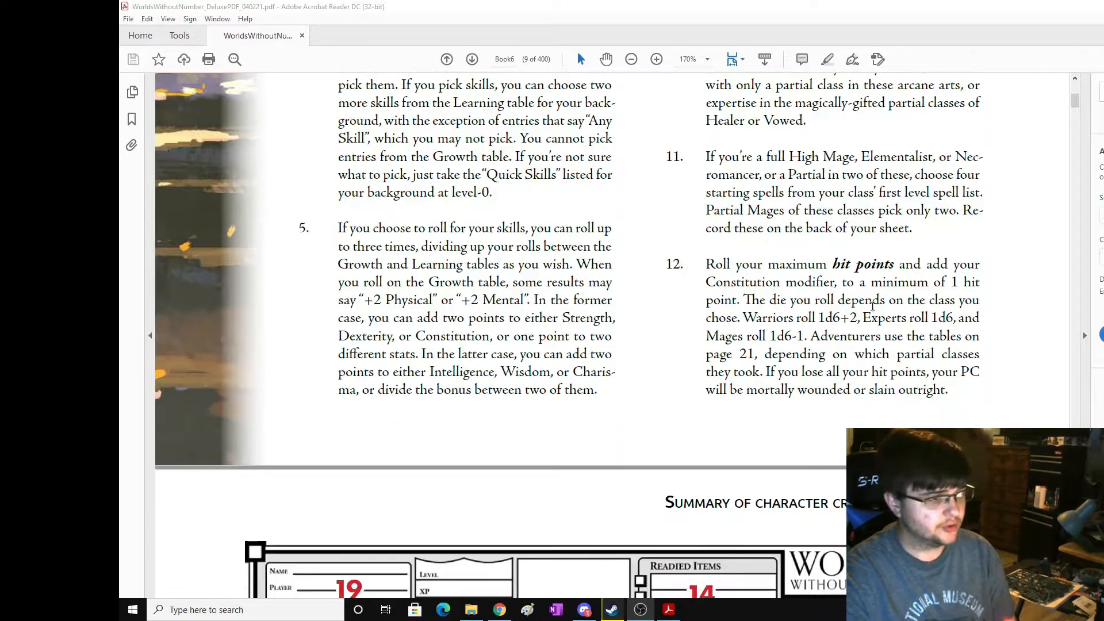
pyautogui.scroll(-3)
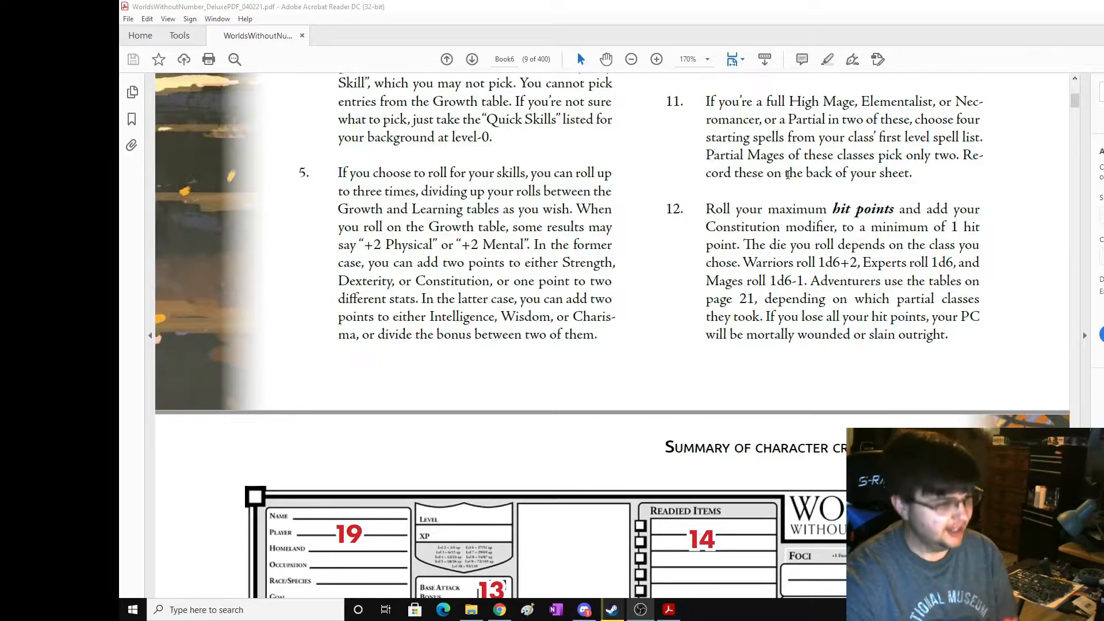
# Scroll to page 10's annotated character sheet and creation steps 13–18 below it.
pyautogui.scroll(-3)
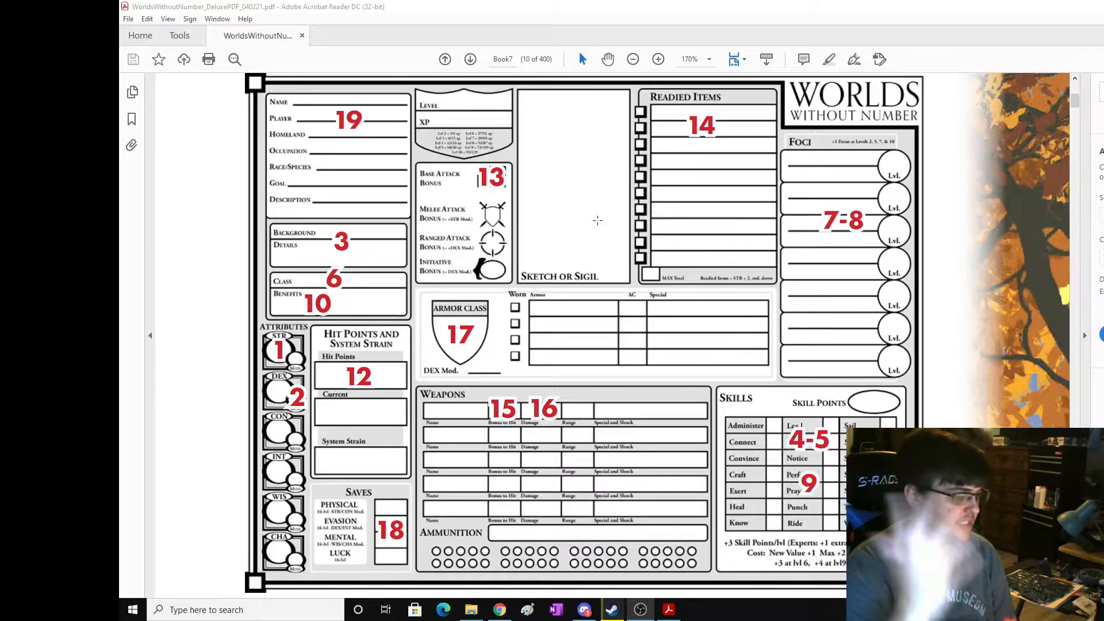
pyautogui.scroll(-3)
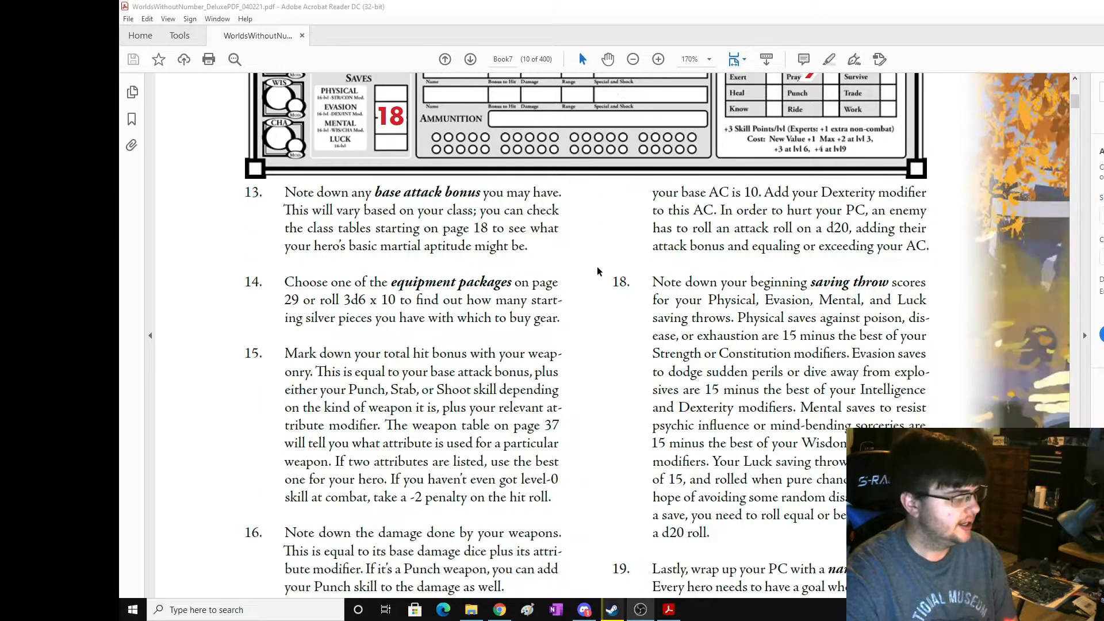
# Scroll through steps 13–19 on page 10 down to page 11's Attributes heading.
pyautogui.scroll(-3)
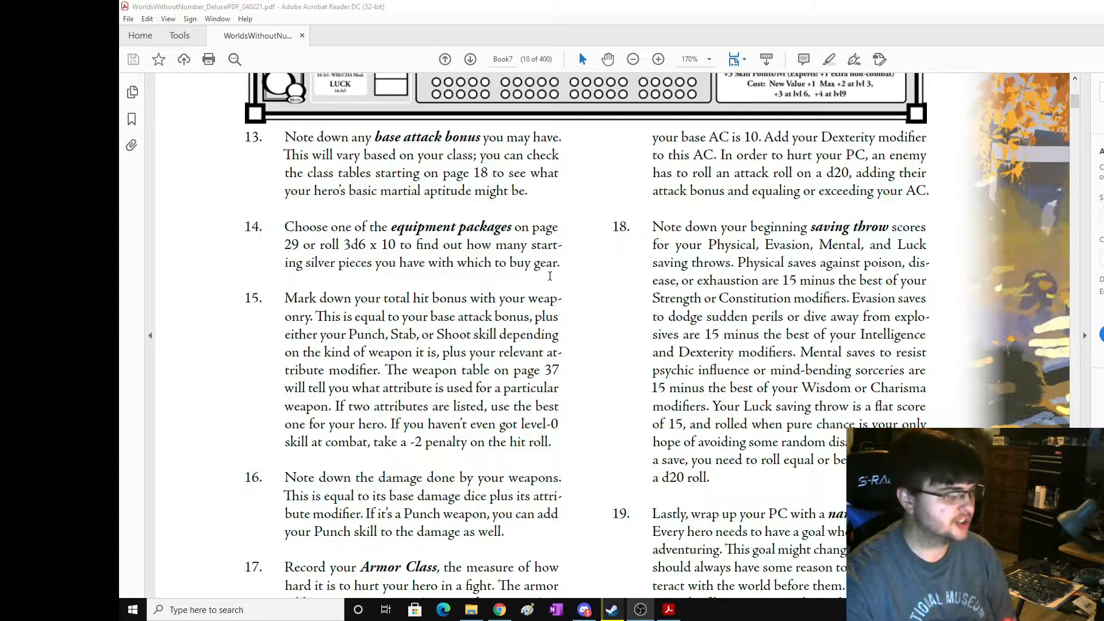
pyautogui.scroll(-3)
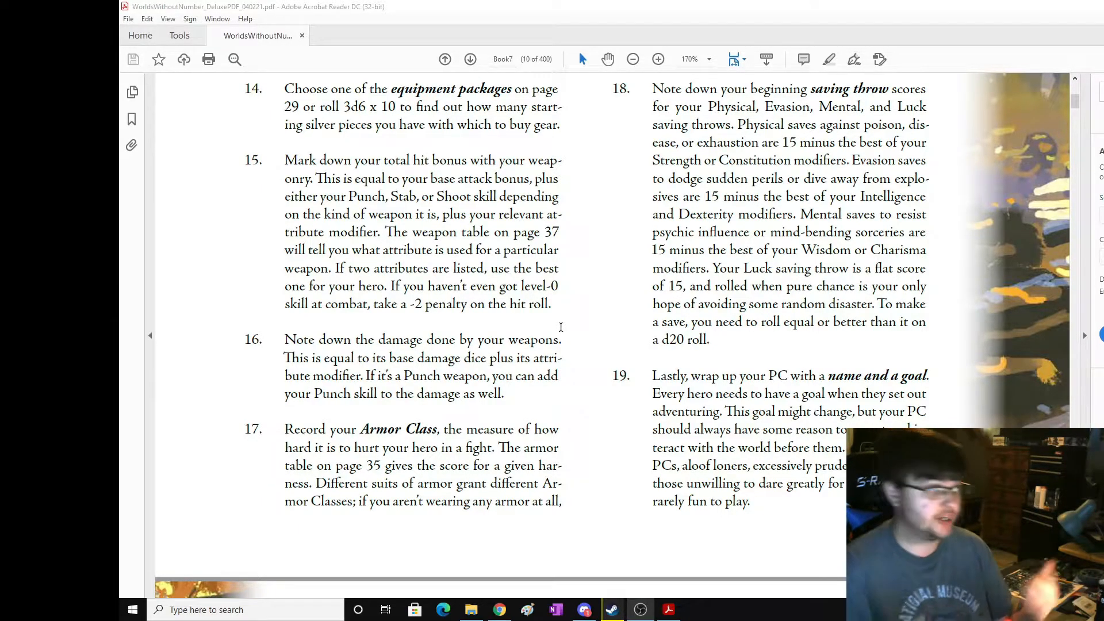
pyautogui.scroll(-3)
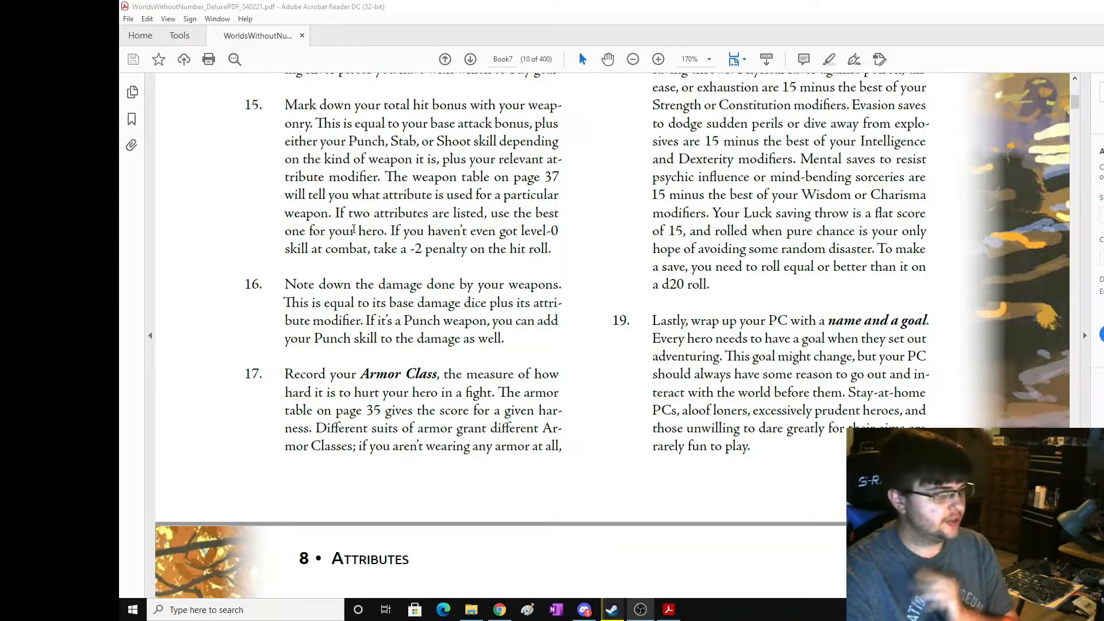
pyautogui.scroll(3)
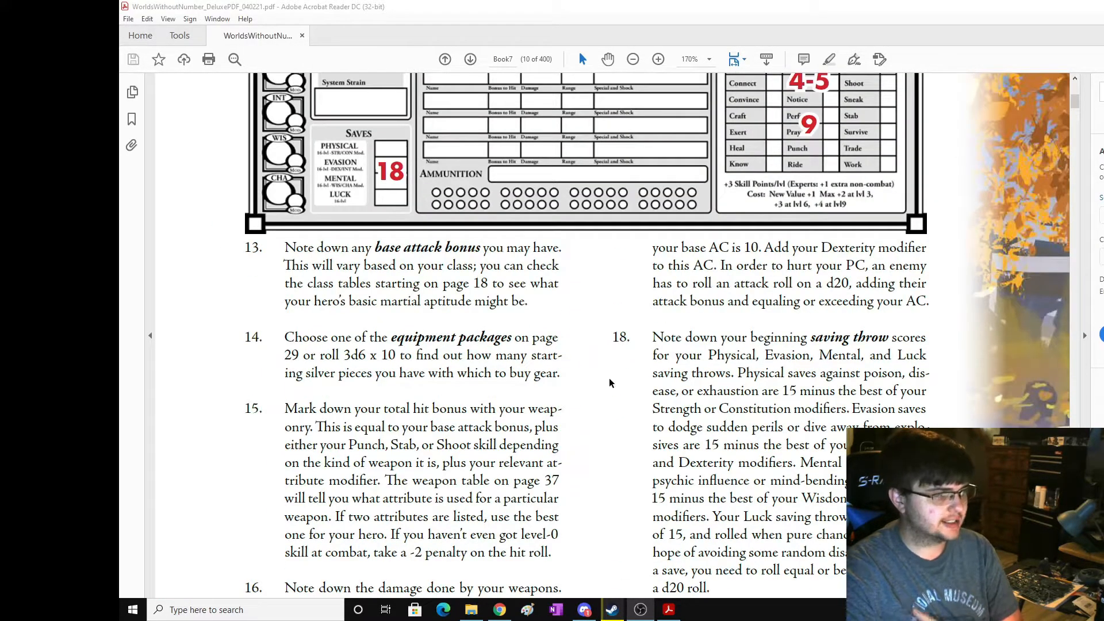
pyautogui.scroll(-3)
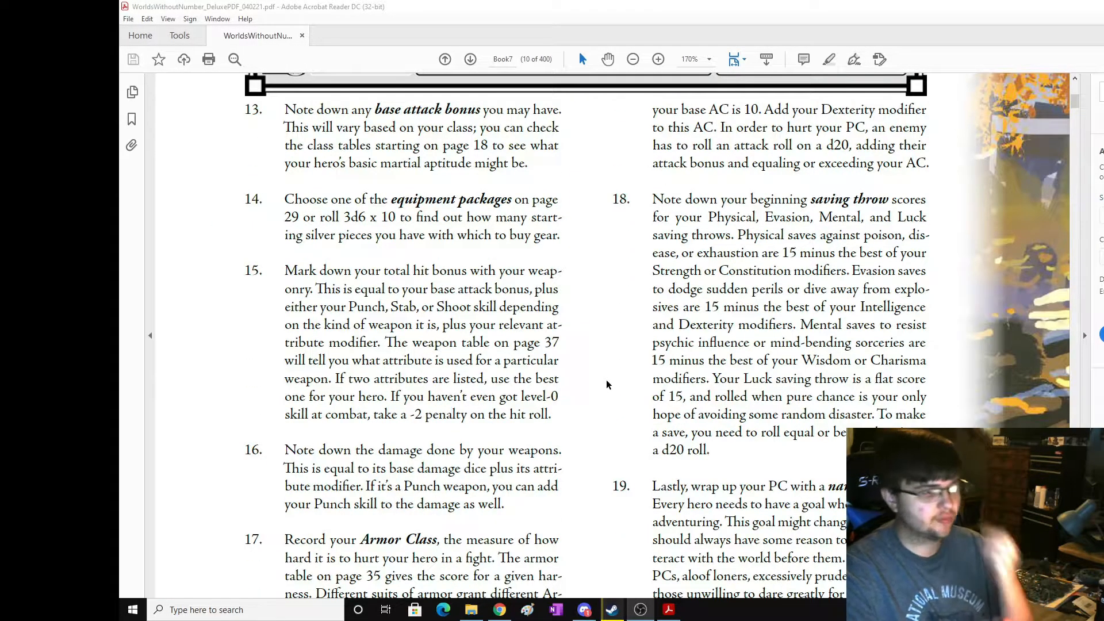
pyautogui.scroll(-3)
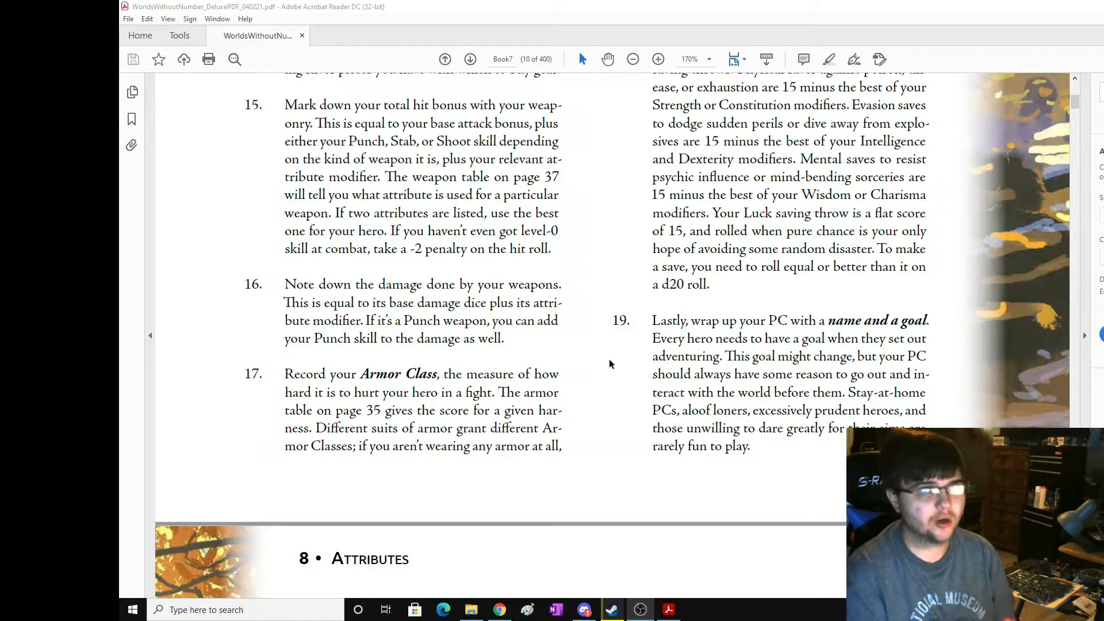
pyautogui.scroll(-3)
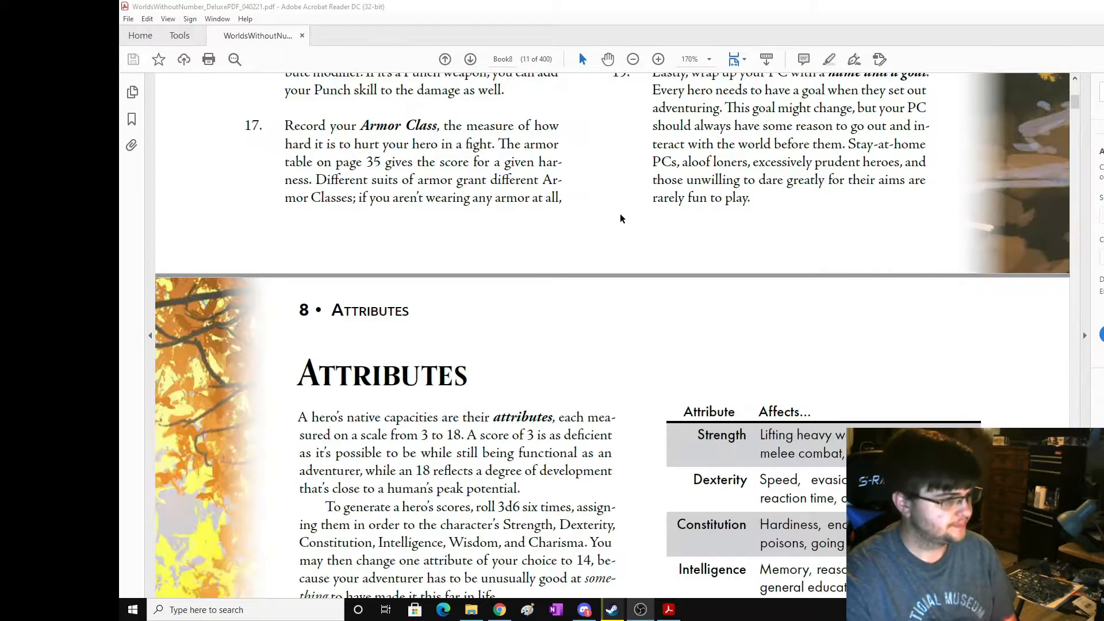
# Scroll through page 11's attribute modifier tables and sidebar to page 12's Skills chapter.
pyautogui.scroll(-3)
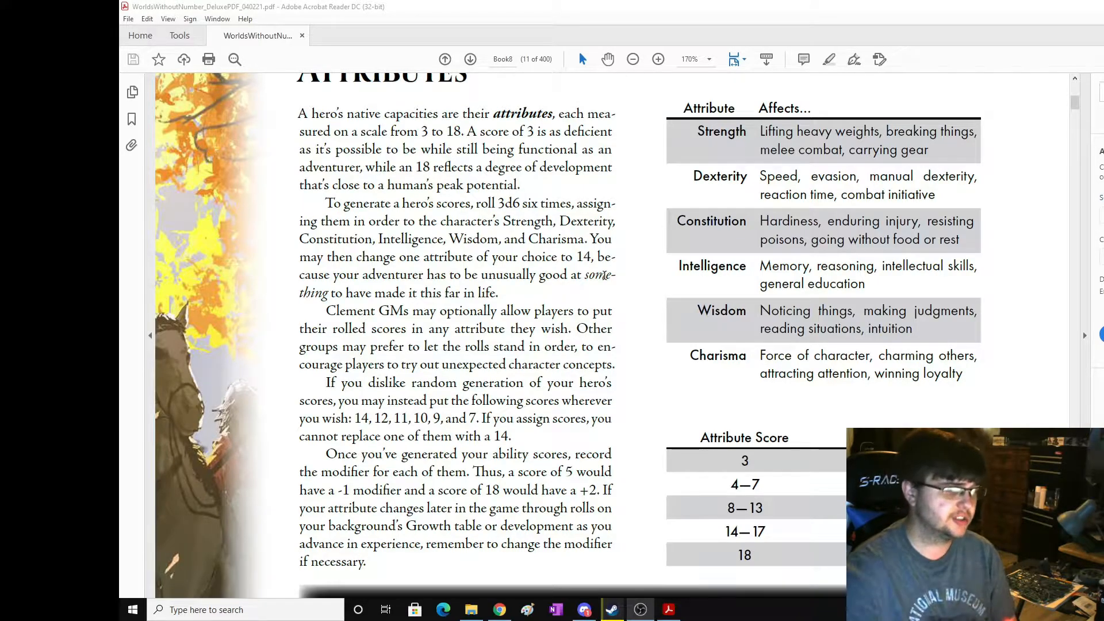
pyautogui.scroll(-3)
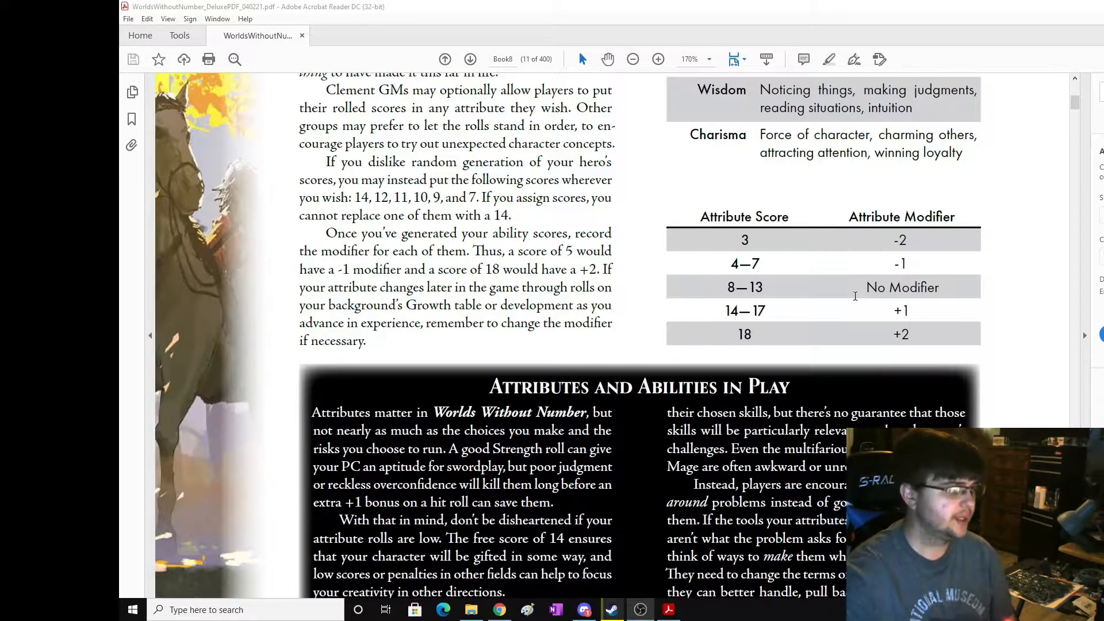
pyautogui.scroll(-3)
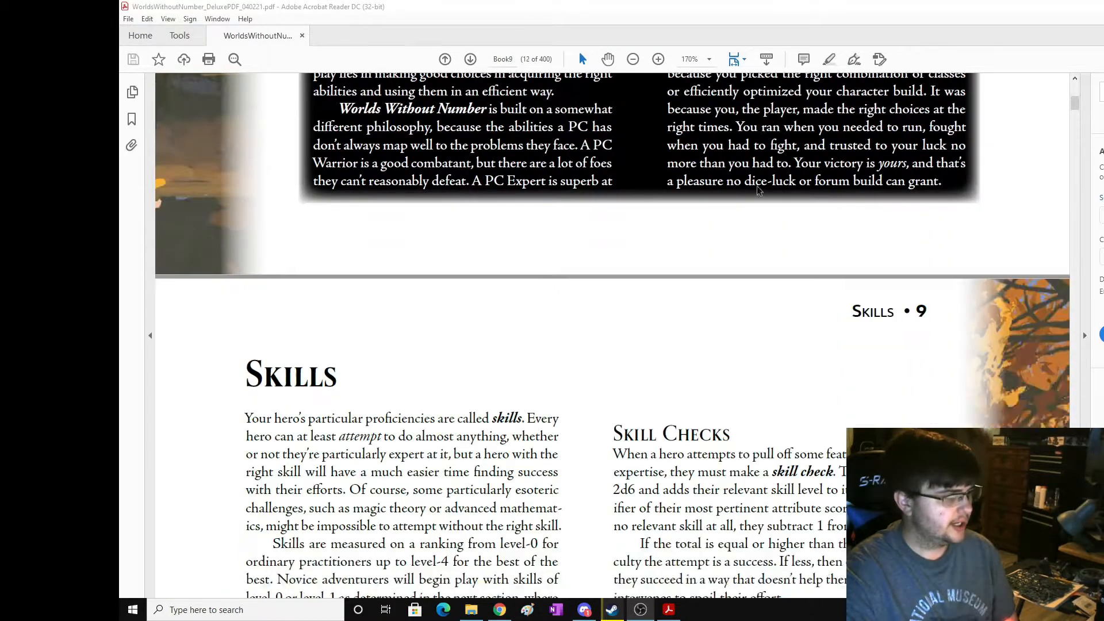
pyautogui.scroll(3)
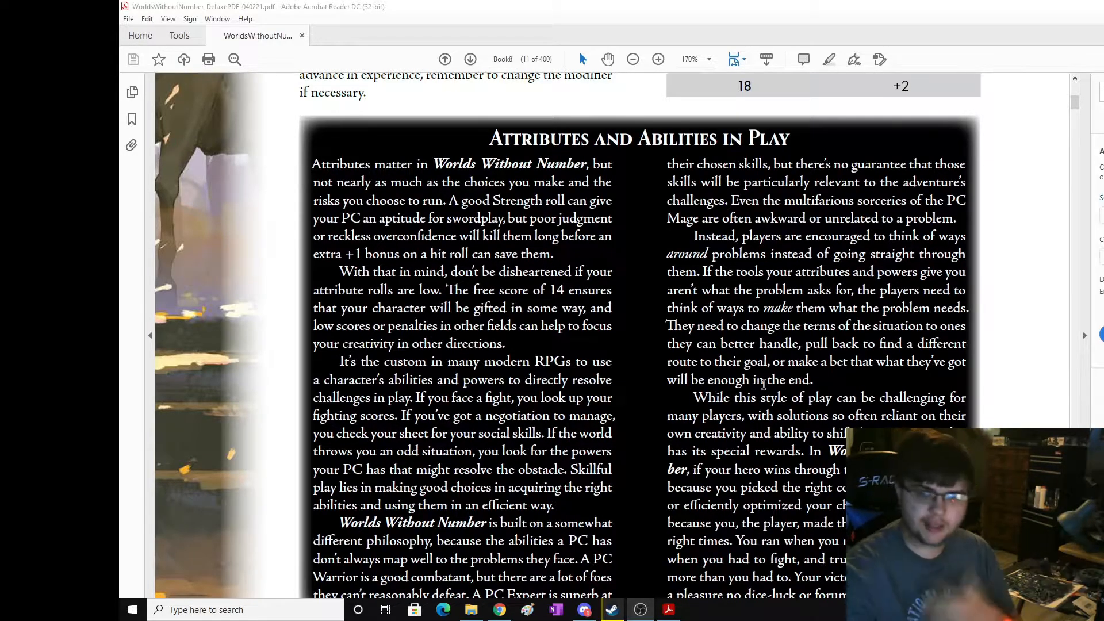
pyautogui.click(470, 59)
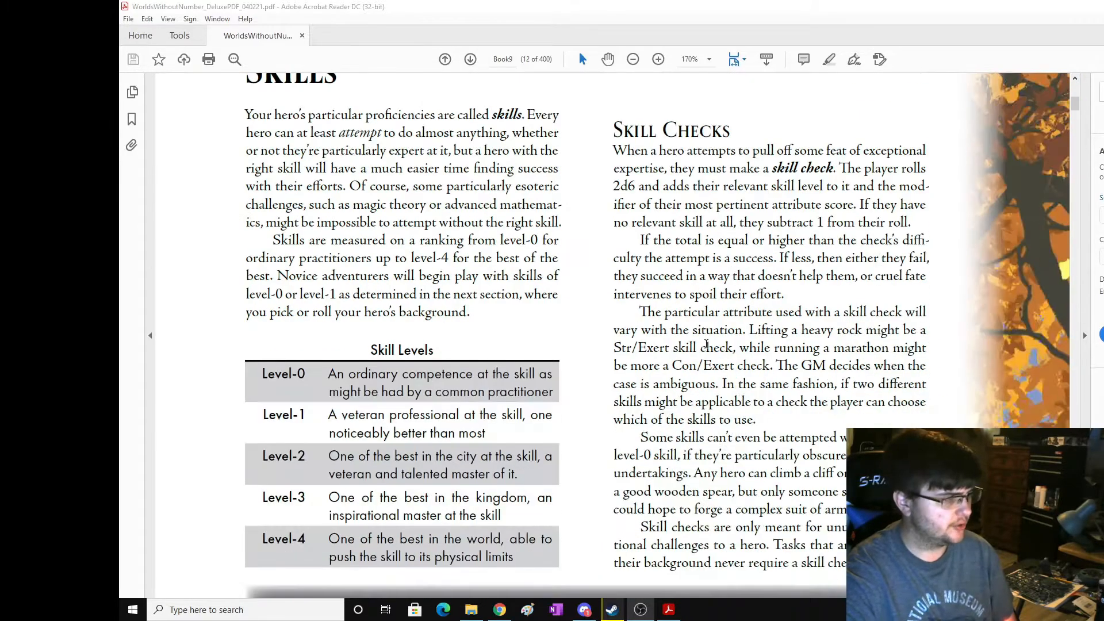
# Scroll up slightly on page 12 to the Skill Checks passage on 2d6 plus skill and attribute.
pyautogui.scroll(3)
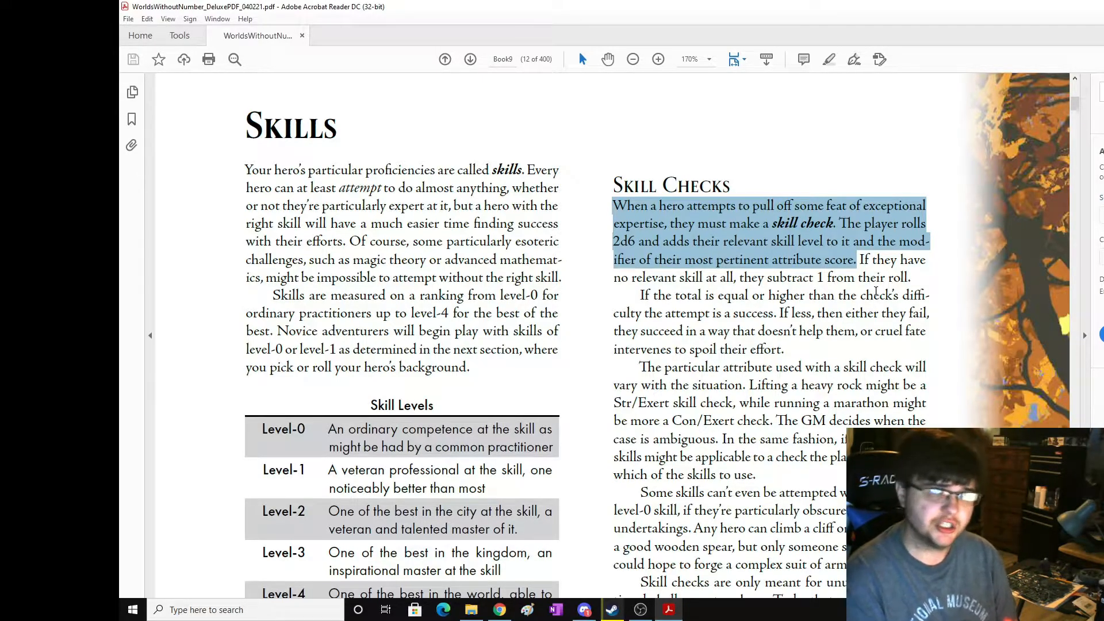
# Scroll page 12 past the Skill Levels table to the castle illustration.
pyautogui.scroll(-3)
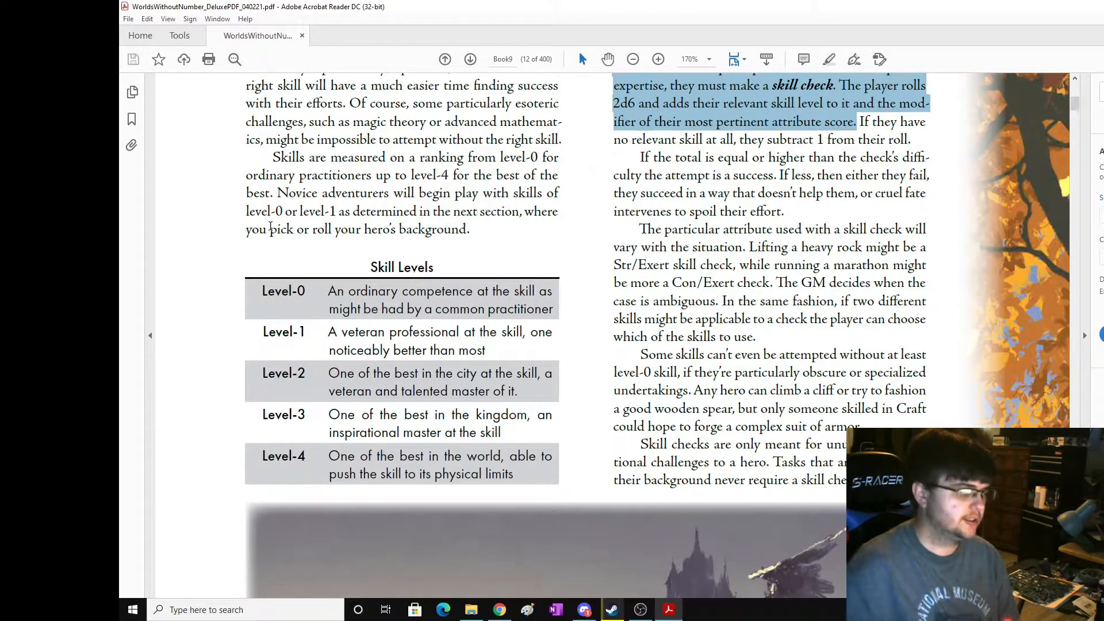
pyautogui.scroll(-3)
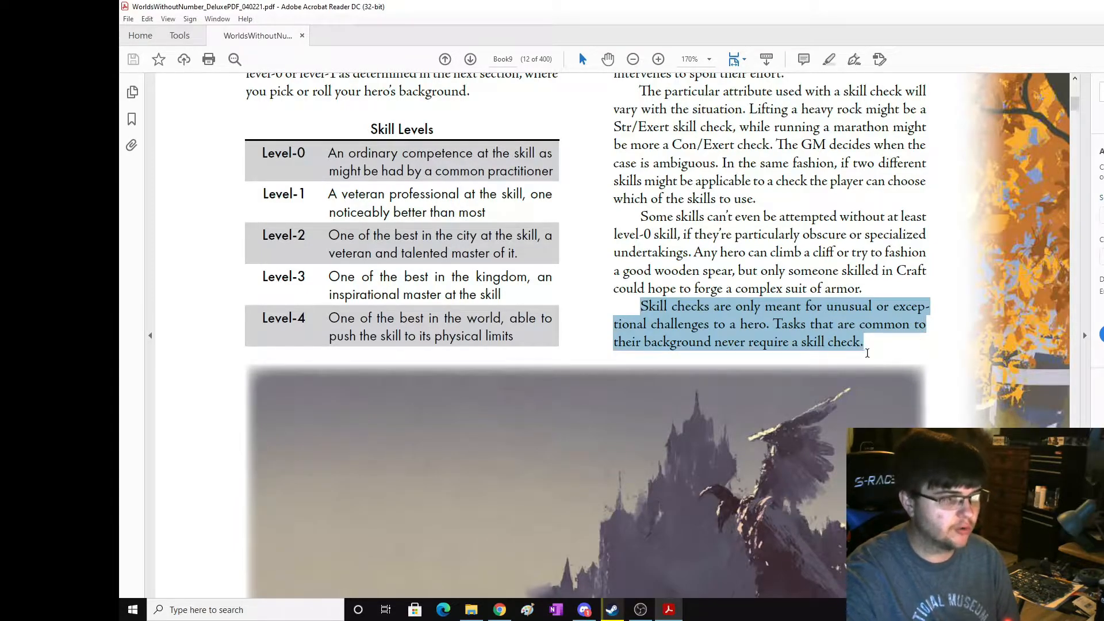
pyautogui.moveTo(896, 350)
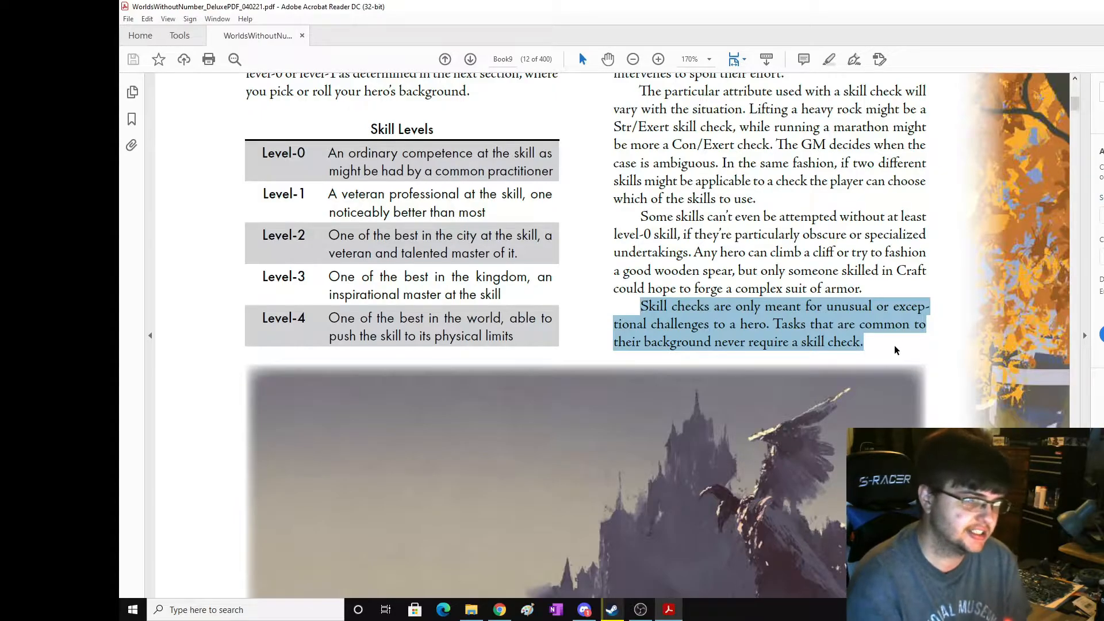
pyautogui.scroll(-3)
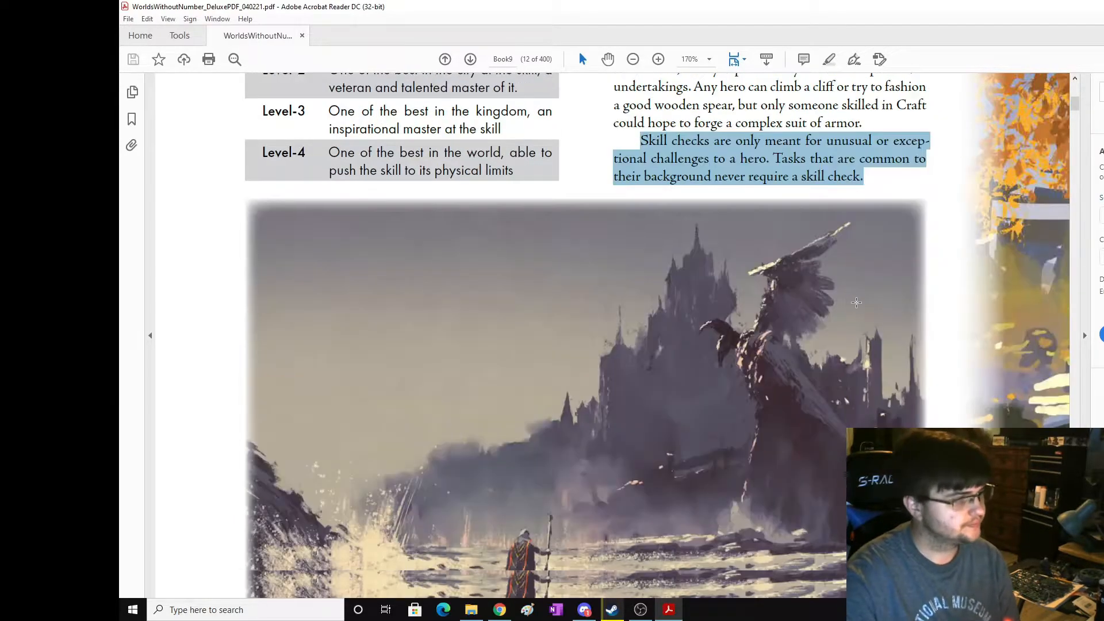
# Scroll through The Skill List on page 13, starting from Administer.
pyautogui.scroll(-3)
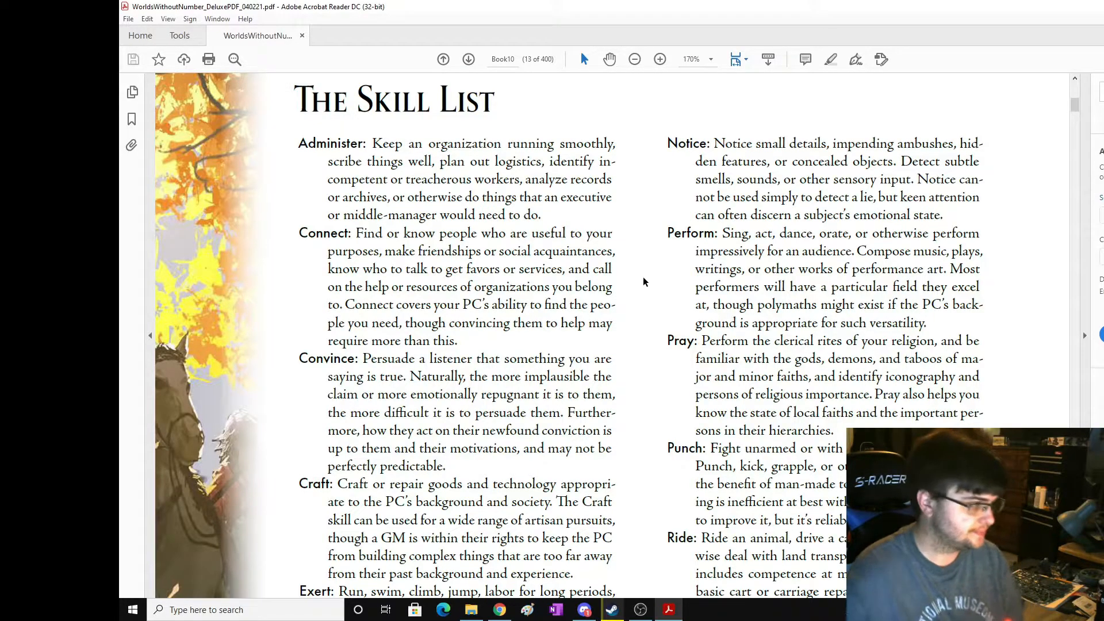
pyautogui.scroll(-3)
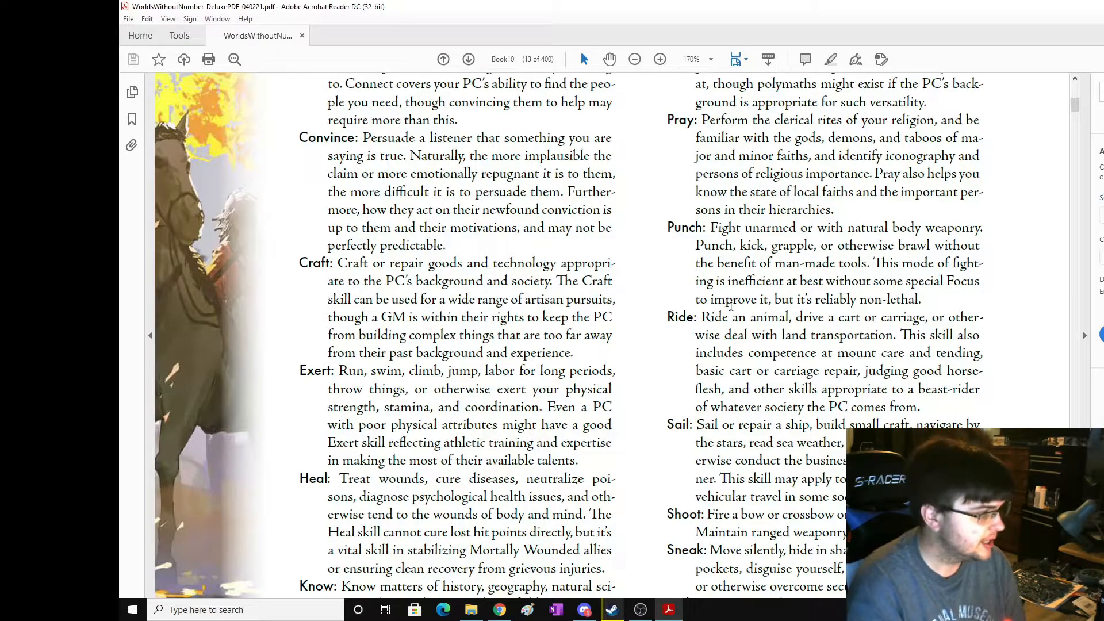
pyautogui.scroll(-3)
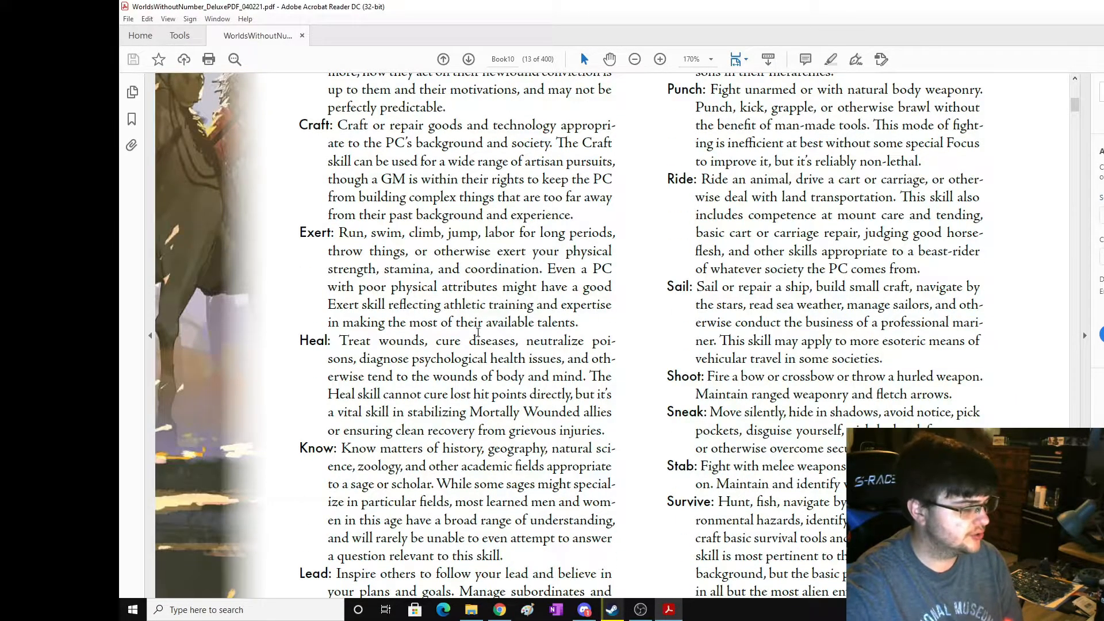
pyautogui.scroll(-3)
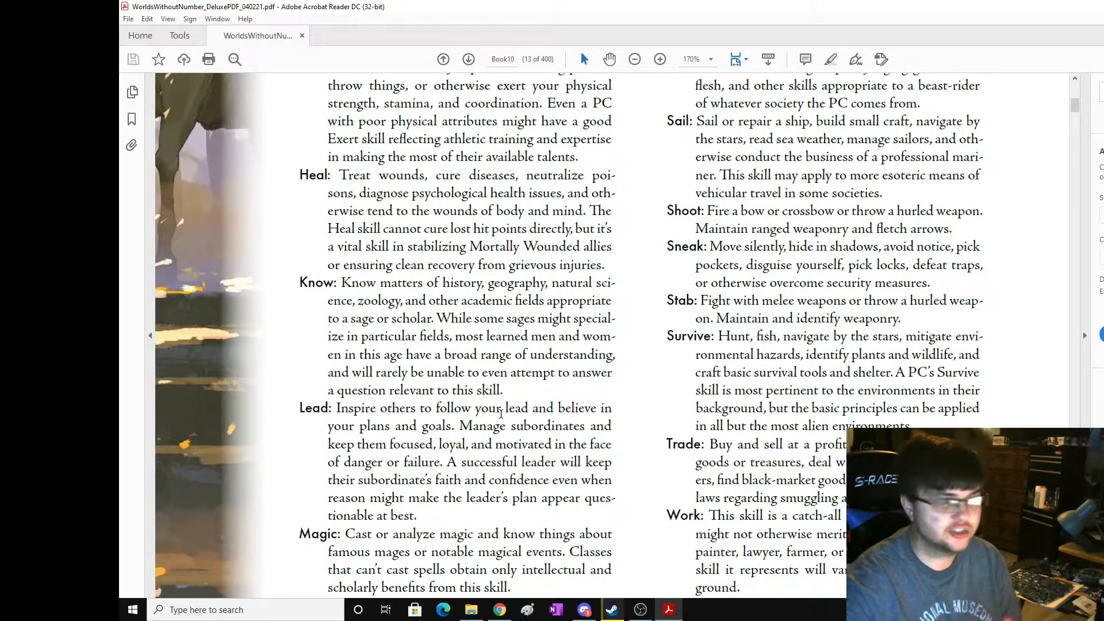
pyautogui.scroll(-3)
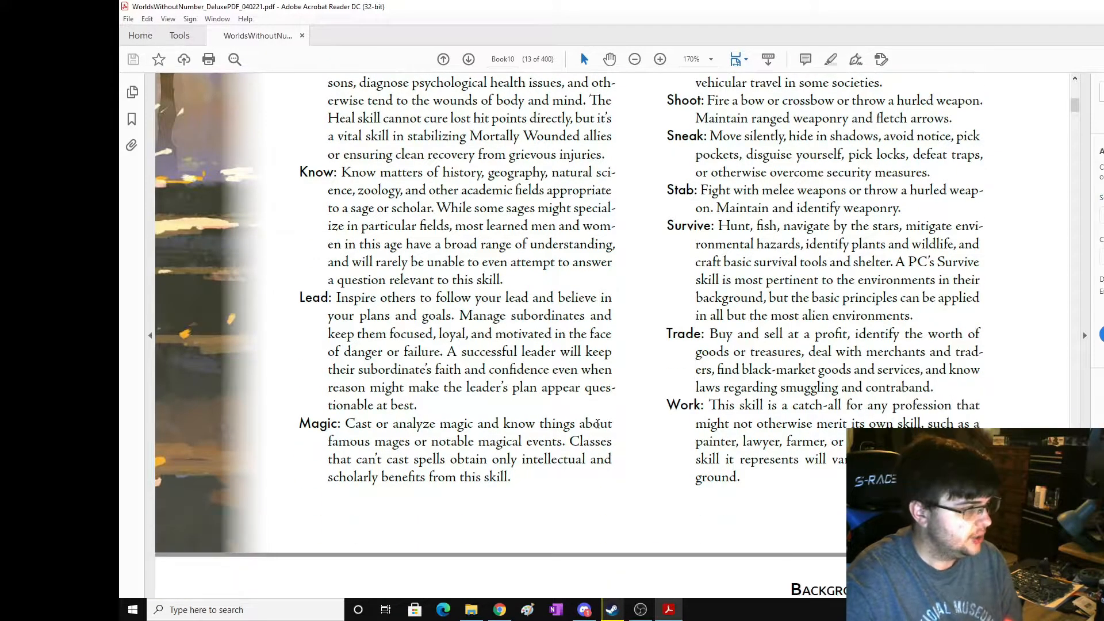
pyautogui.moveTo(642, 442)
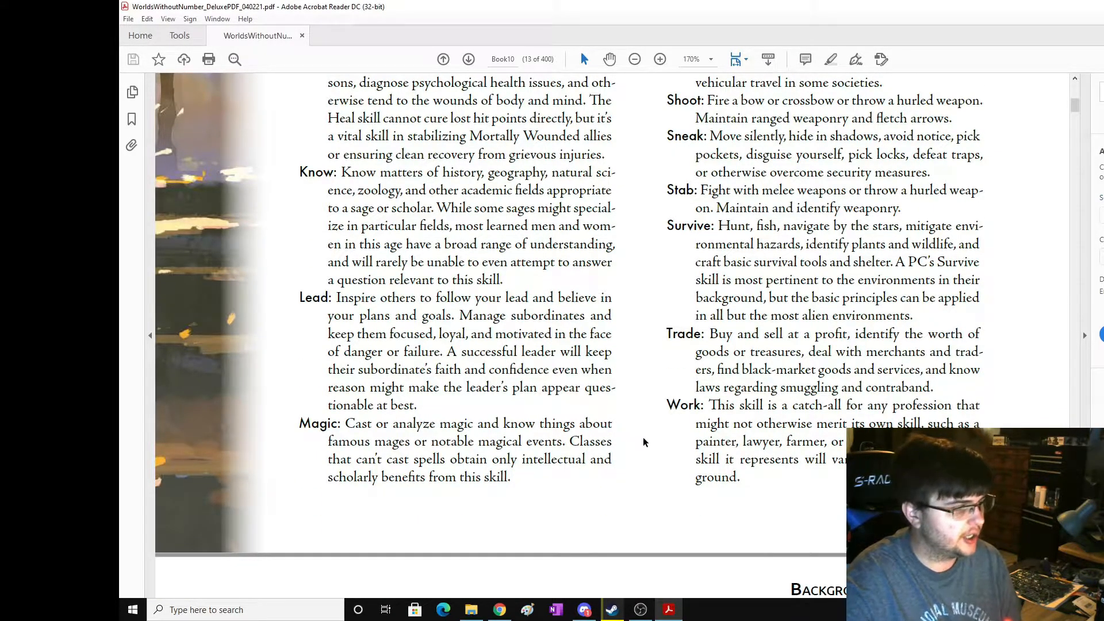
# Scroll back up to reread, then continue past Work to the Backgrounds heading.
pyautogui.scroll(3)
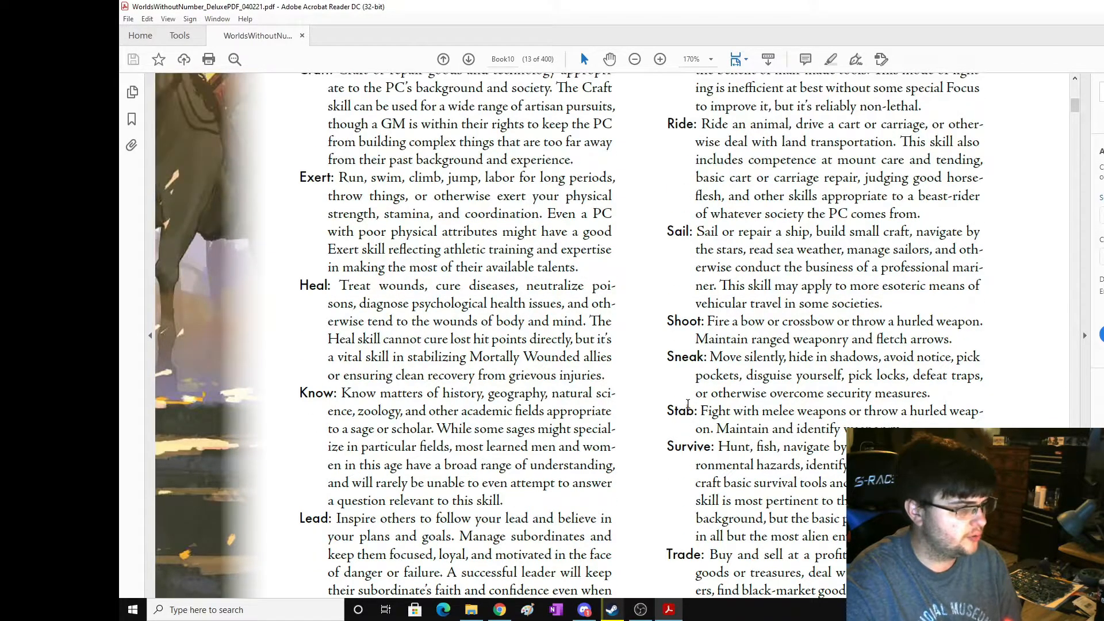
pyautogui.scroll(3)
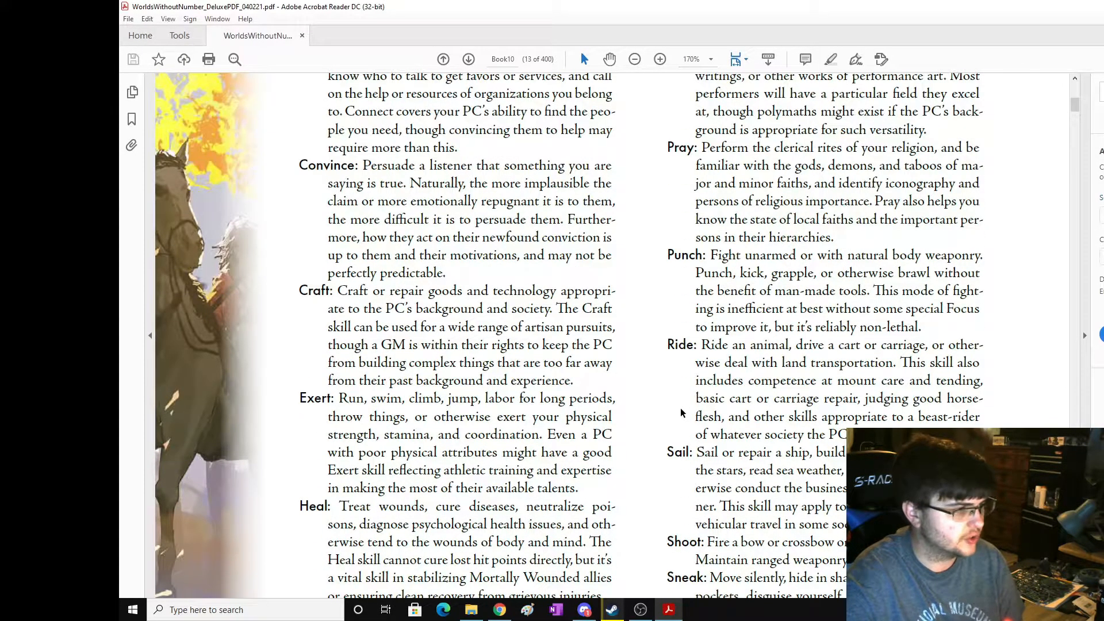
pyautogui.scroll(3)
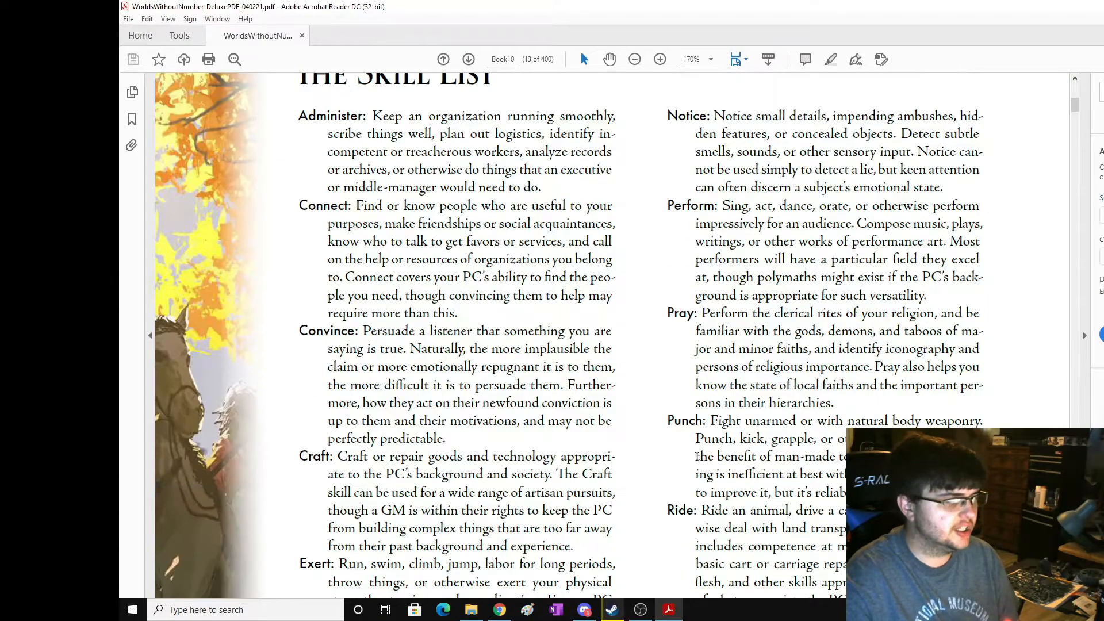
pyautogui.scroll(-3)
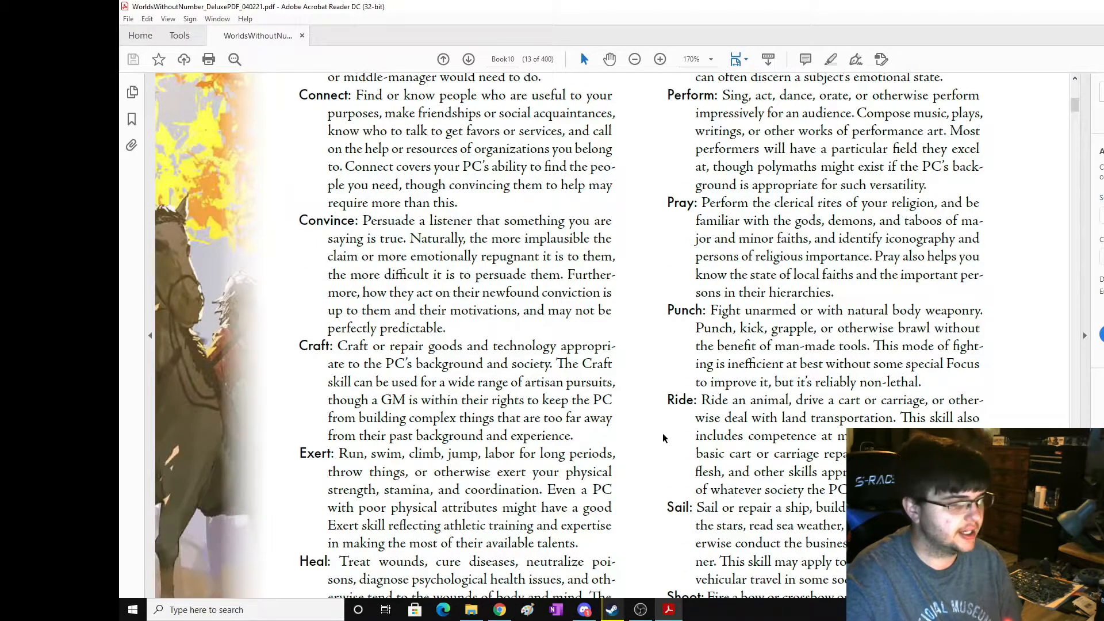
pyautogui.scroll(-3)
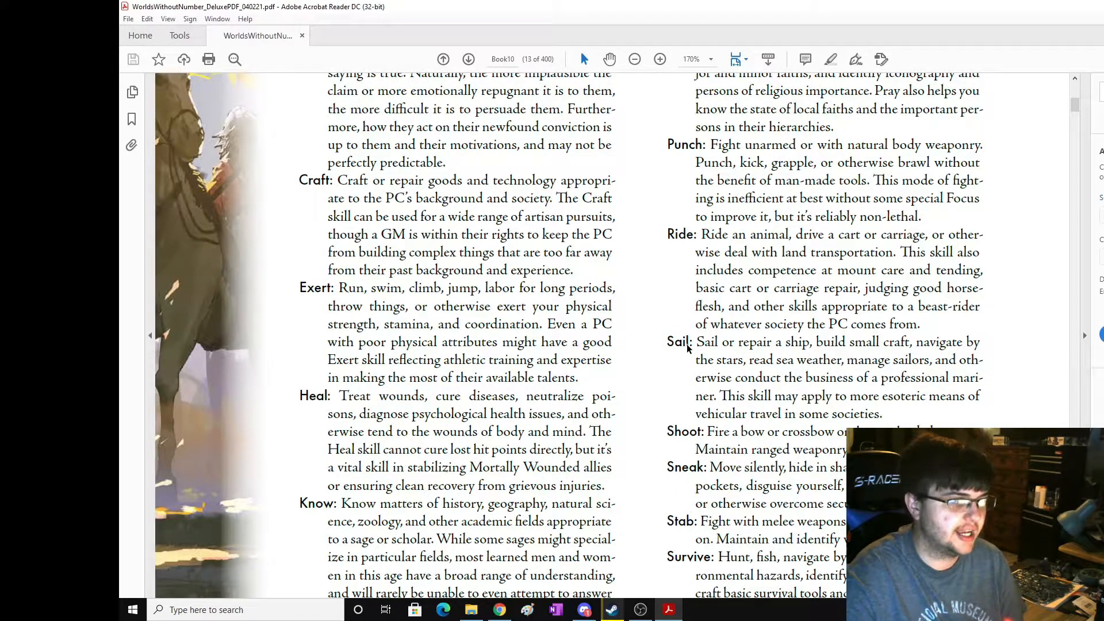
pyautogui.scroll(-3)
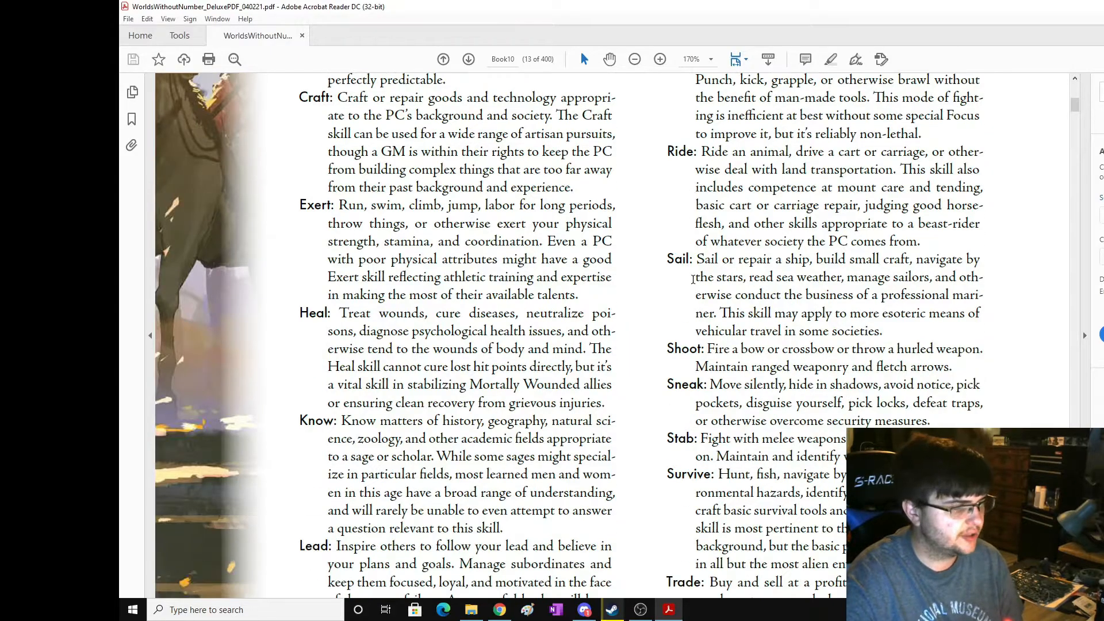
pyautogui.scroll(-3)
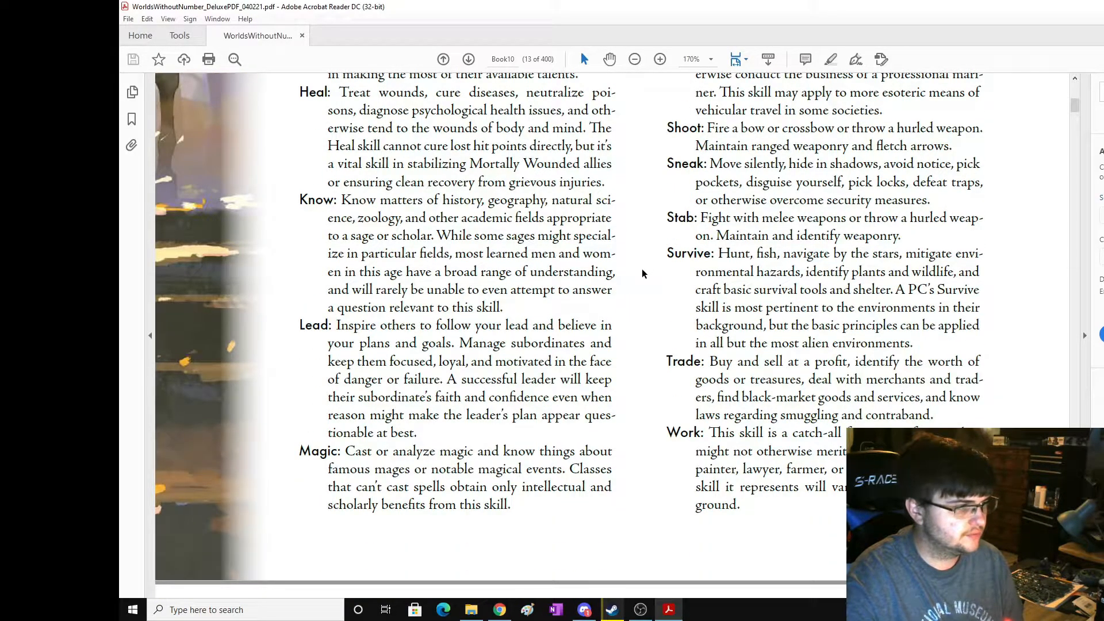
pyautogui.scroll(-3)
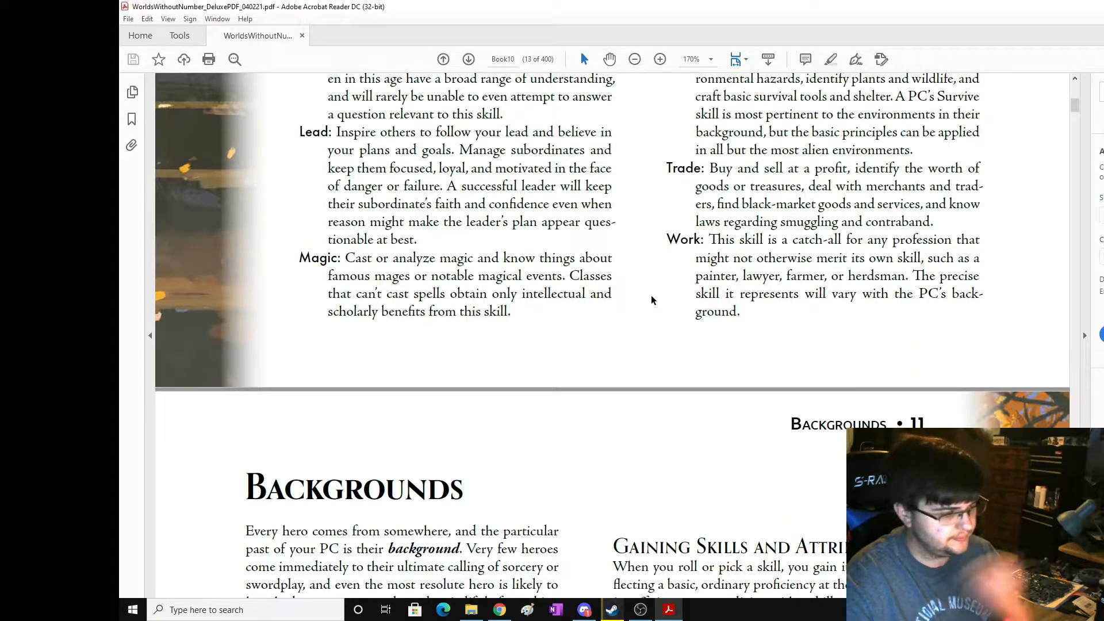
# Read page 14's Backgrounds introduction and d20 background table, scrolling back up to reread.
pyautogui.scroll(-3)
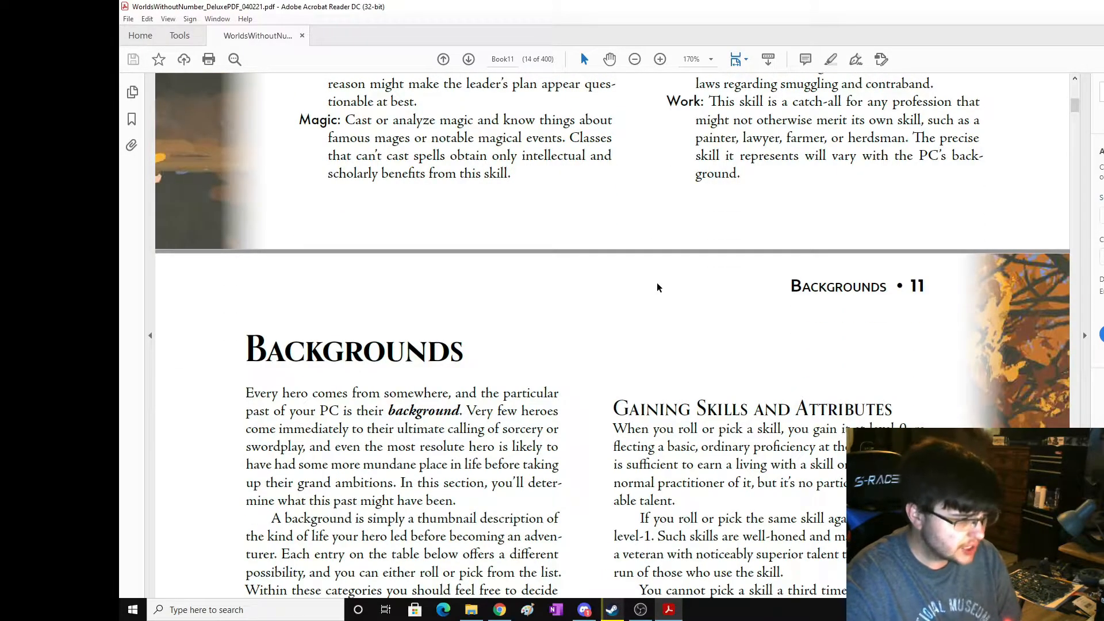
pyautogui.scroll(-3)
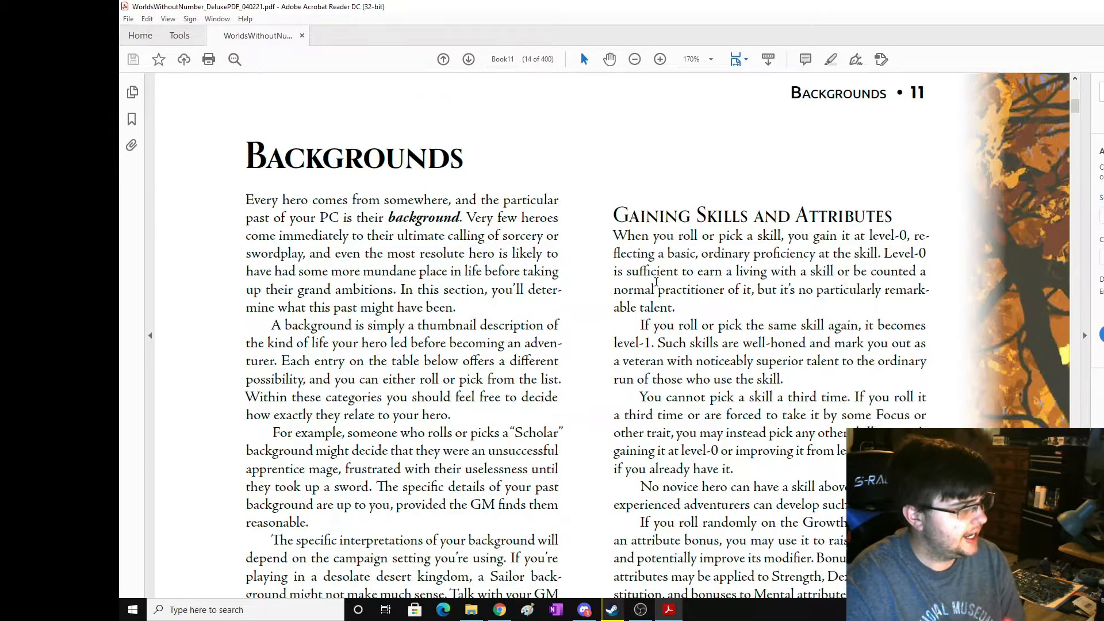
pyautogui.scroll(-3)
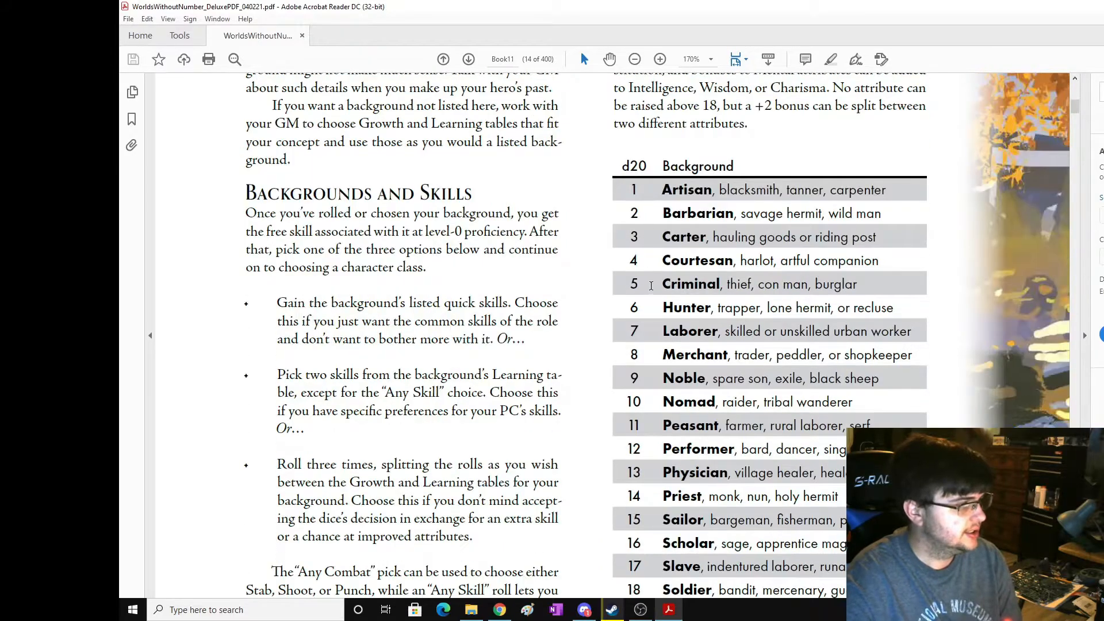
pyautogui.scroll(-3)
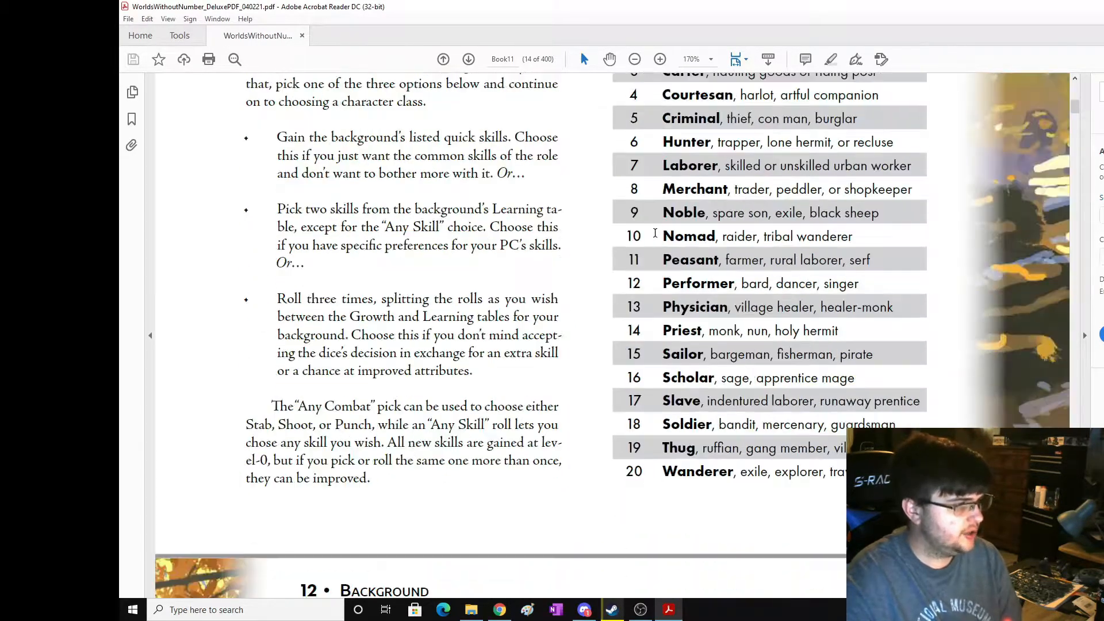
pyautogui.scroll(3)
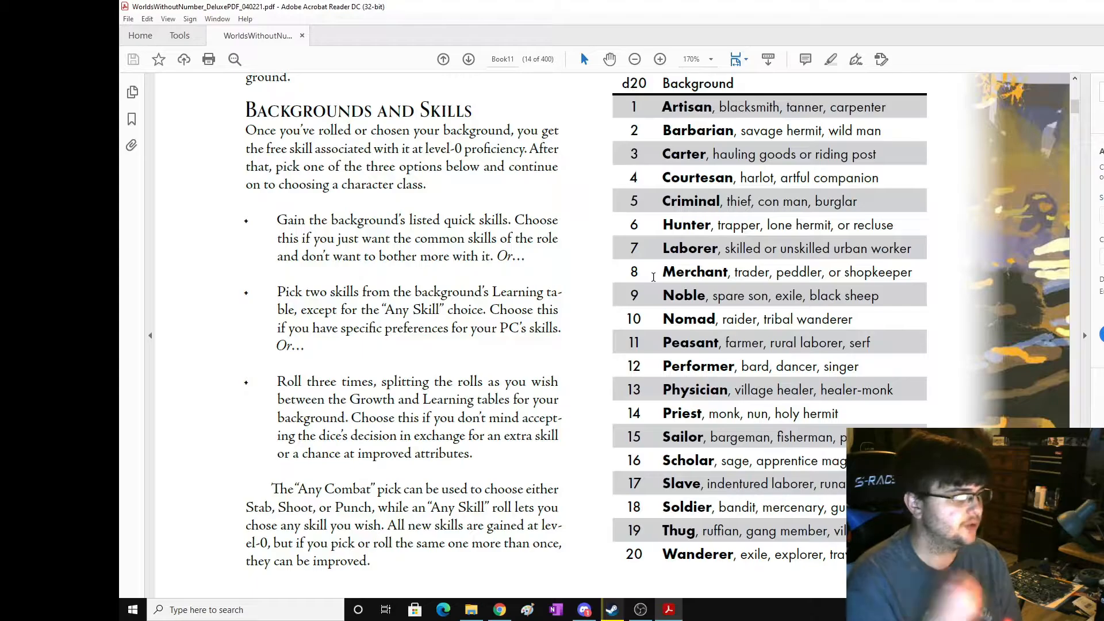
pyautogui.scroll(3)
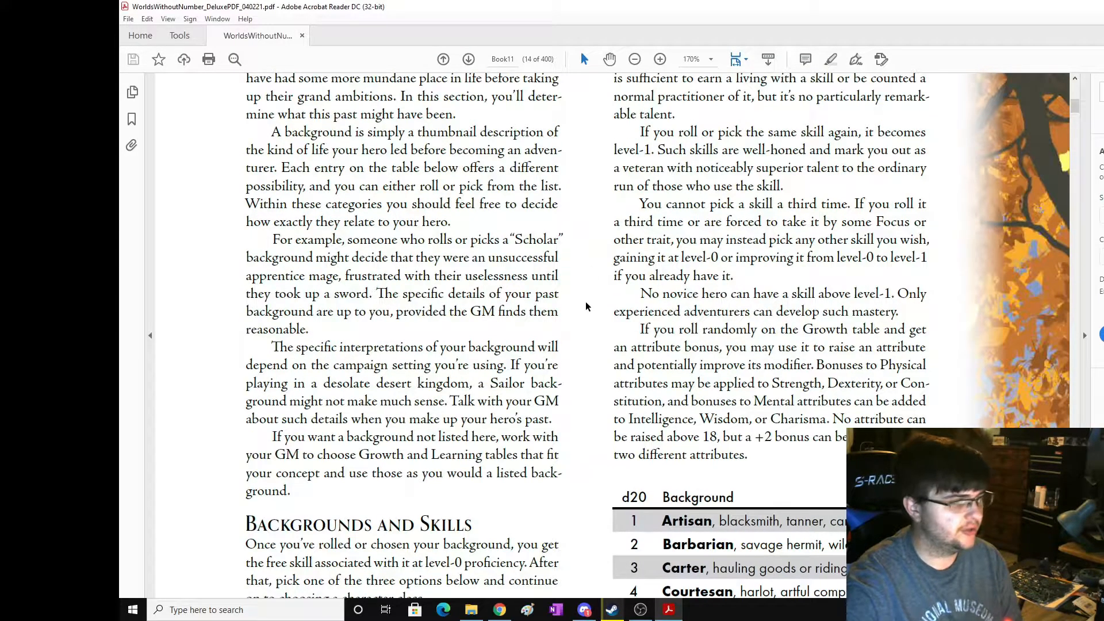
pyautogui.scroll(3)
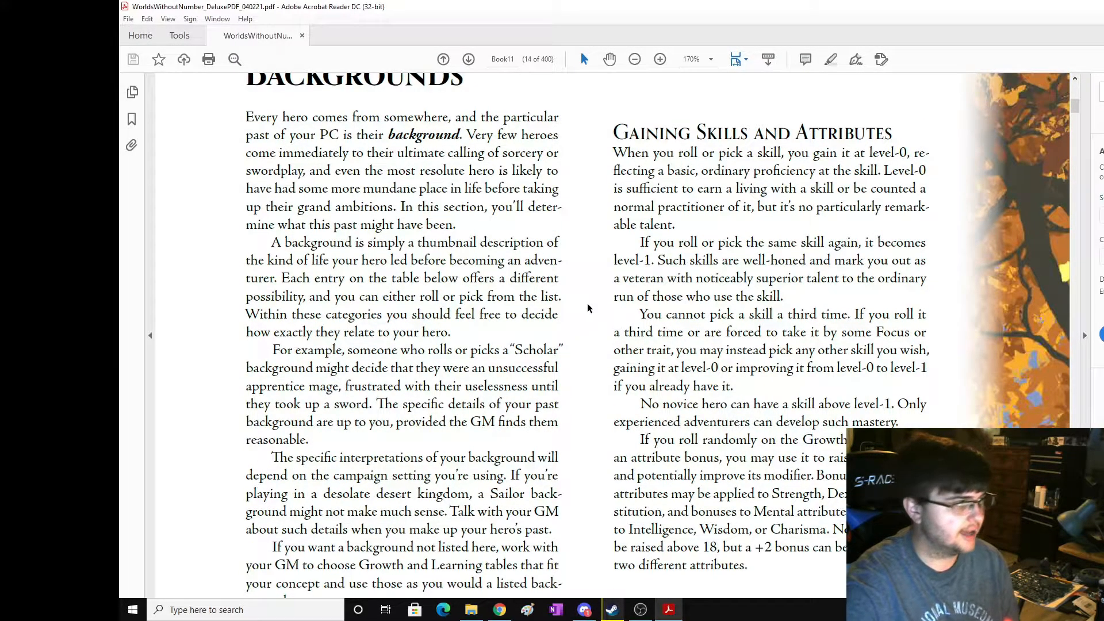
# Scroll down to page 15's Artisan and Barbarian background entries.
pyautogui.scroll(-3)
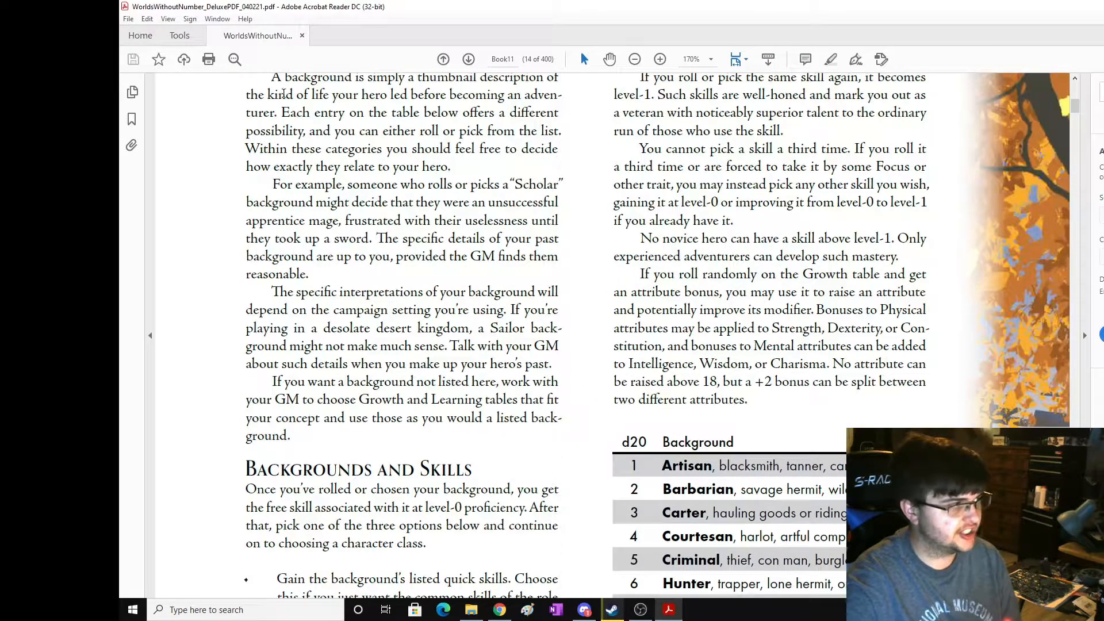
pyautogui.scroll(-3)
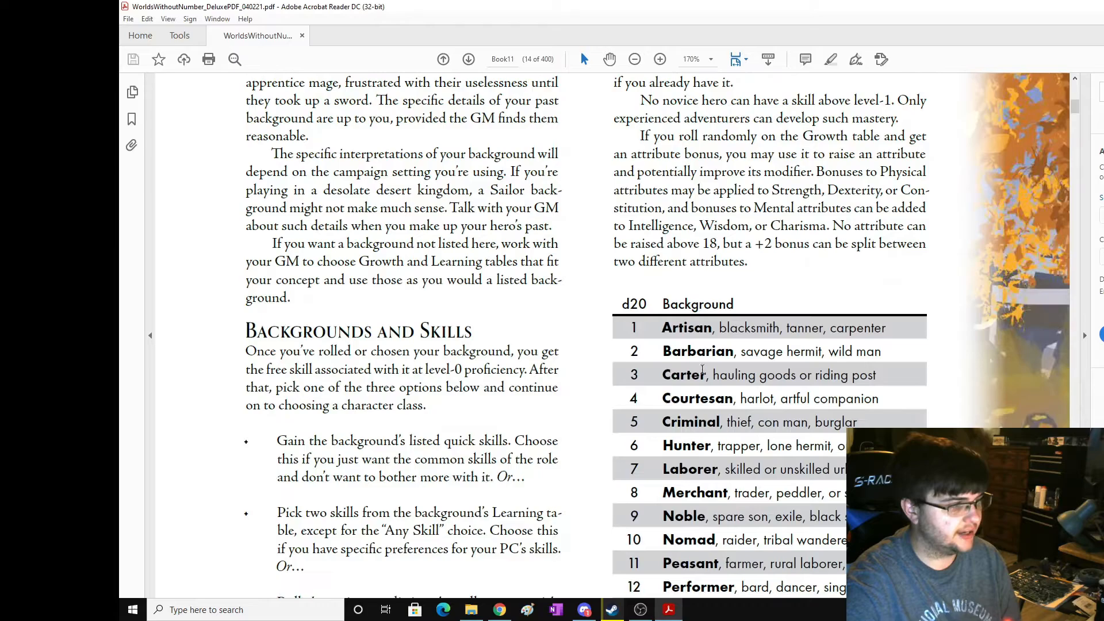
pyautogui.scroll(-3)
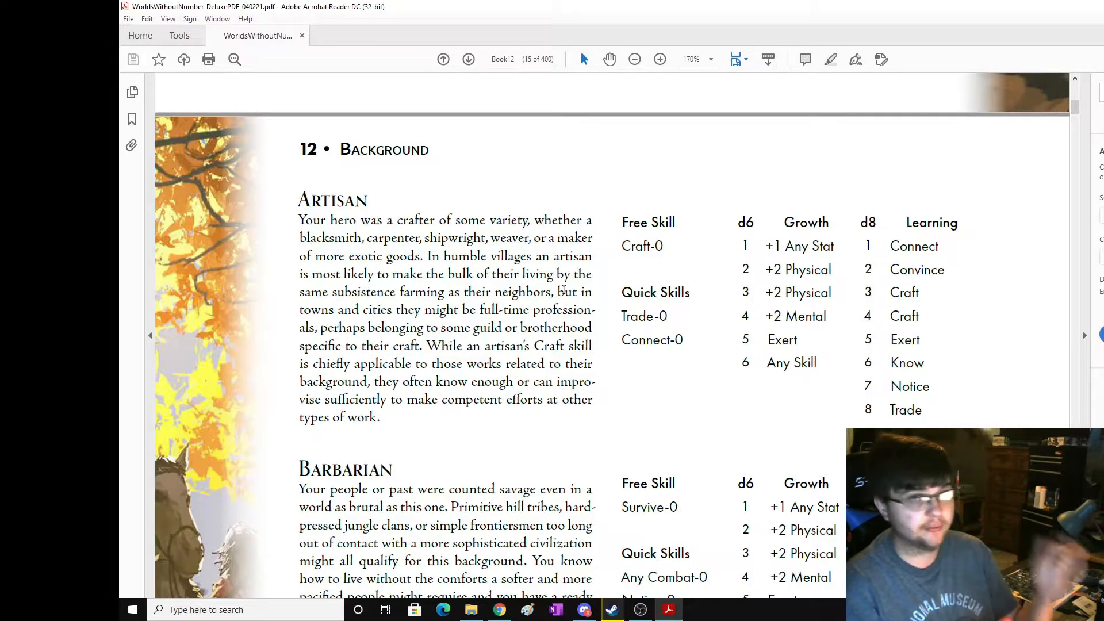
# Skim the Carter, Criminal, Peasant and Sailor backgrounds down to Thug and Wanderer.
pyautogui.scroll(-3)
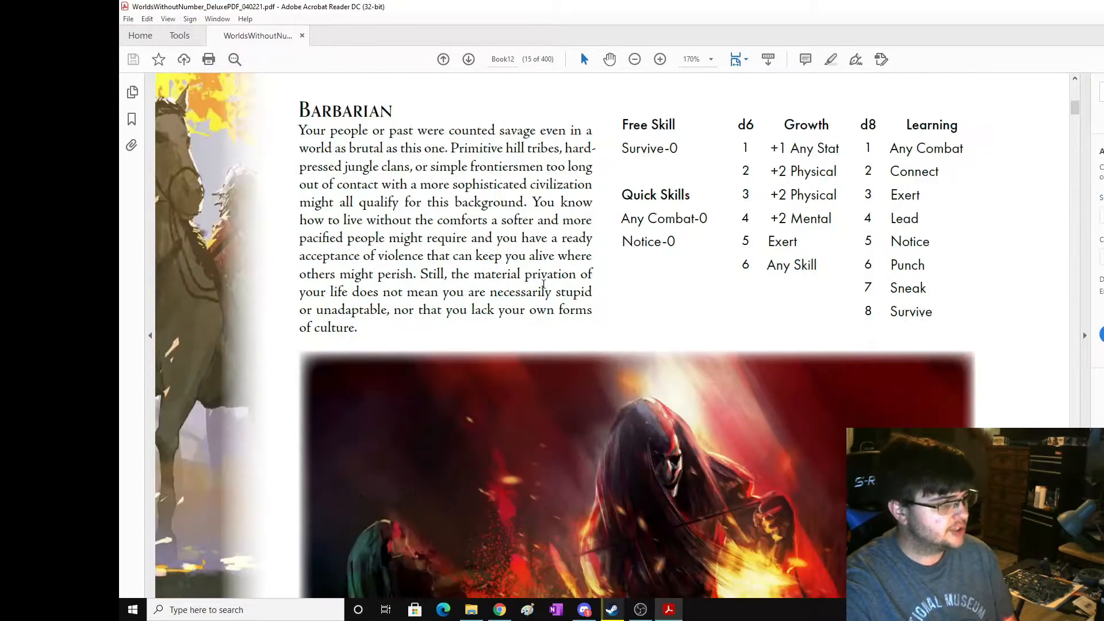
pyautogui.scroll(-3)
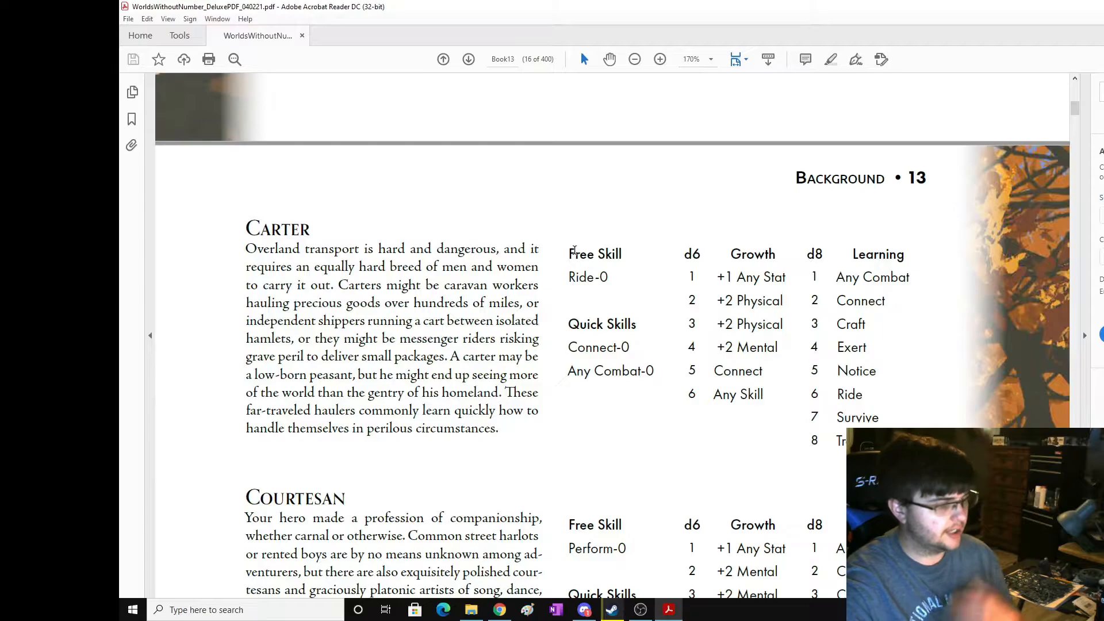
pyautogui.scroll(-3)
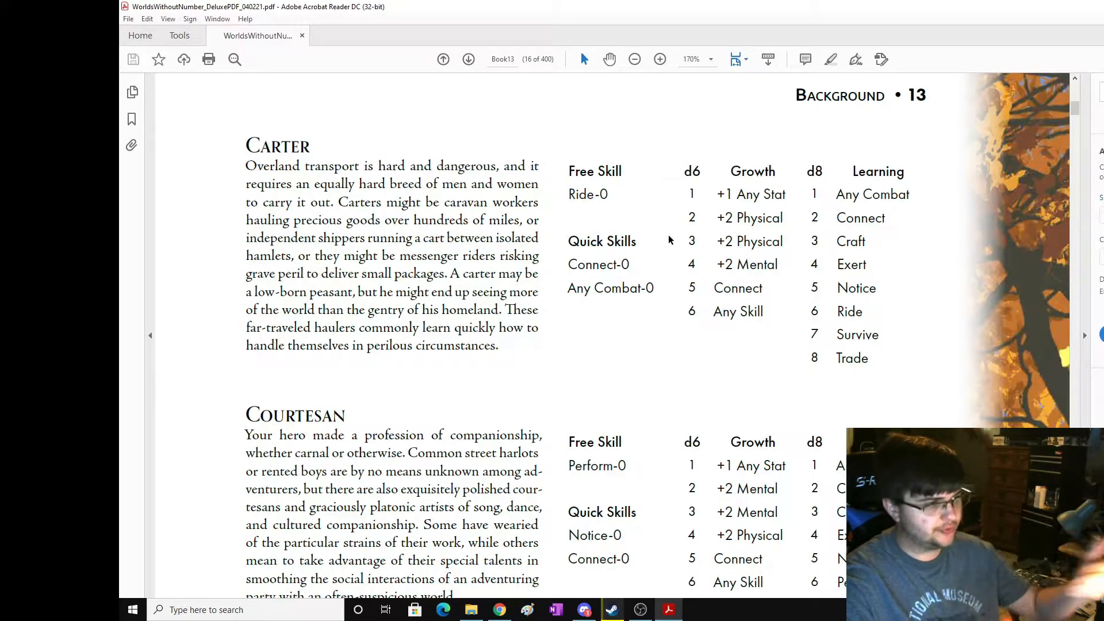
pyautogui.scroll(-3)
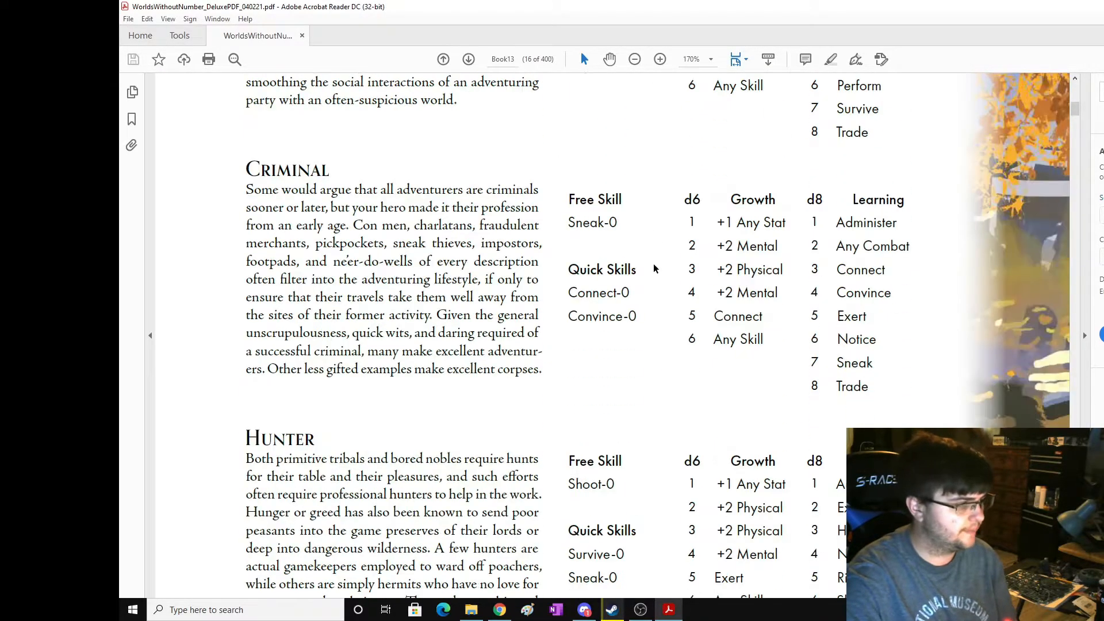
pyautogui.scroll(-3)
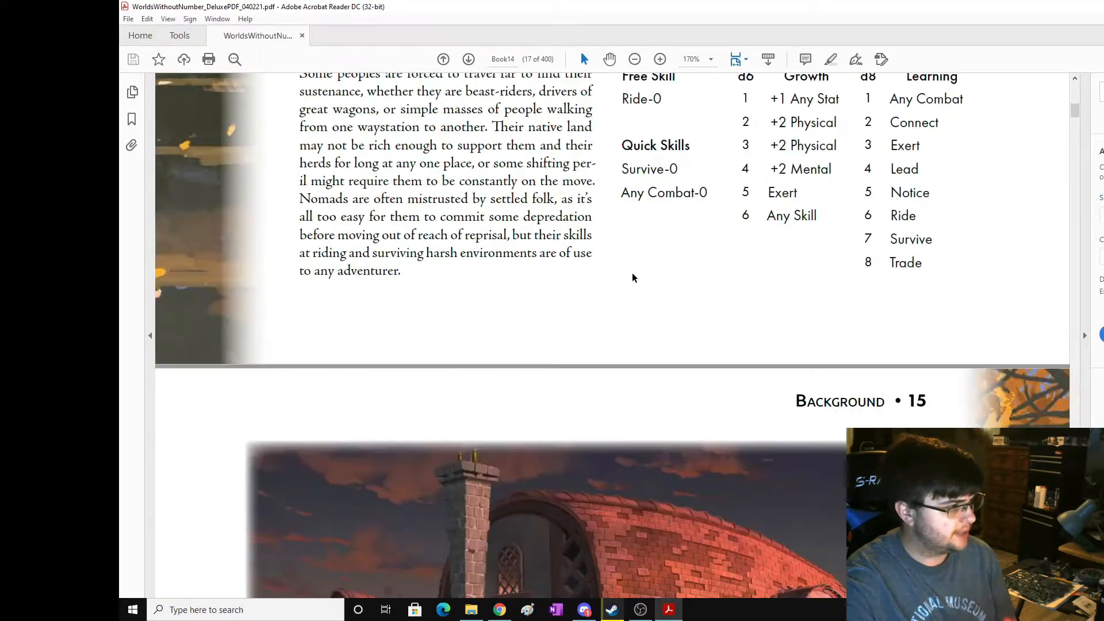
pyautogui.scroll(-3)
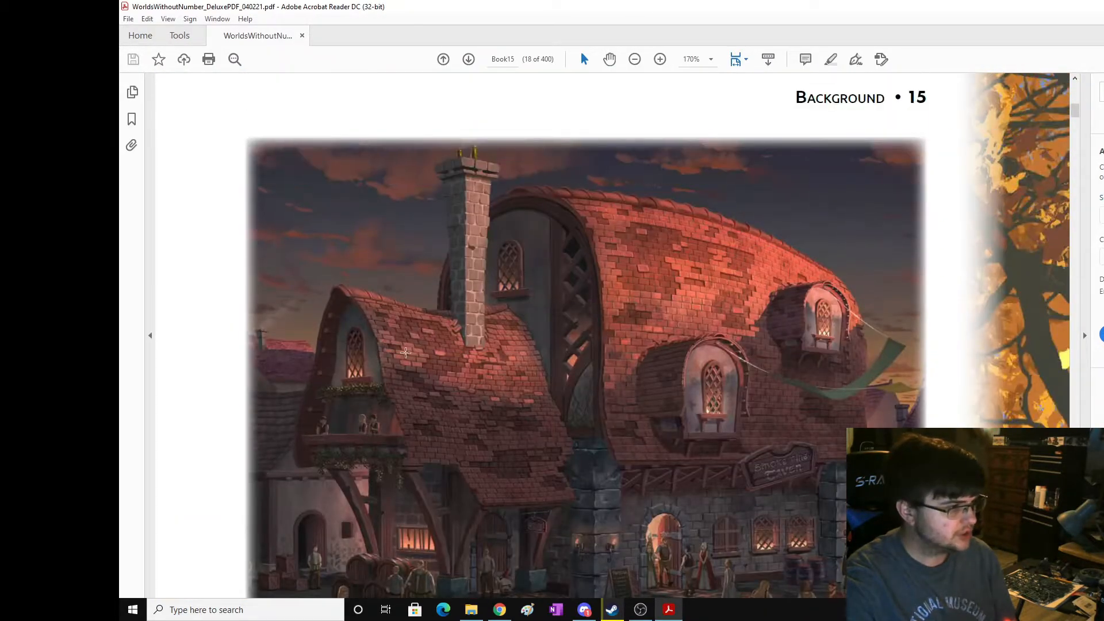
pyautogui.scroll(-3)
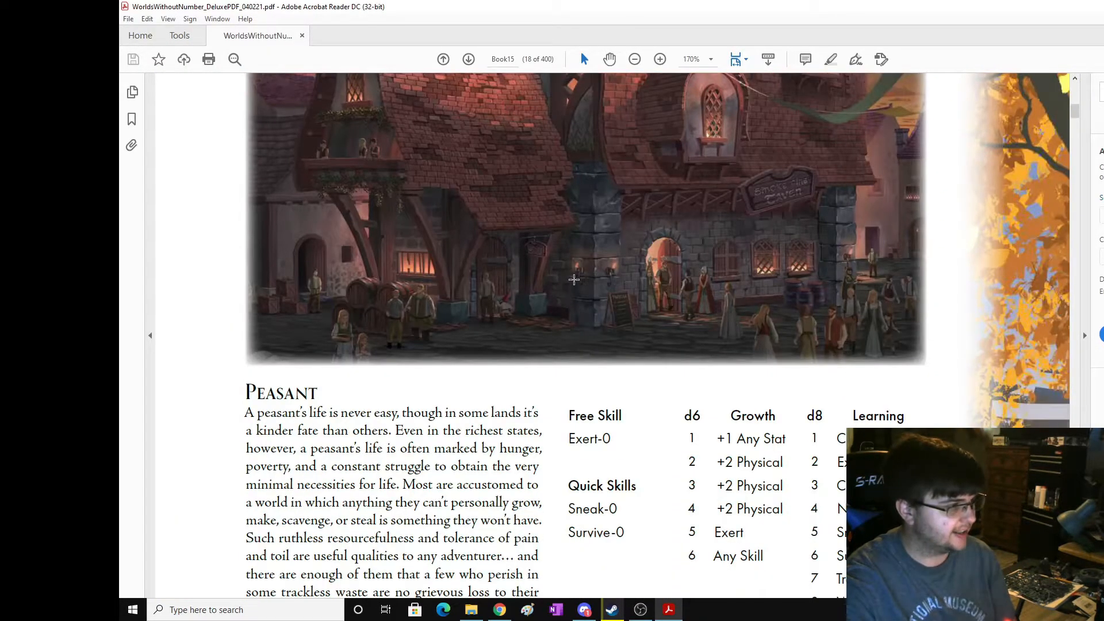
pyautogui.scroll(-3)
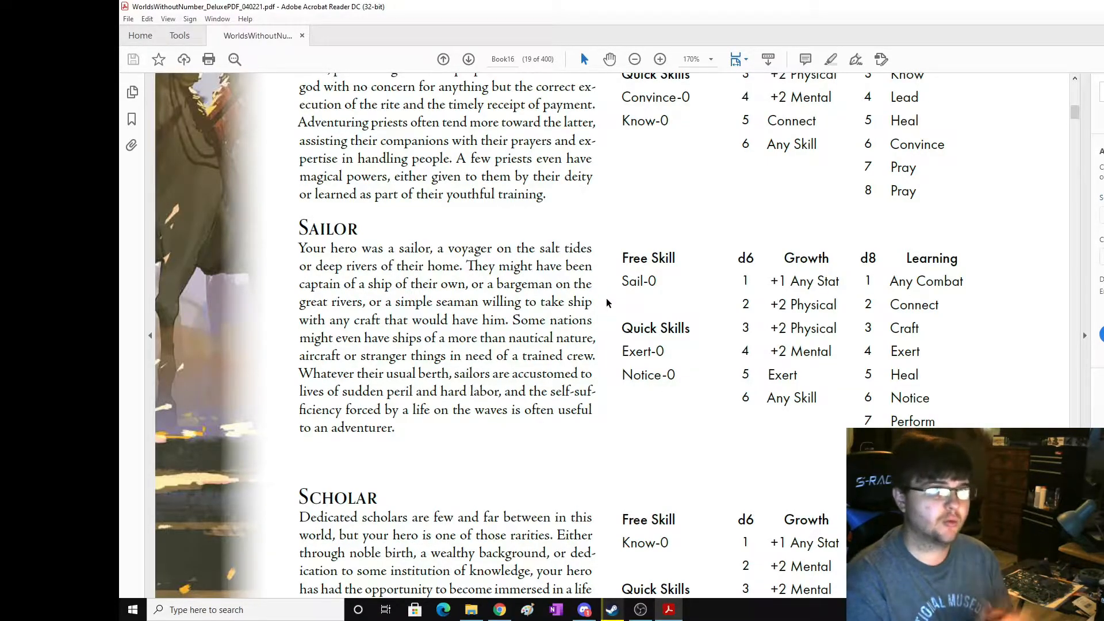
pyautogui.scroll(-3)
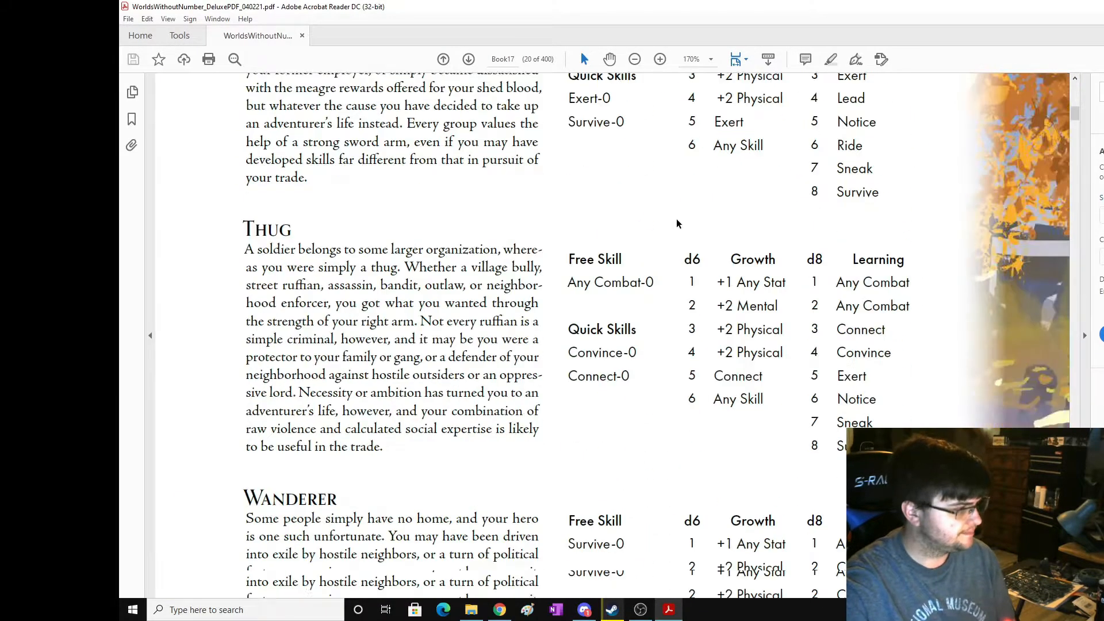
# Scroll to page 21's Expert class: level table, Masterful Expertise and Quick Learner.
pyautogui.click(468, 60)
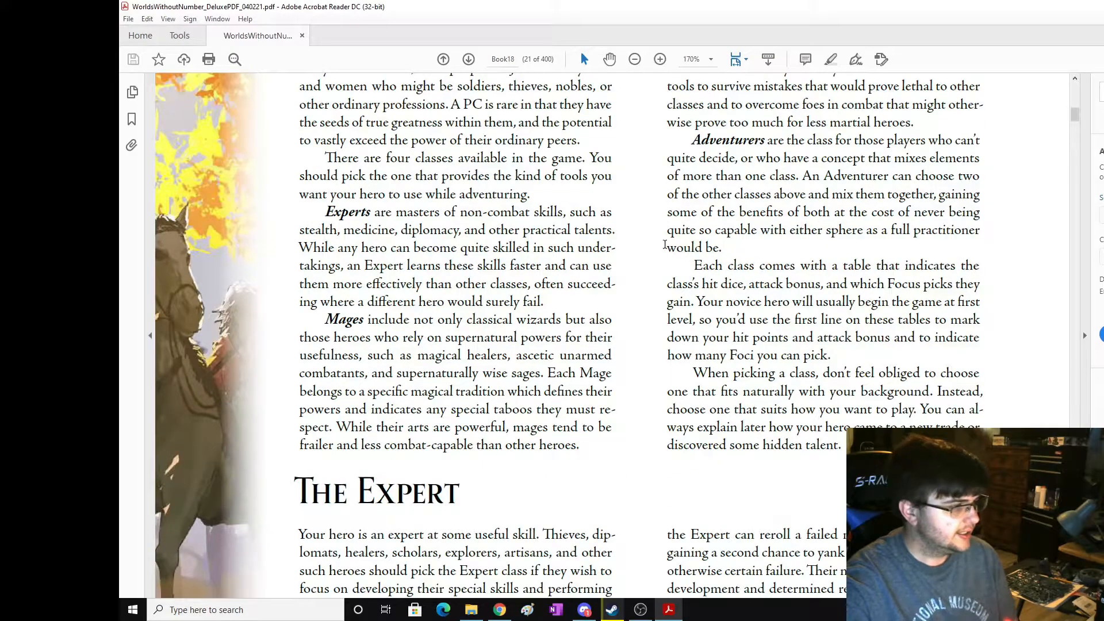
pyautogui.scroll(-3)
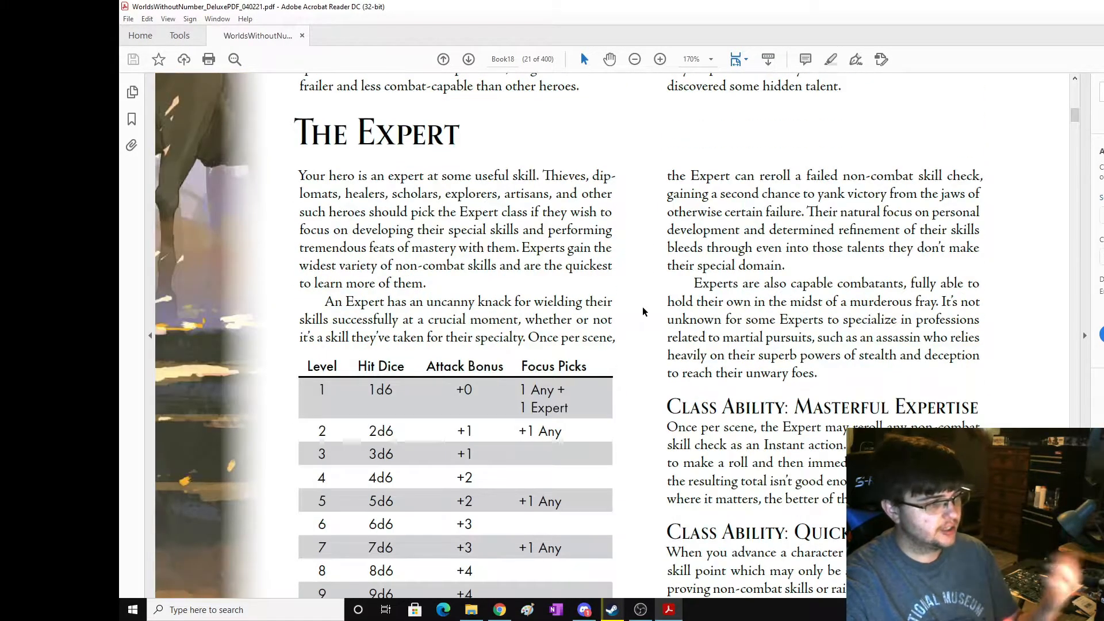
pyautogui.scroll(-3)
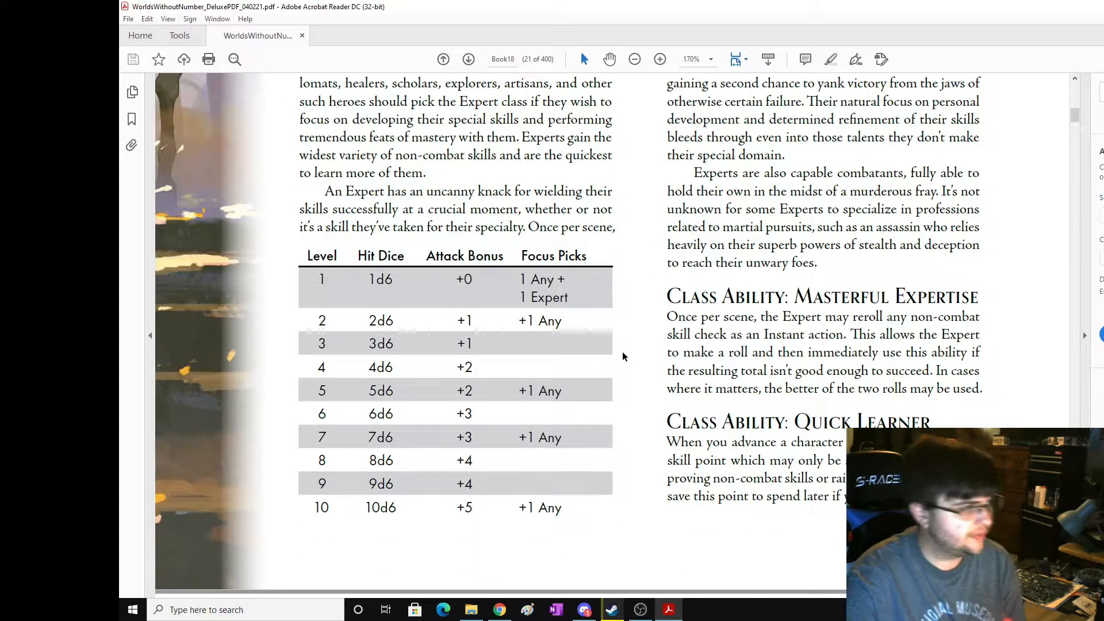
pyautogui.scroll(3)
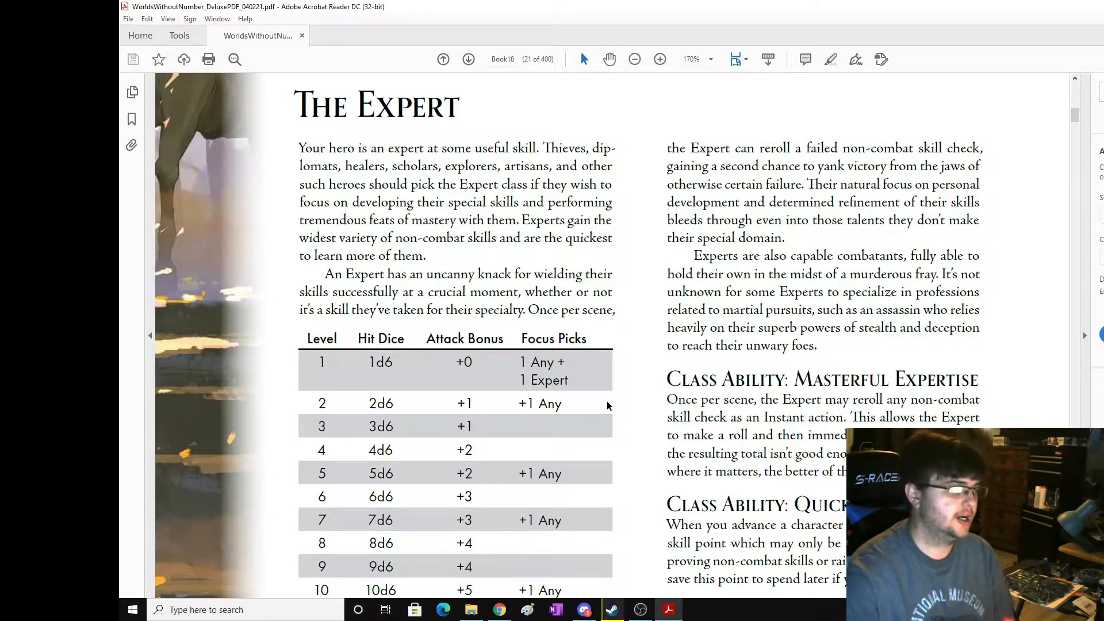
pyautogui.scroll(-3)
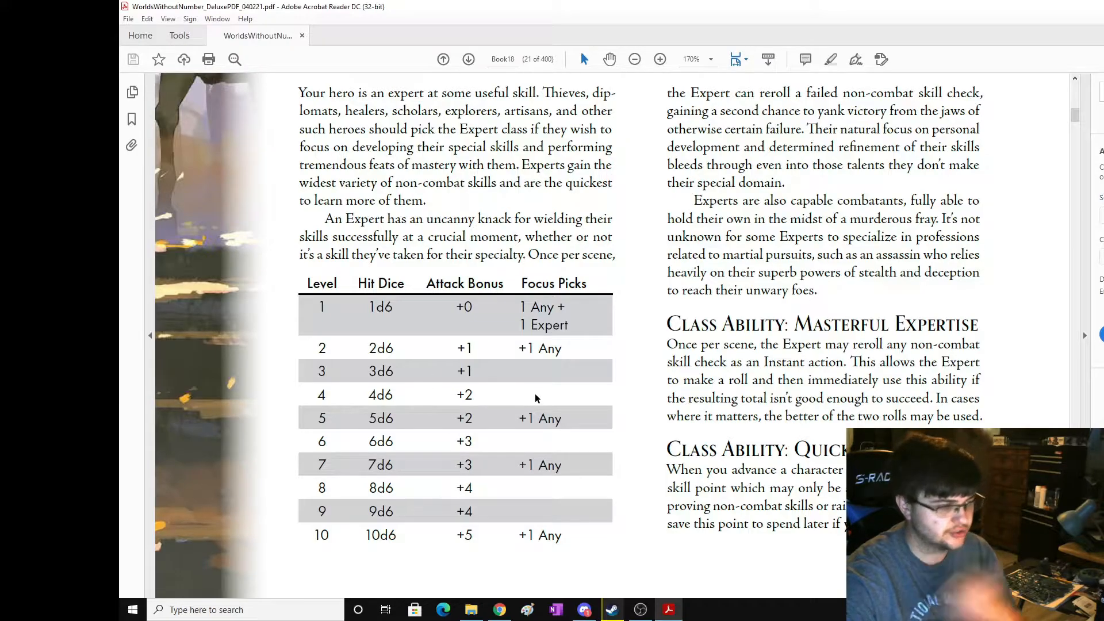
pyautogui.scroll(3)
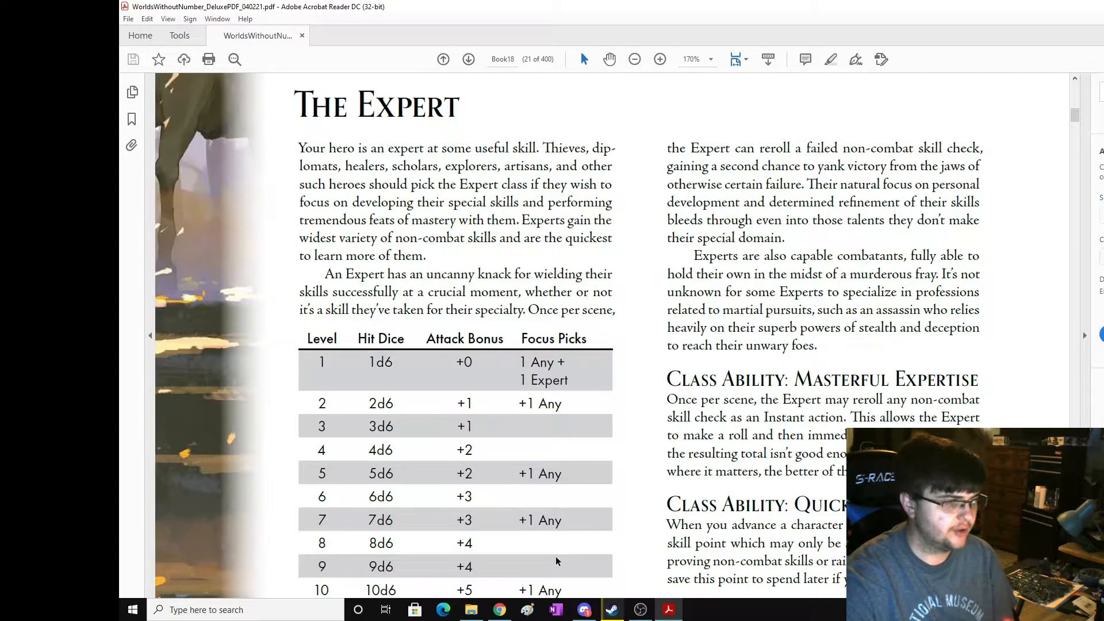
pyautogui.scroll(-3)
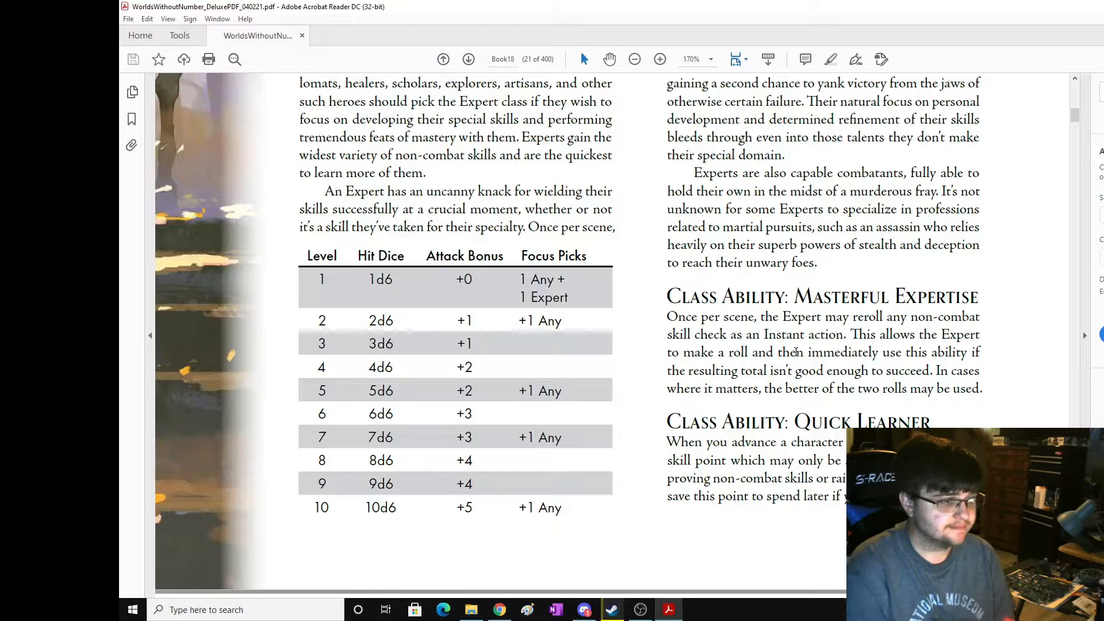
pyautogui.scroll(-3)
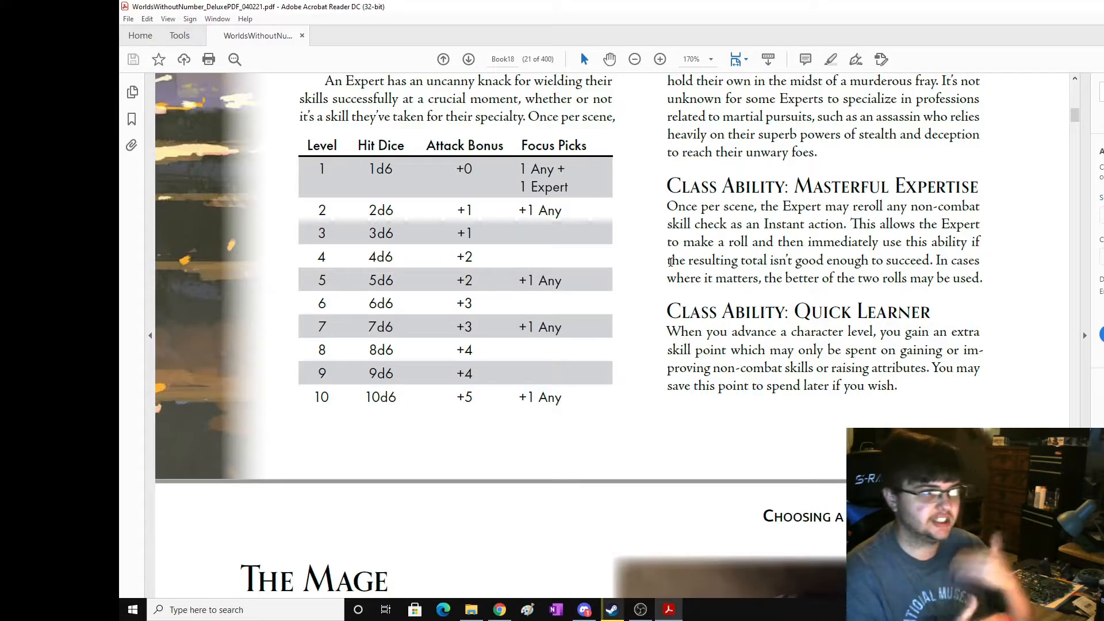
# Scroll through The Mage to its level table and Arcane Tradition ability.
pyautogui.scroll(-3)
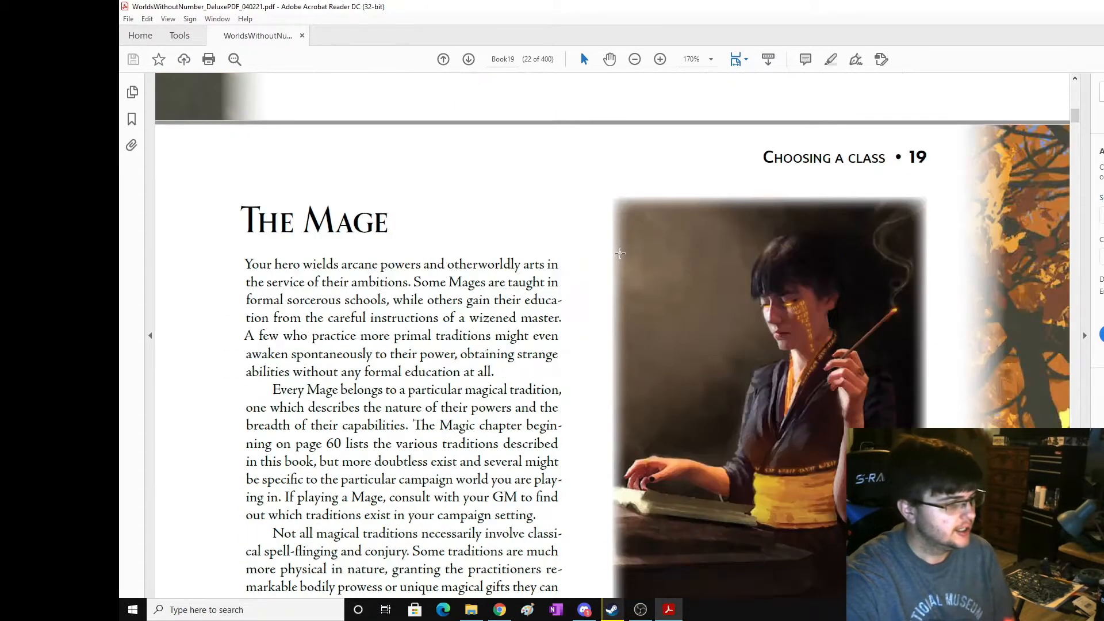
pyautogui.scroll(-3)
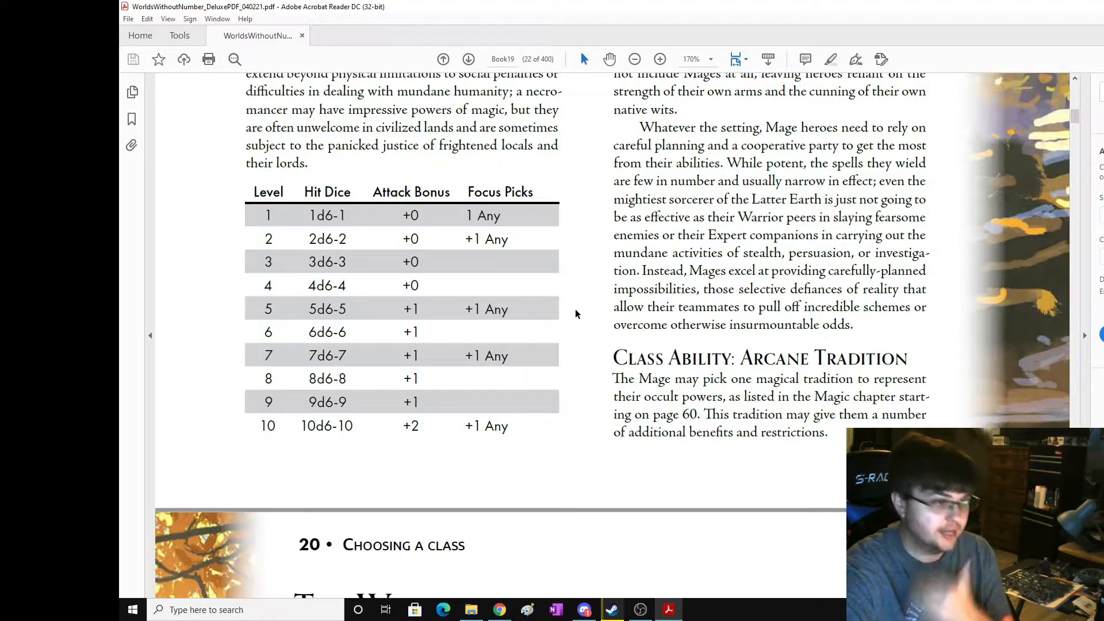
pyautogui.moveTo(193, 252)
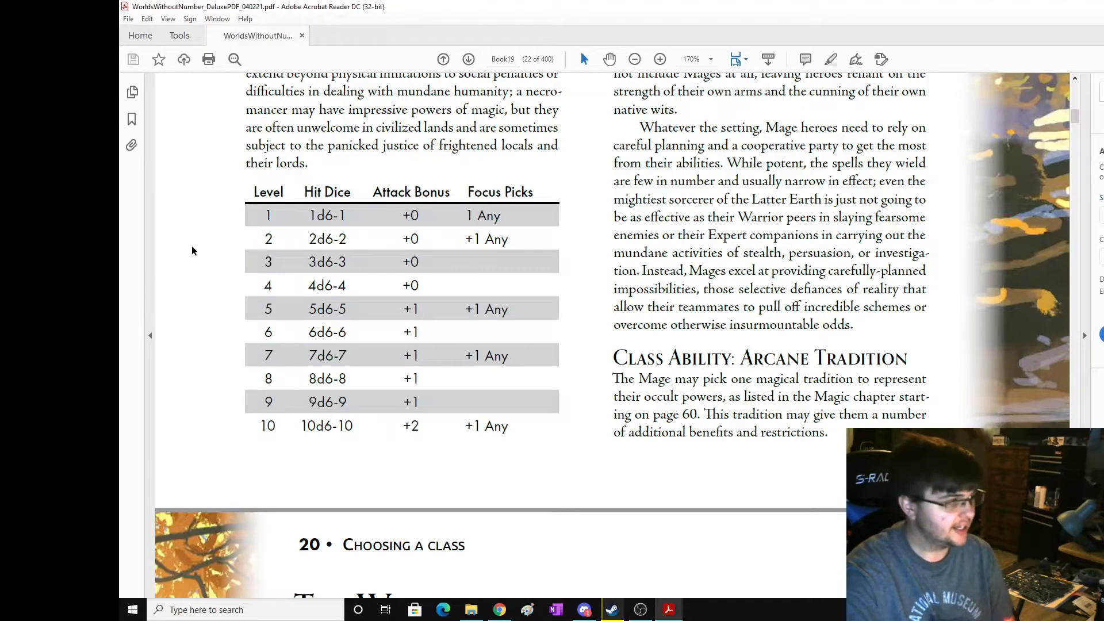
pyautogui.scroll(-3)
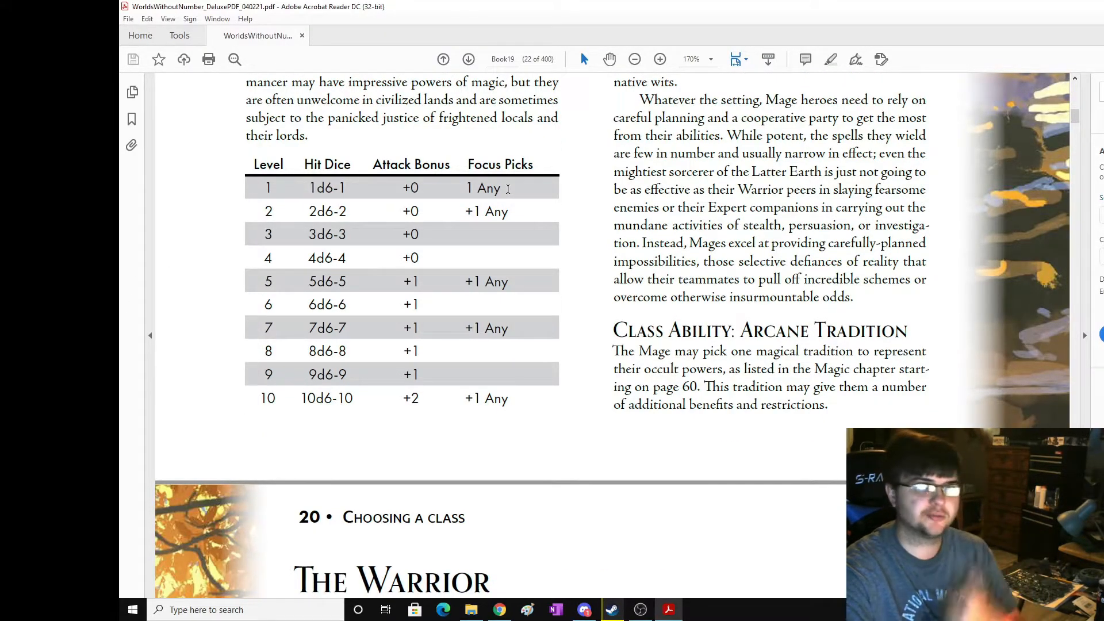
# Scroll through The Warrior's level table, Killing Blow and Veteran's Luck.
pyautogui.scroll(-3)
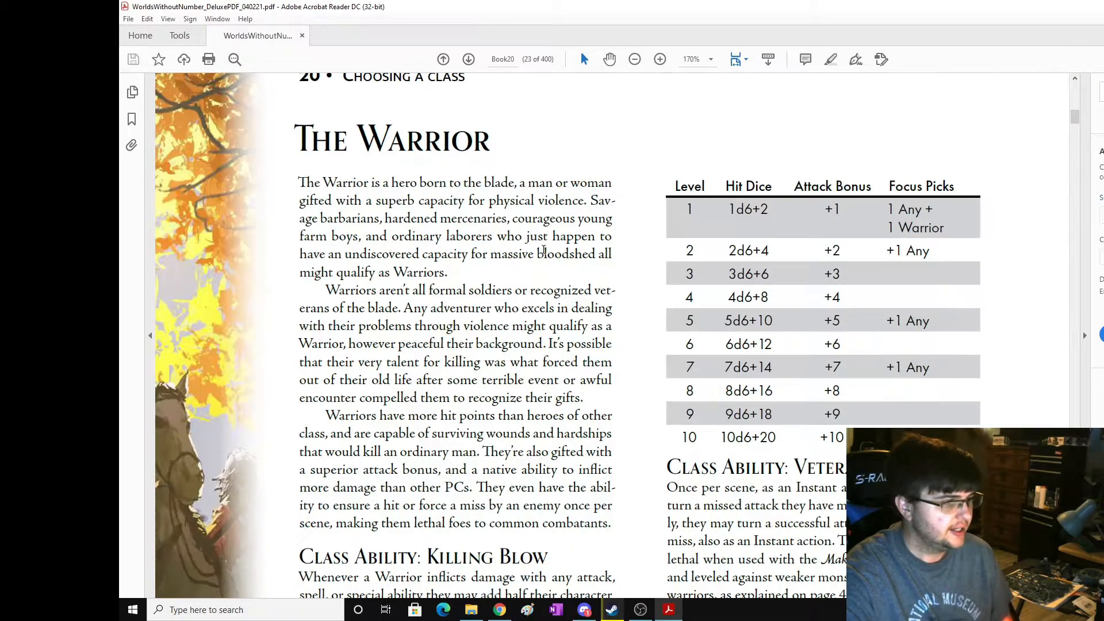
pyautogui.scroll(-3)
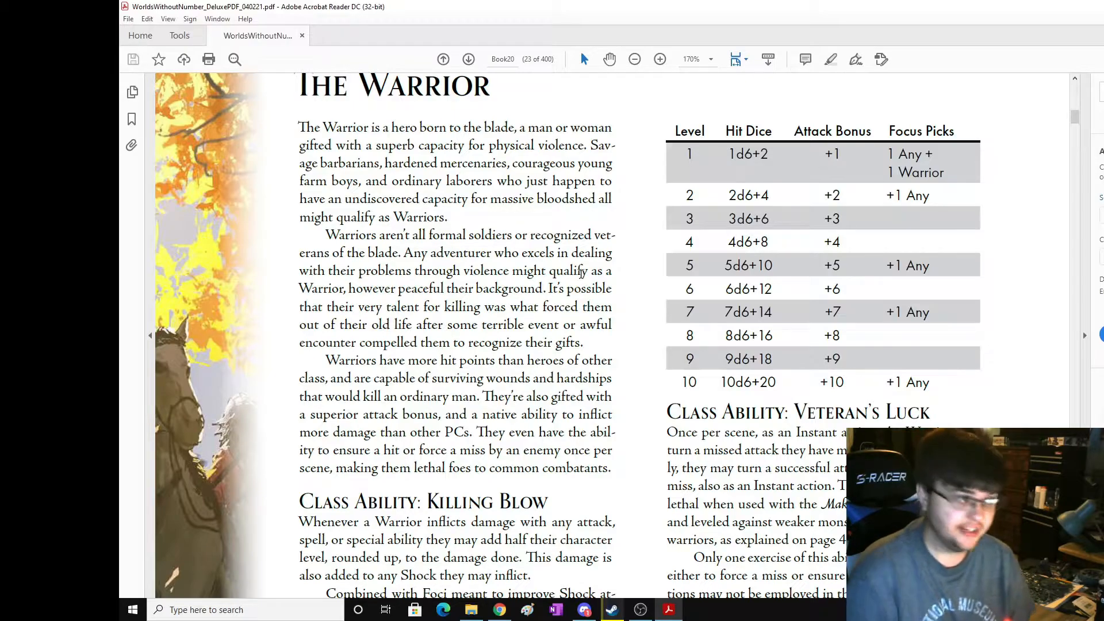
pyautogui.scroll(-3)
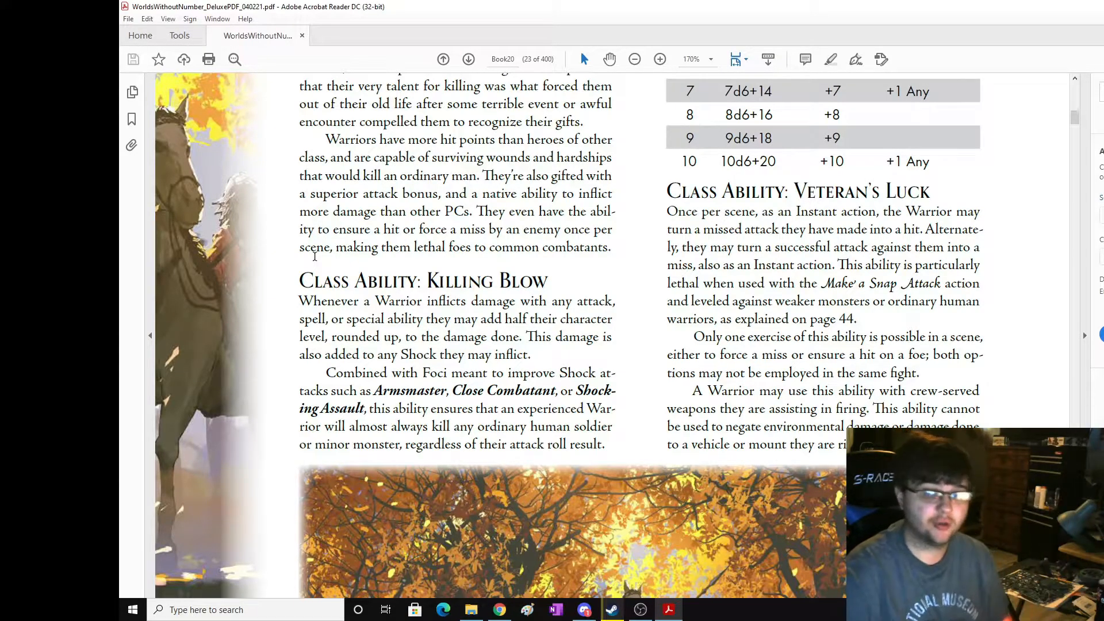
# Review the Adventurer's Partial Mage/Partial Warrior tables, then reach the Choose Foci page.
pyautogui.scroll(-3)
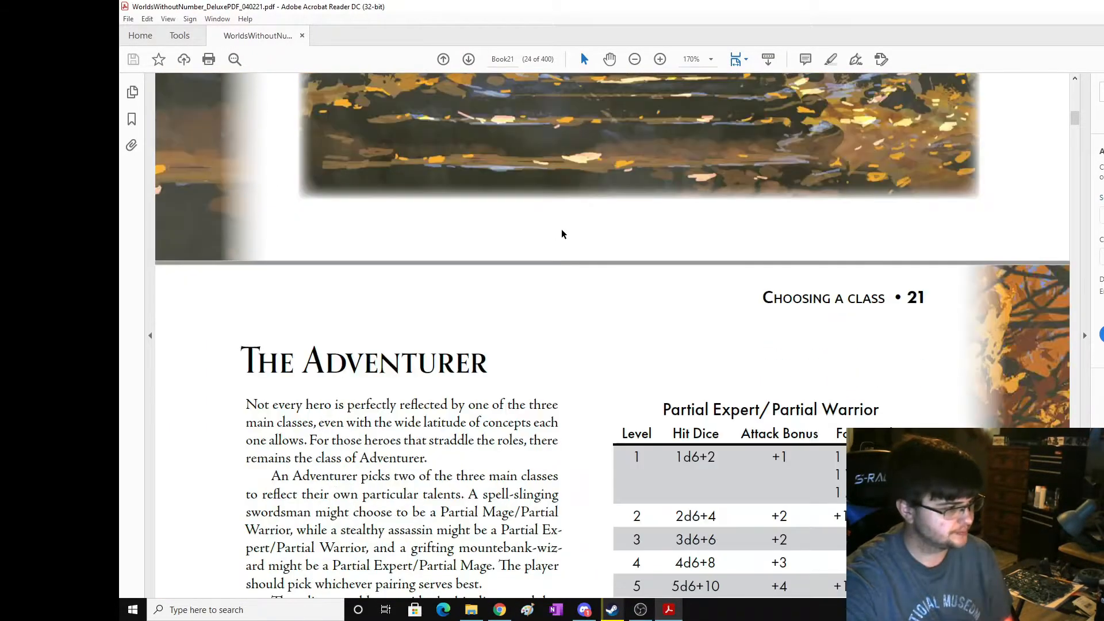
pyautogui.scroll(-3)
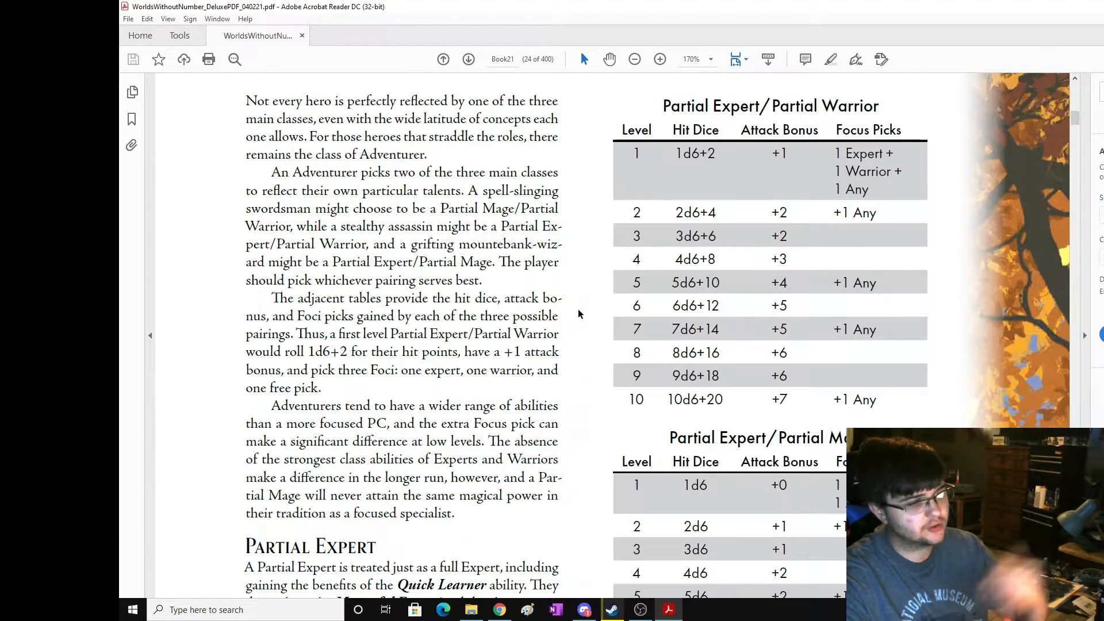
pyautogui.scroll(3)
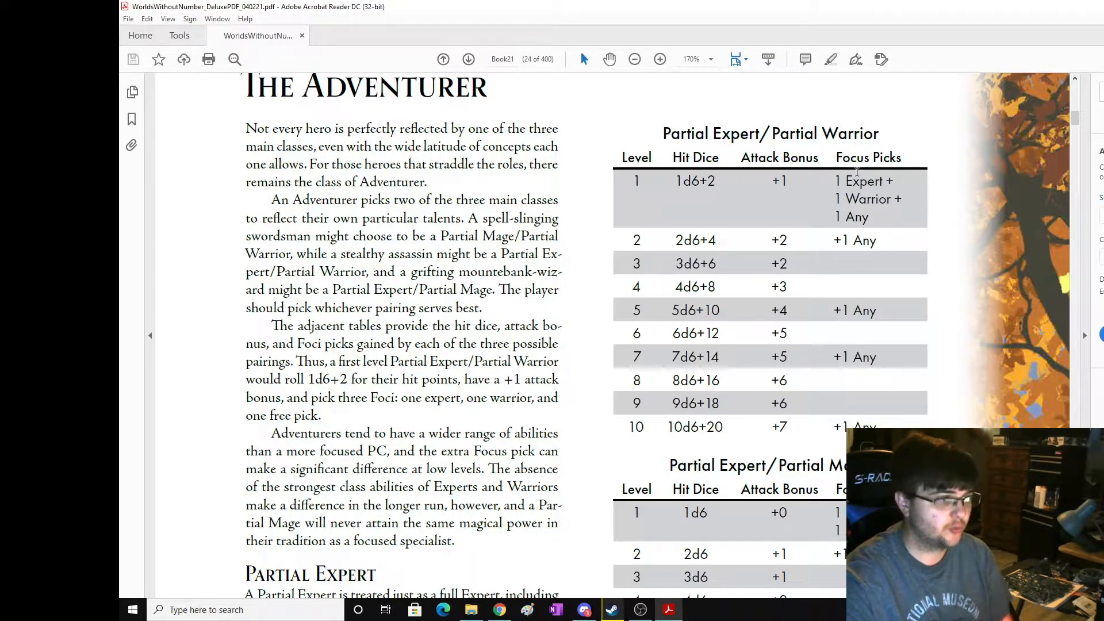
pyautogui.scroll(-3)
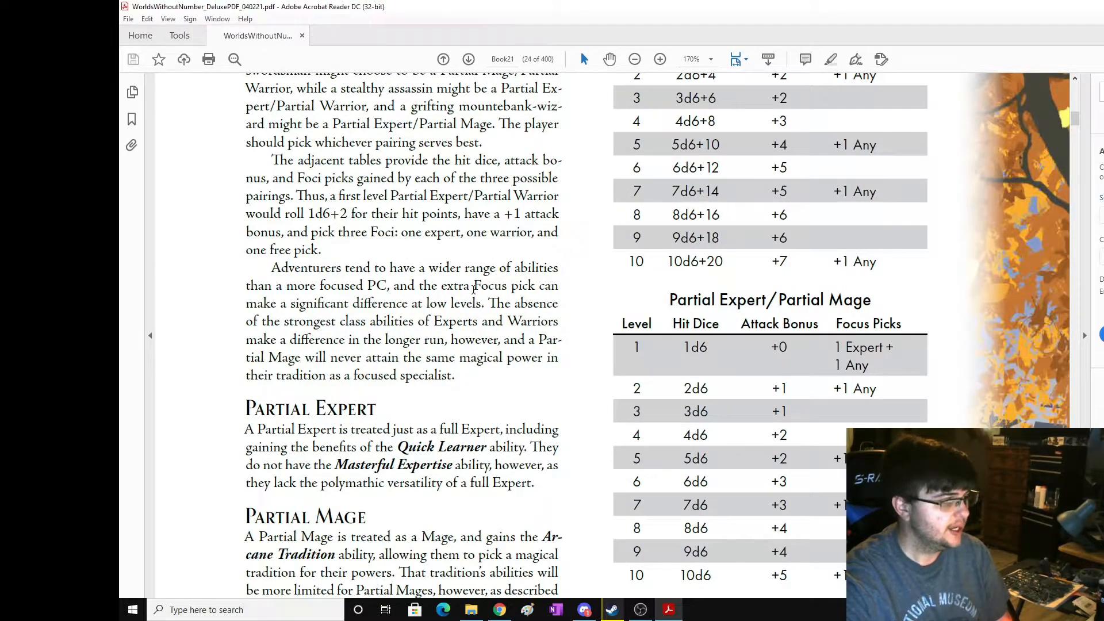
pyautogui.scroll(3)
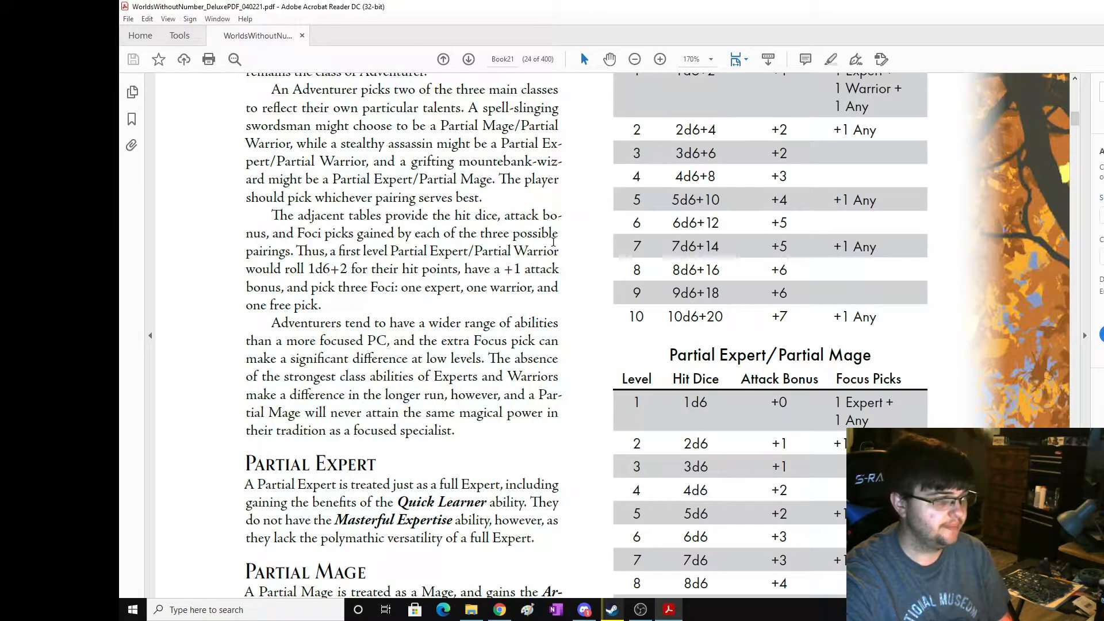
pyautogui.scroll(3)
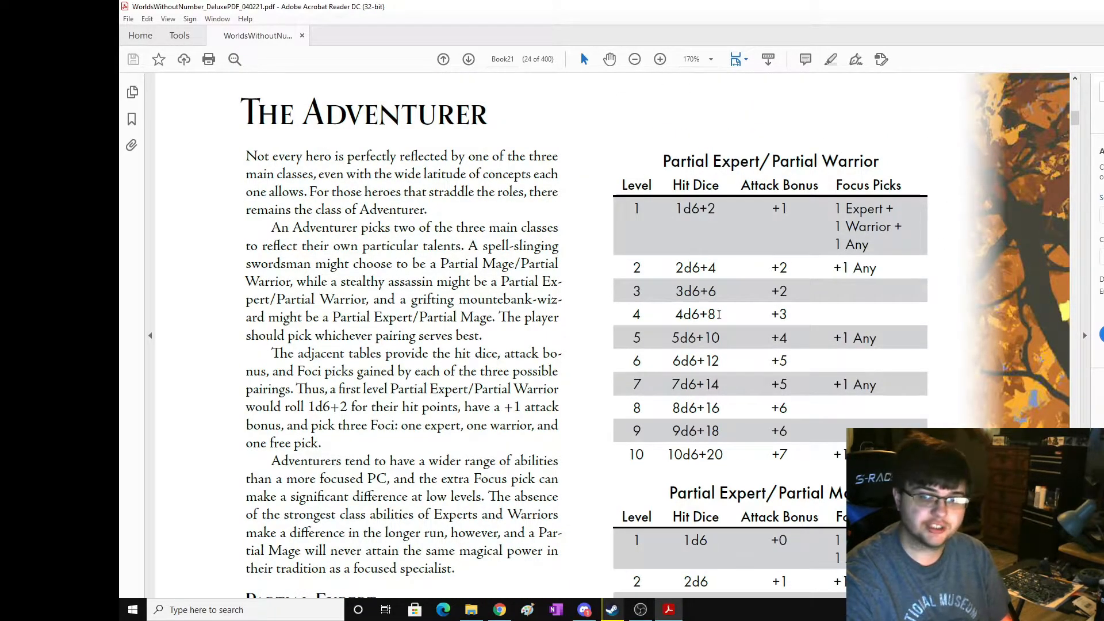
pyautogui.scroll(-3)
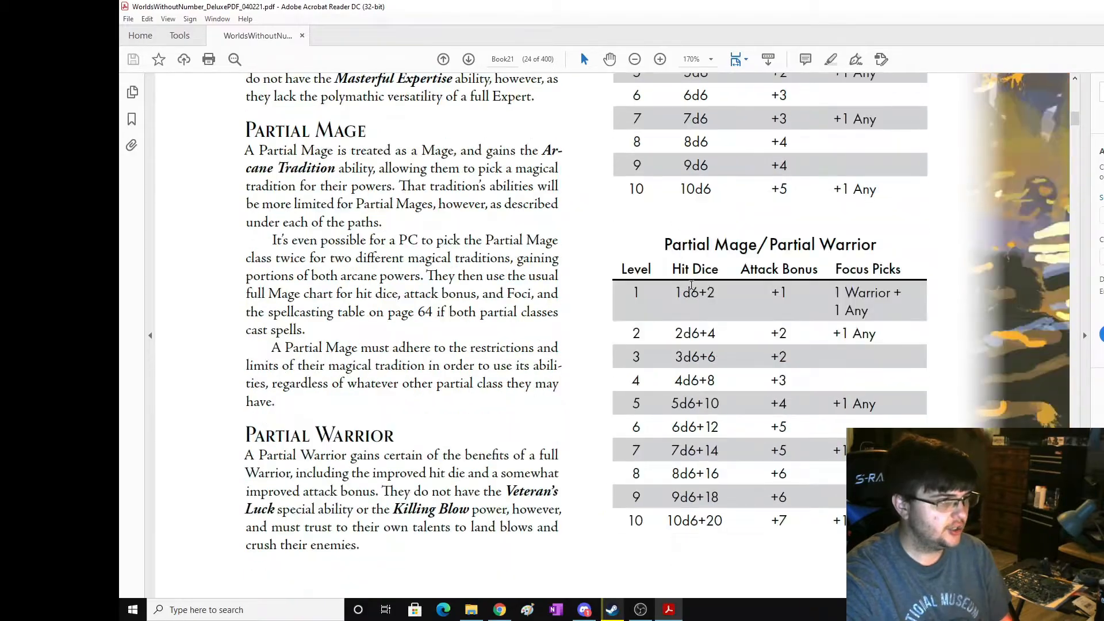
pyautogui.click(468, 59)
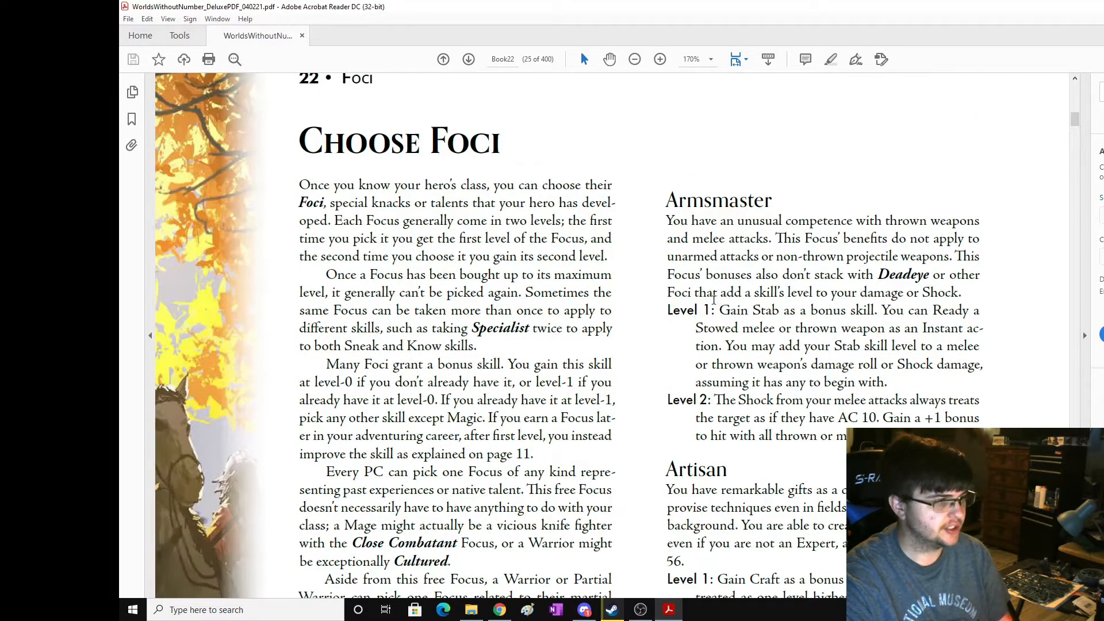
# Read the Foci introduction and Armsmaster, scrolling down to Alert and Artisan.
pyautogui.scroll(-3)
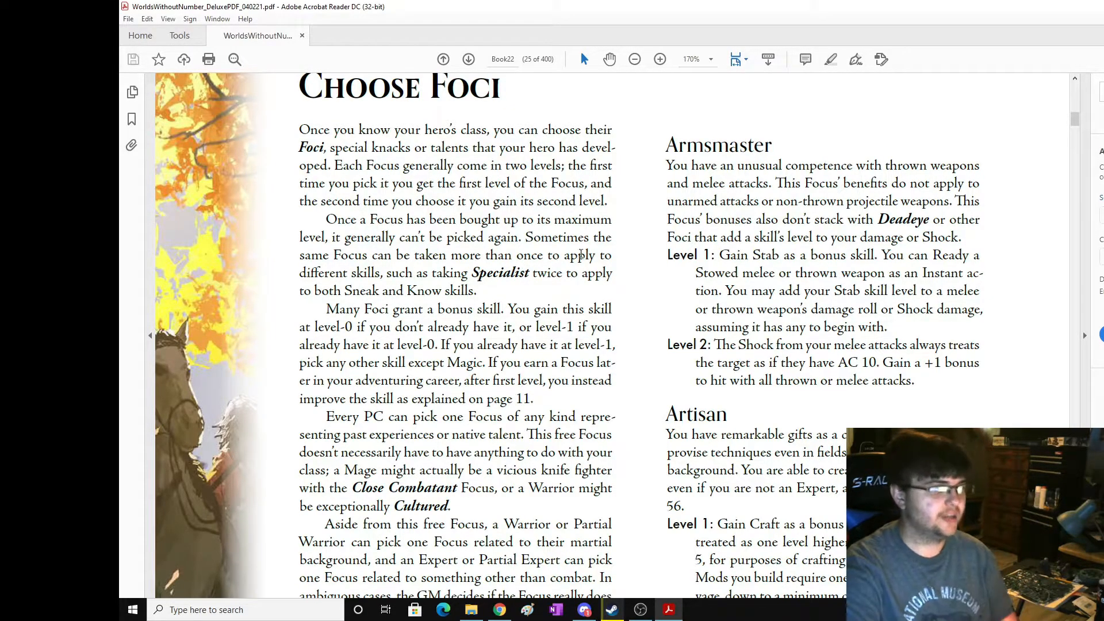
pyautogui.scroll(-3)
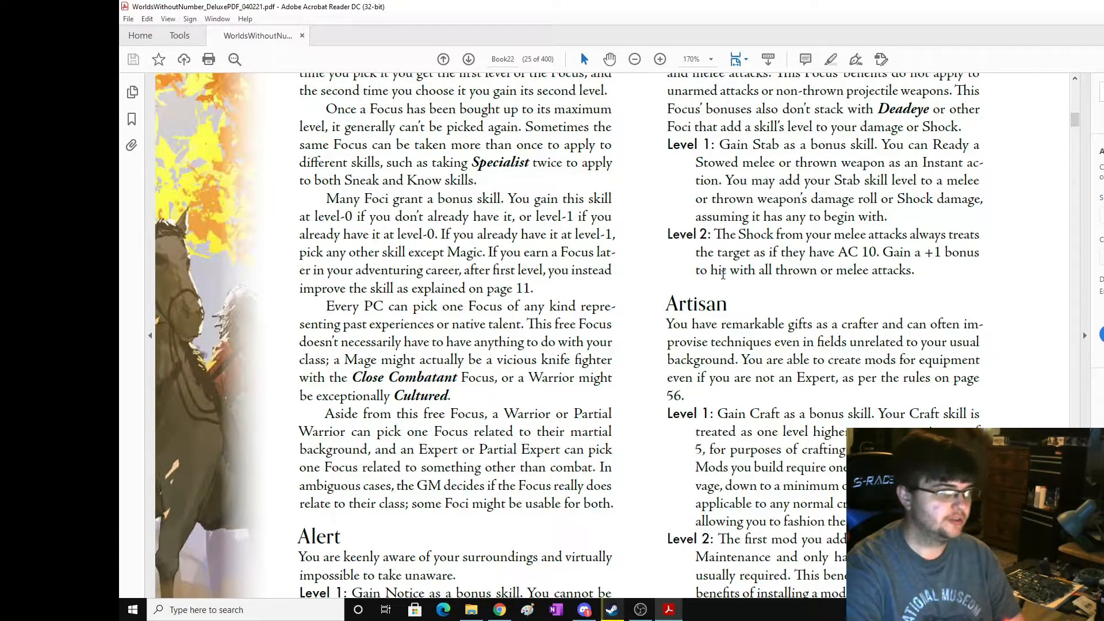
pyautogui.scroll(-3)
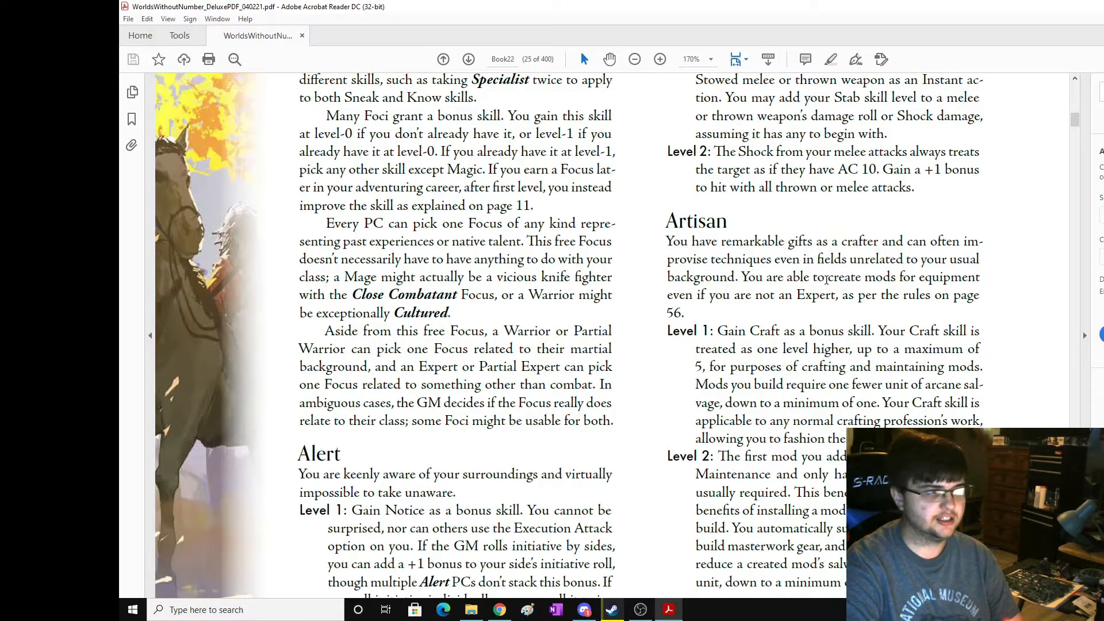
pyautogui.scroll(-3)
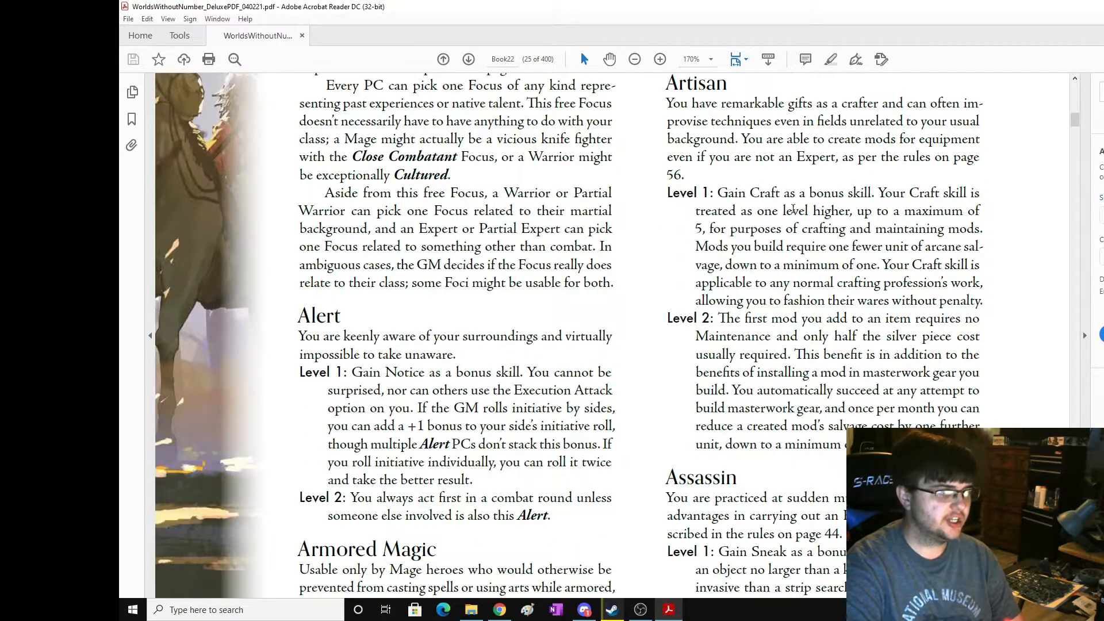
pyautogui.scroll(3)
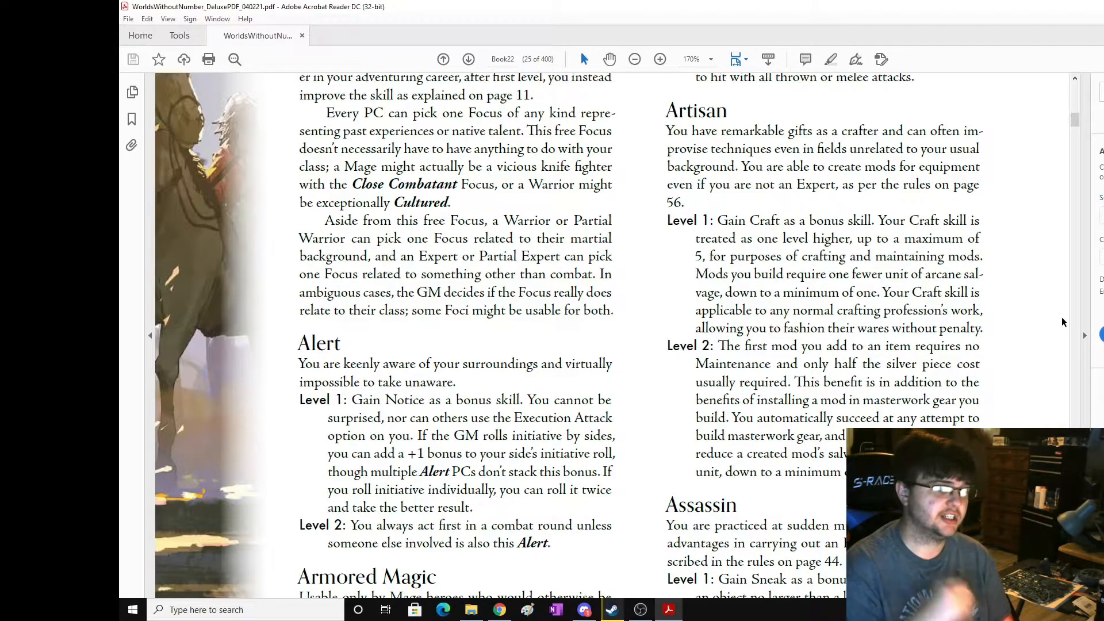
pyautogui.scroll(-3)
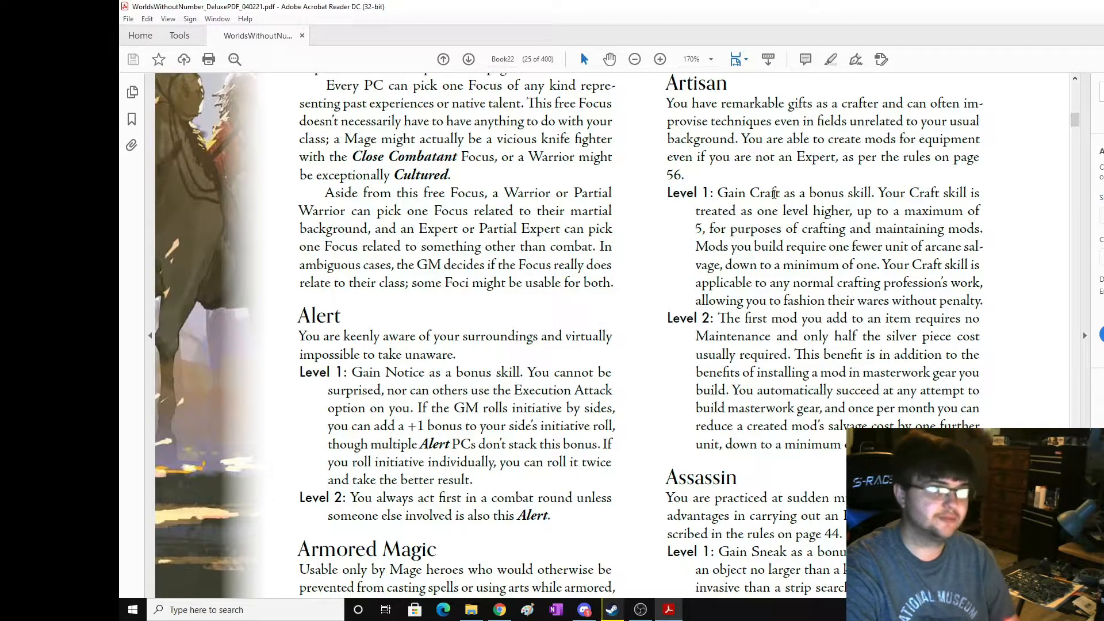
pyautogui.scroll(-3)
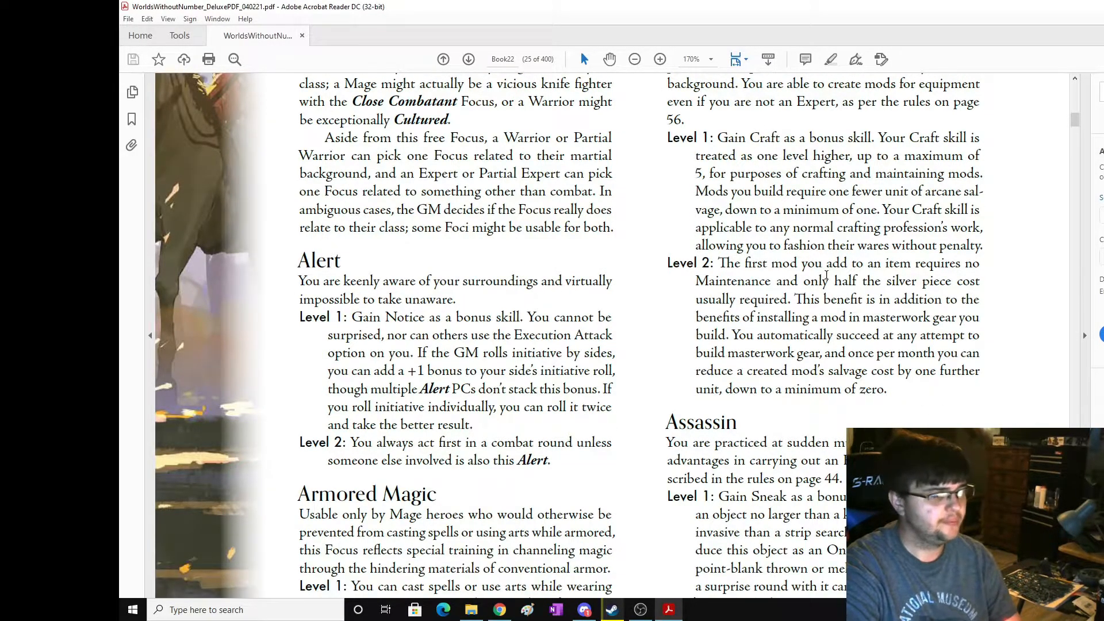
pyautogui.scroll(3)
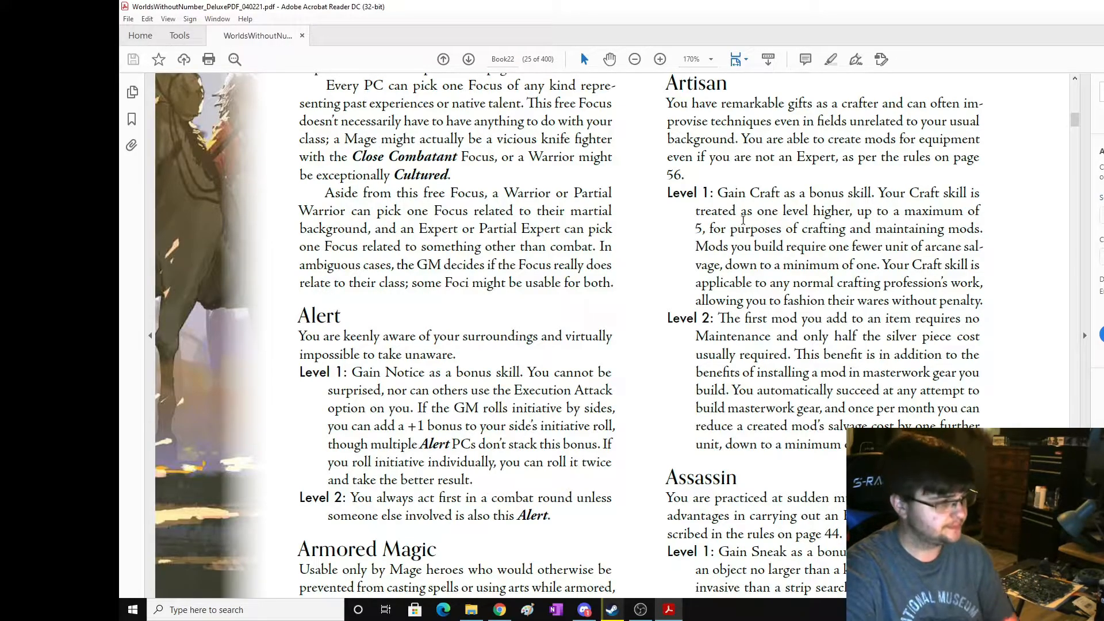
# Scroll to the bottom of page 22 through Armored Magic and Assassin.
pyautogui.scroll(-3)
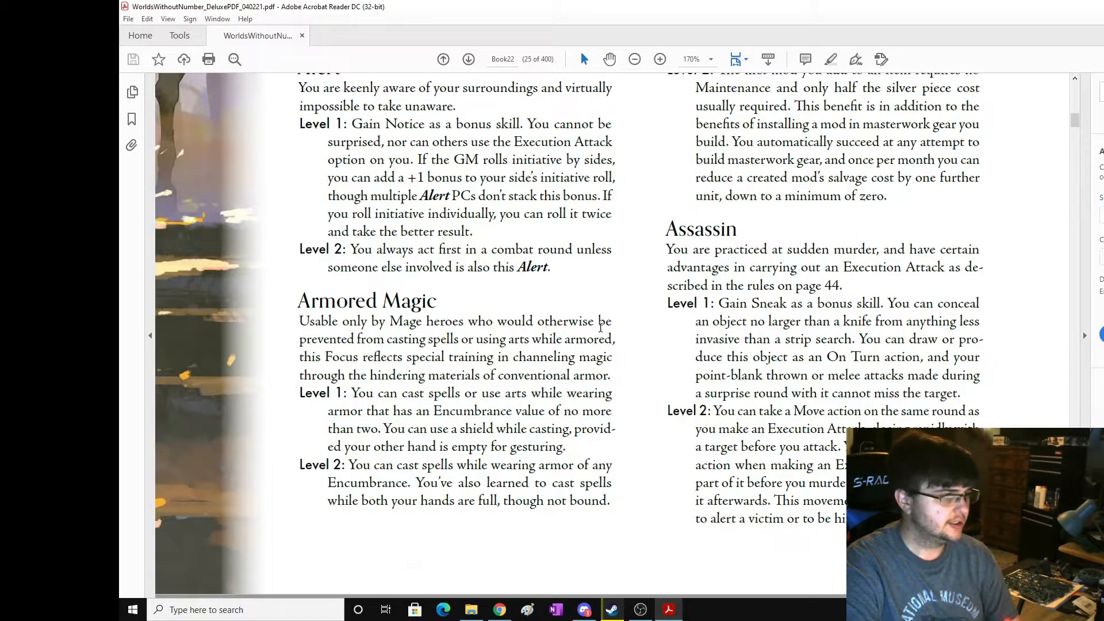
pyautogui.scroll(-3)
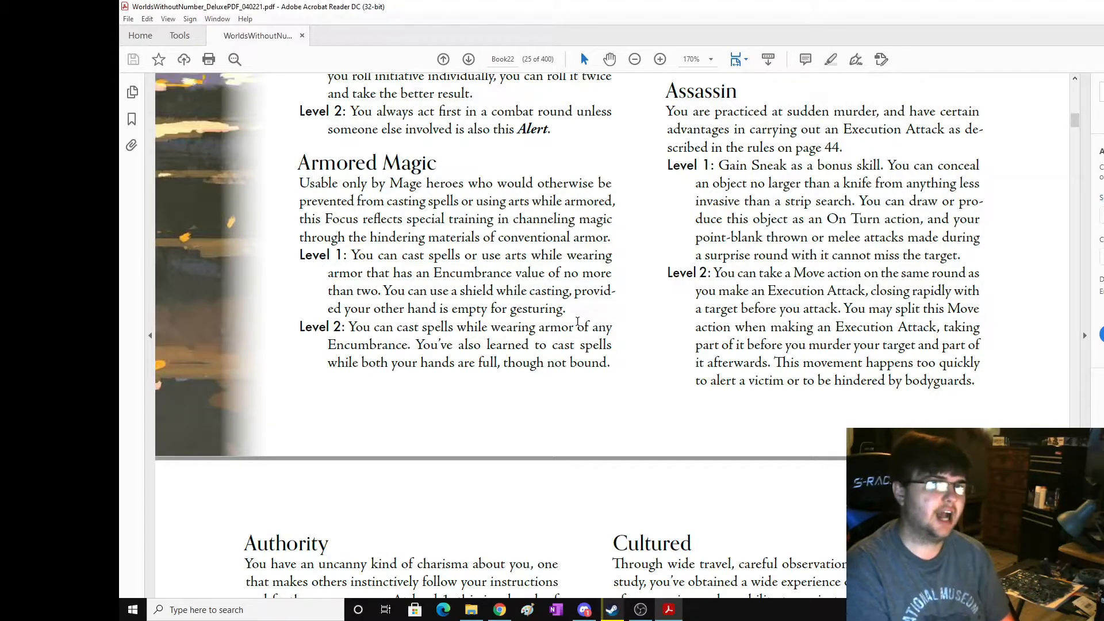
pyautogui.scroll(-3)
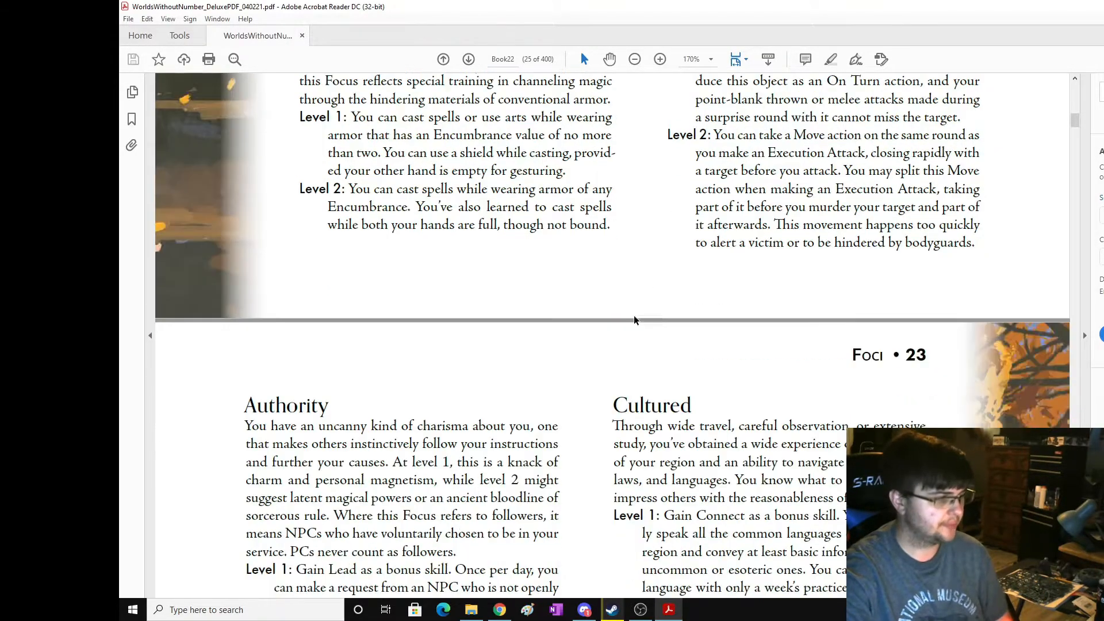
# Skim Authority, Cultured, Close Combatant and Die Hard down to Shocking Assault on page 26.
pyautogui.scroll(-3)
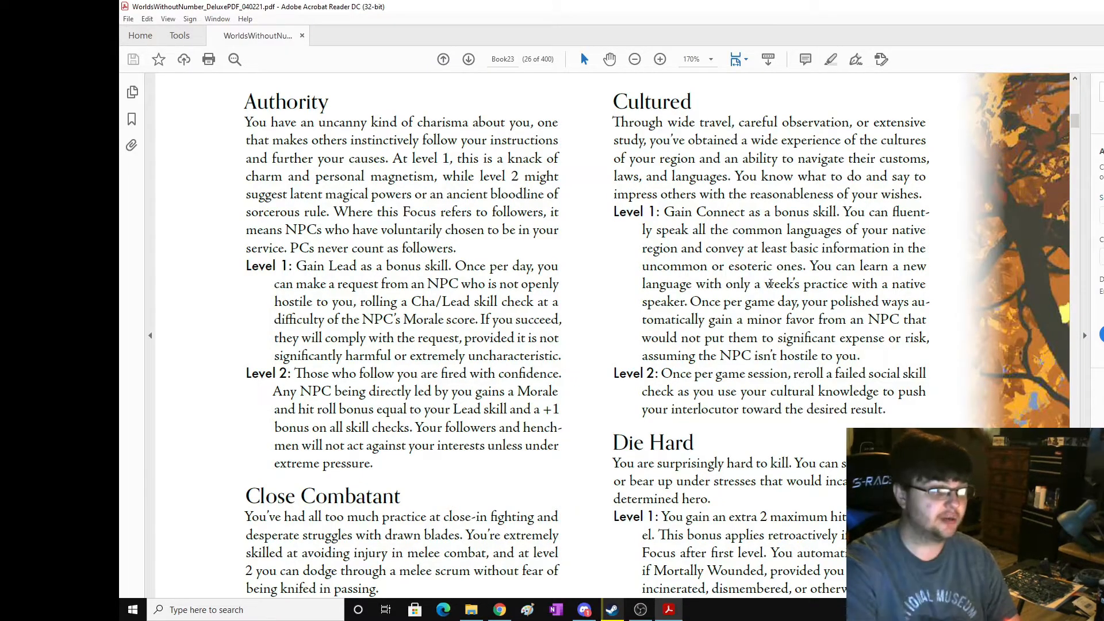
pyautogui.scroll(-3)
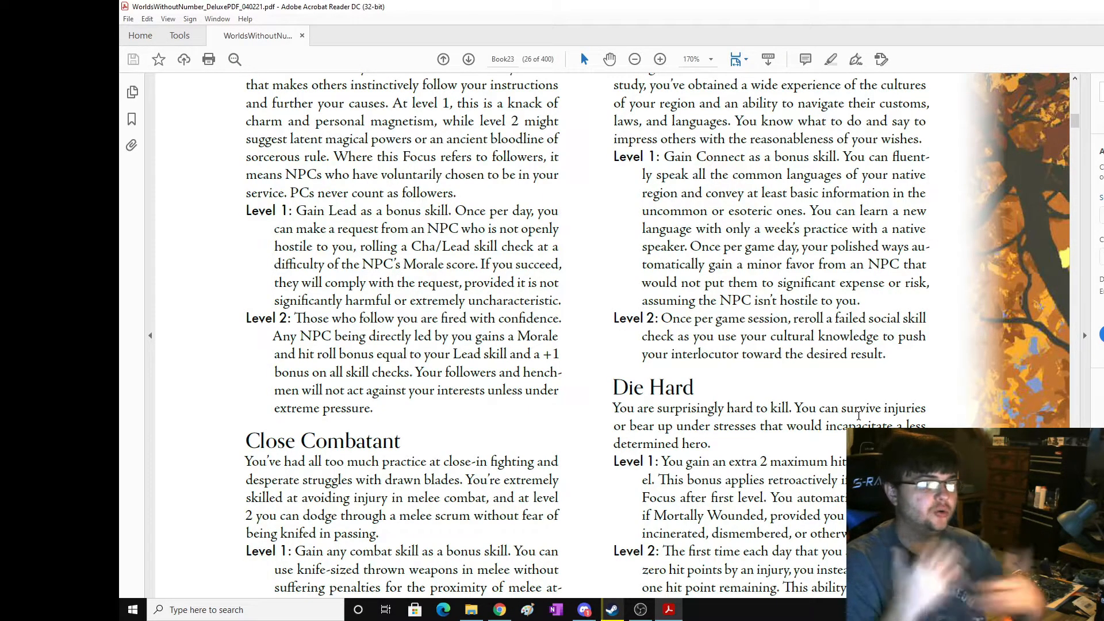
pyautogui.scroll(-3)
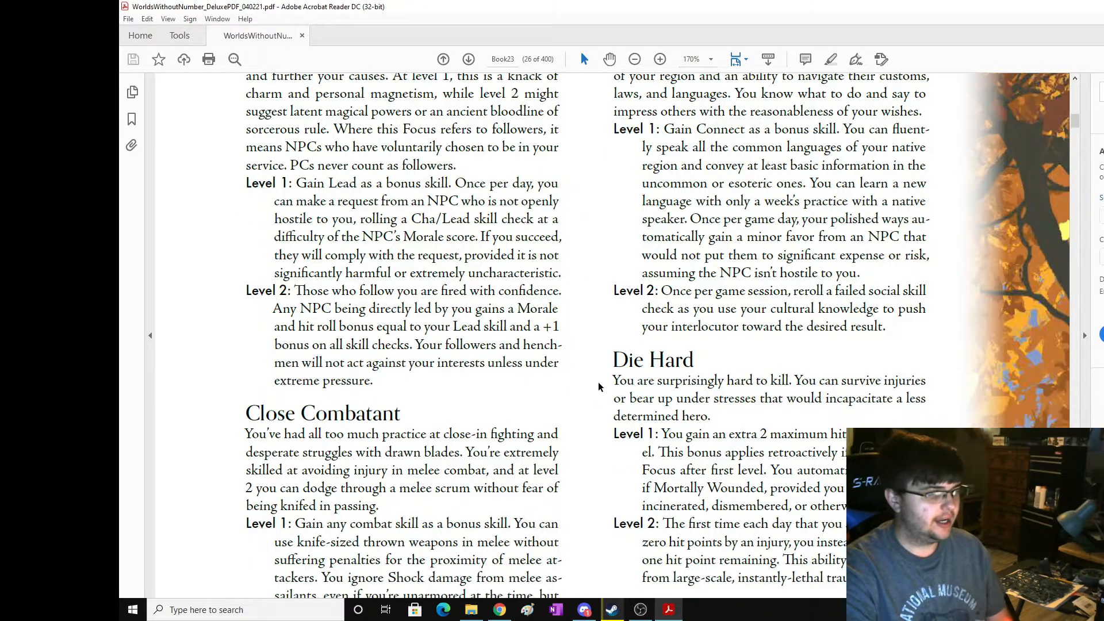
pyautogui.click(468, 59)
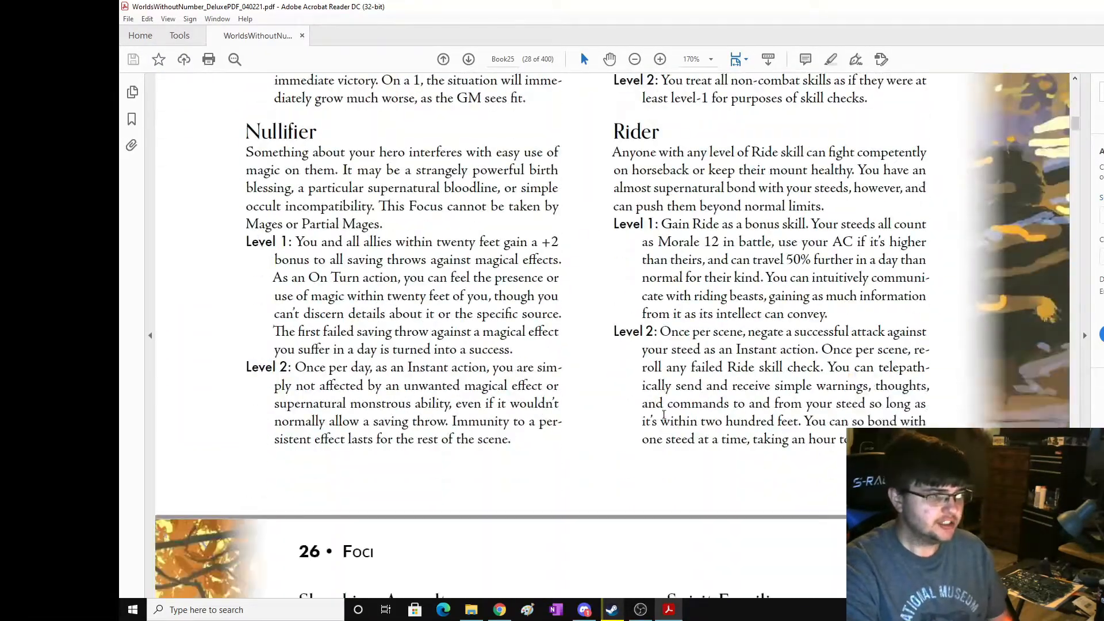
pyautogui.scroll(-3)
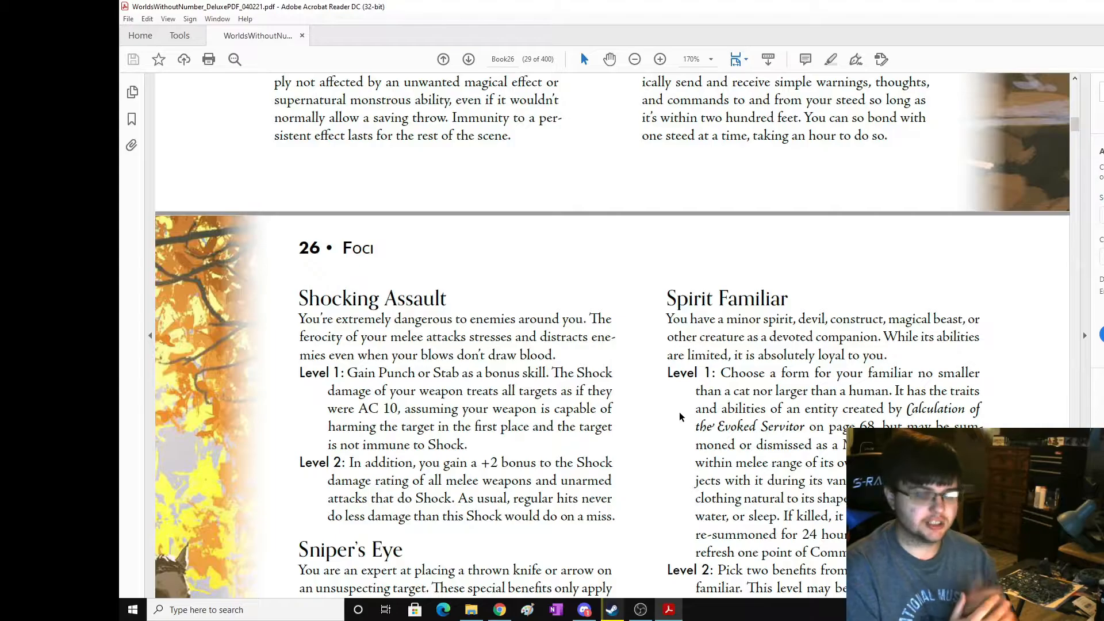